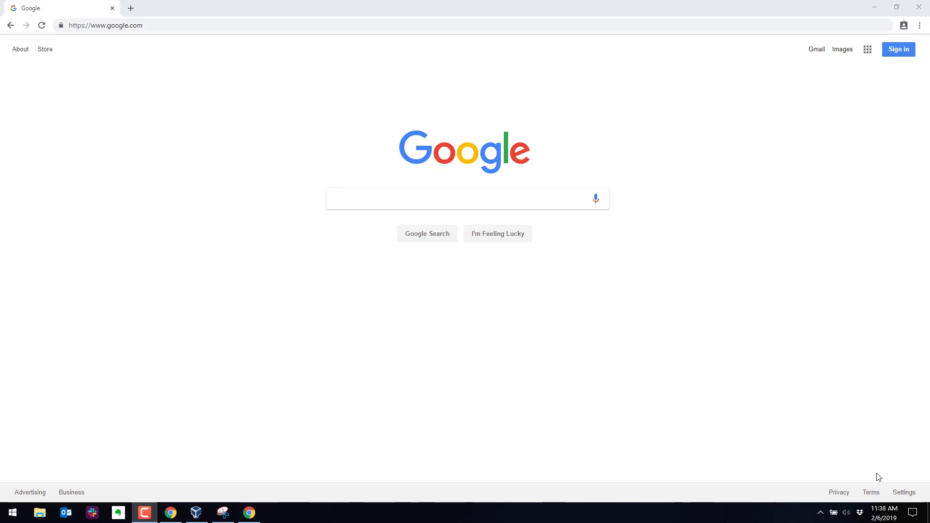
mouse_move(872, 483)
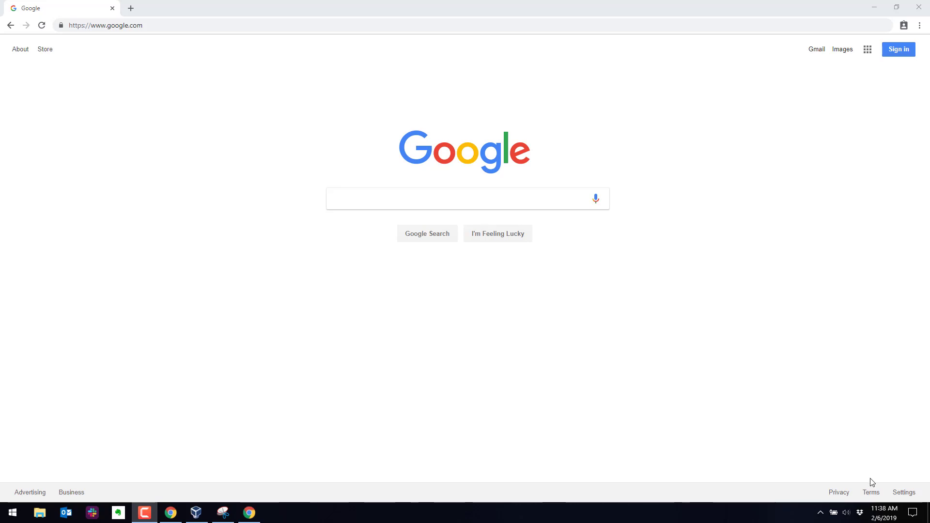
mouse_move(867, 483)
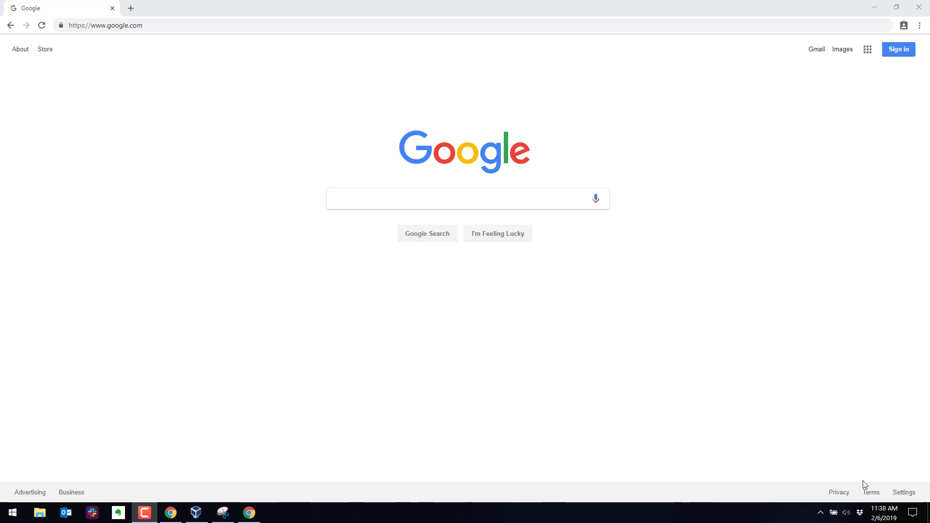
mouse_move(829, 486)
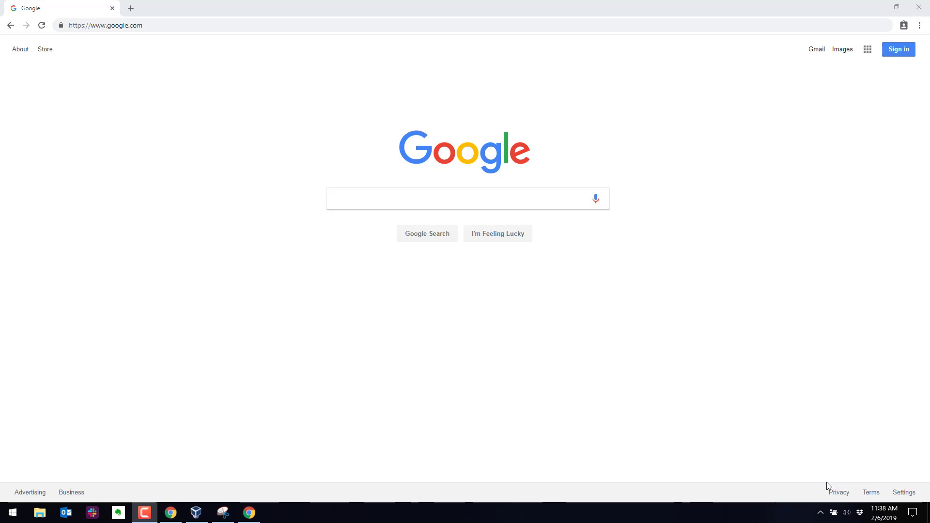
mouse_move(605, 334)
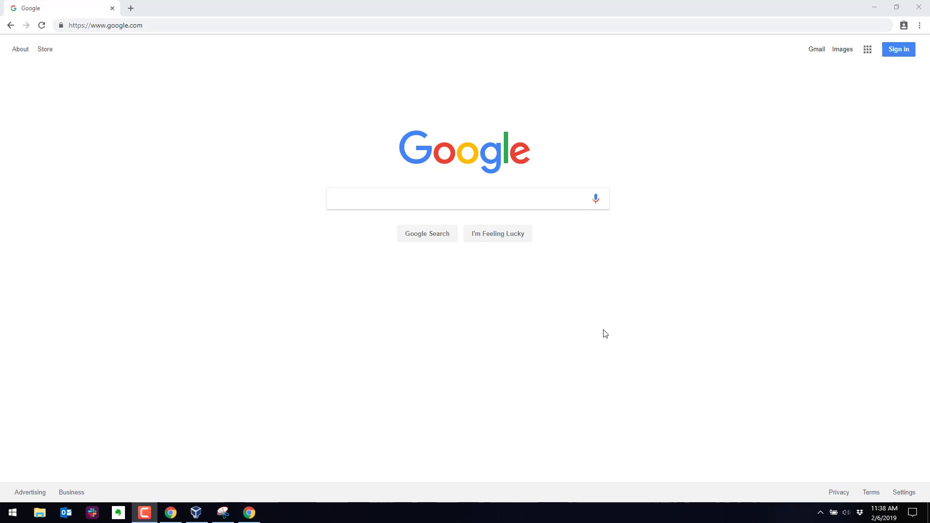
mouse_move(300, 108)
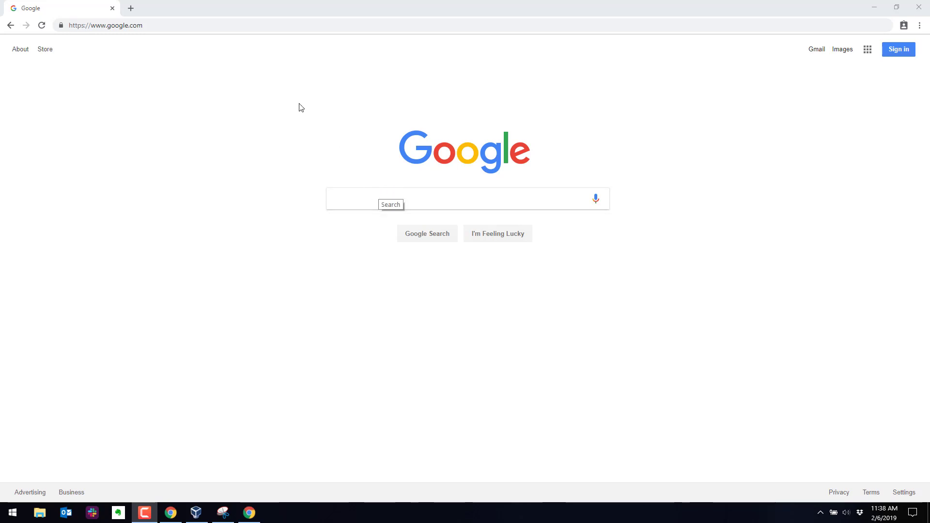
Go to kali.org and reach the Kali Linux downloads page, zoomed in for reading
text(kali.or)
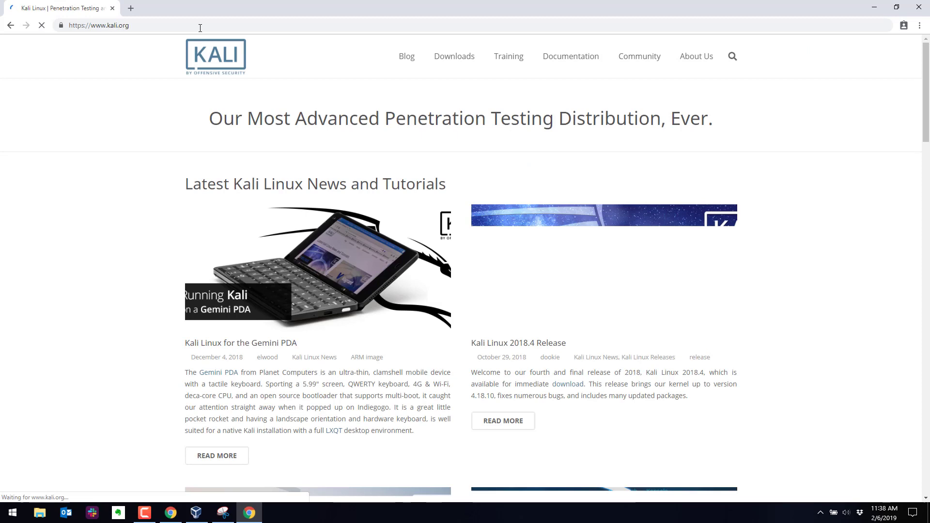
click(455, 56)
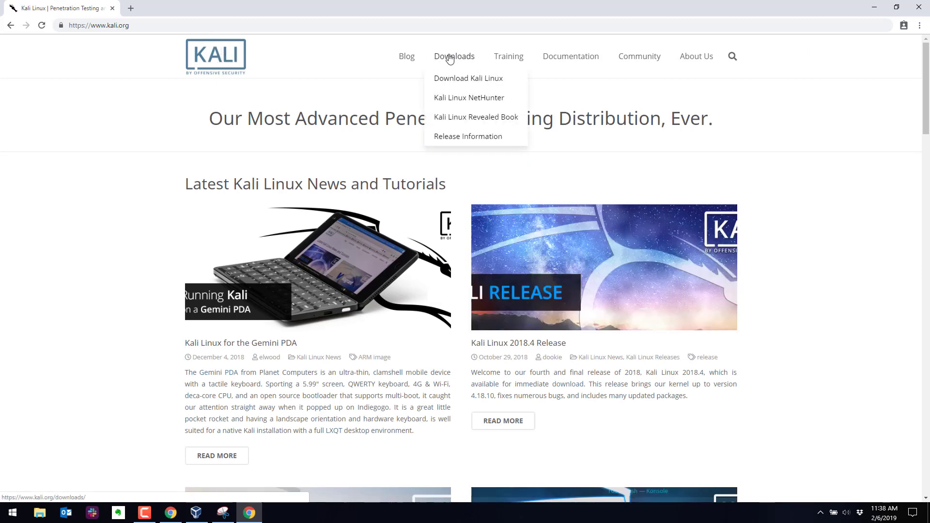
mouse_move(454, 78)
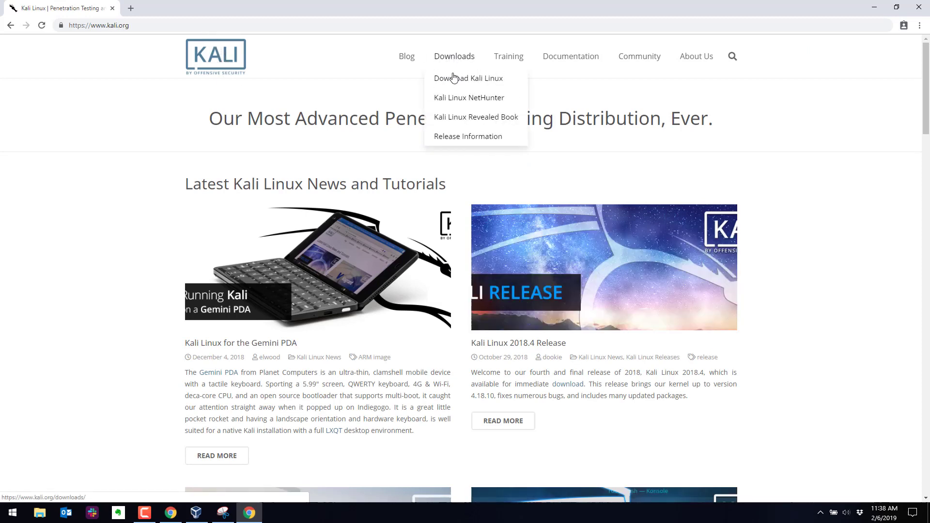
click(468, 77)
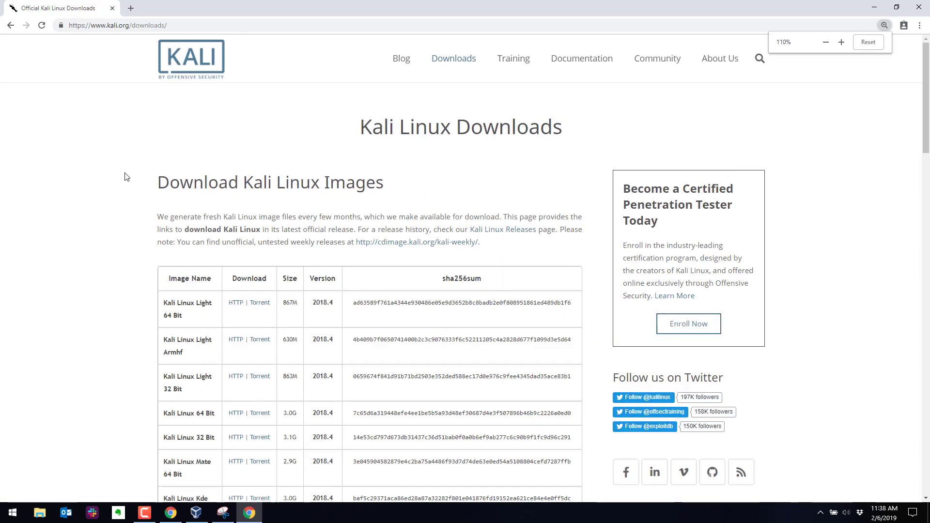
click(841, 42)
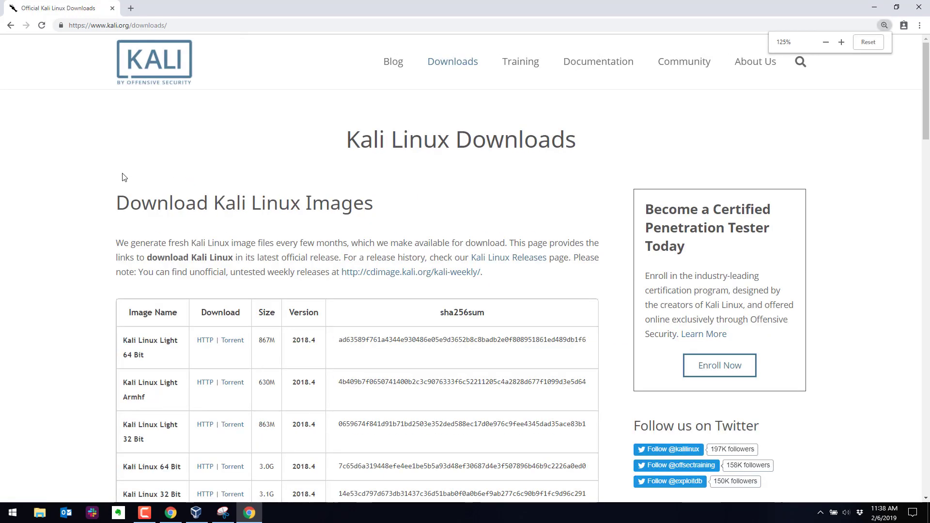
Locate the Kali Linux 64 bit Vbox image and follow its Offensive Security download page link
scroll(down, 3)
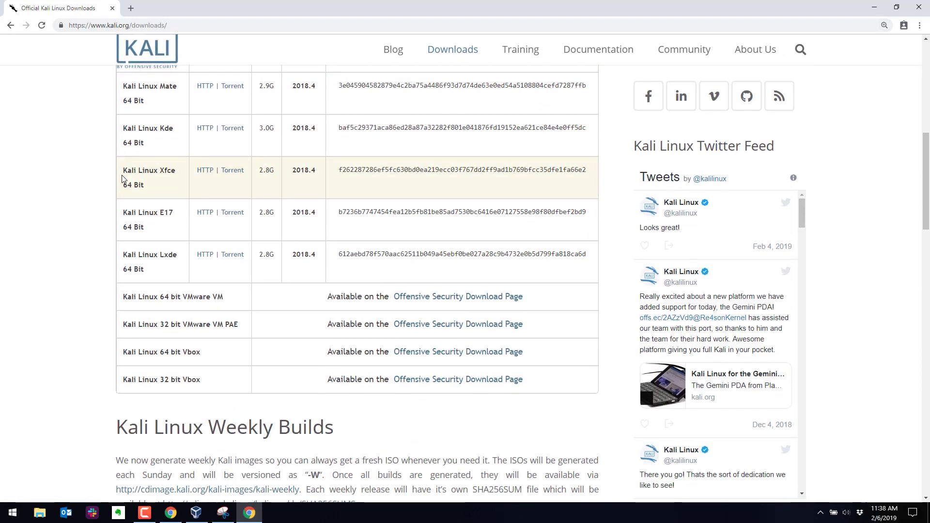
scroll(up, 3)
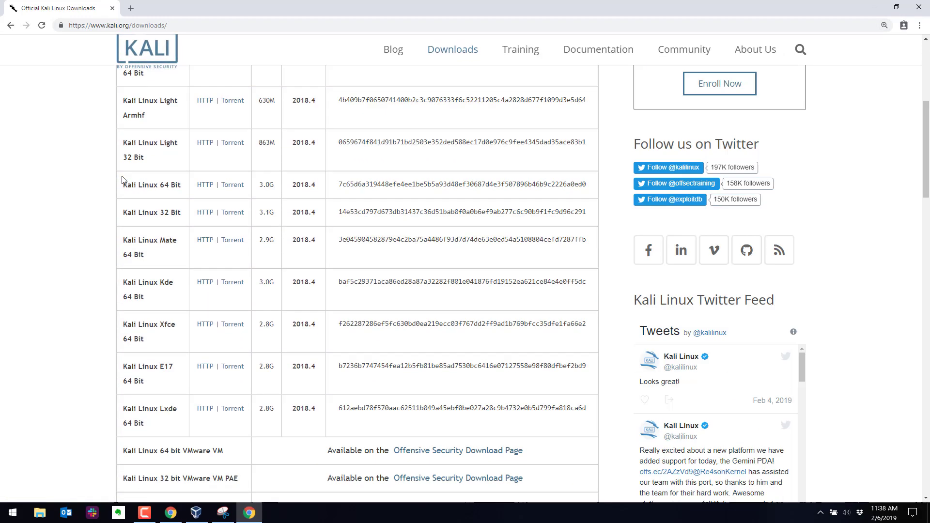
scroll(down, 3)
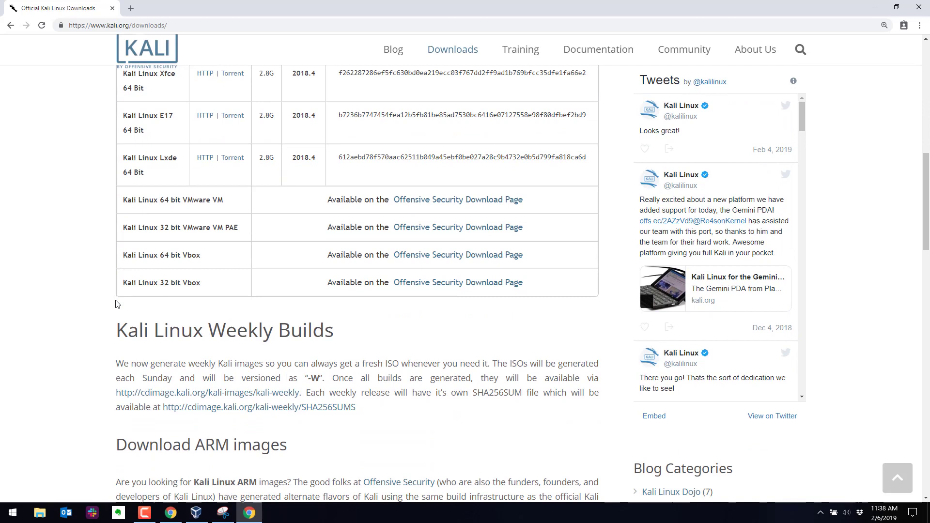
mouse_move(151, 265)
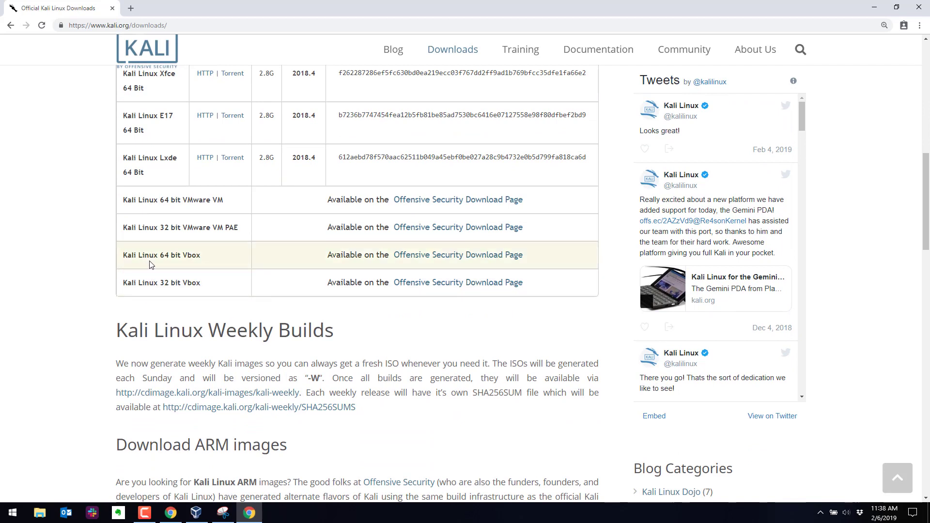
mouse_move(196, 258)
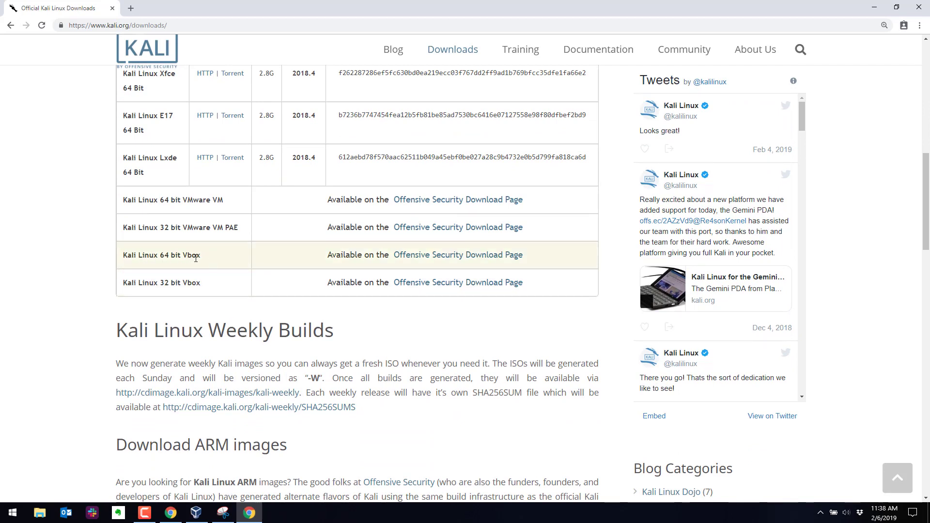
double_click(160, 255)
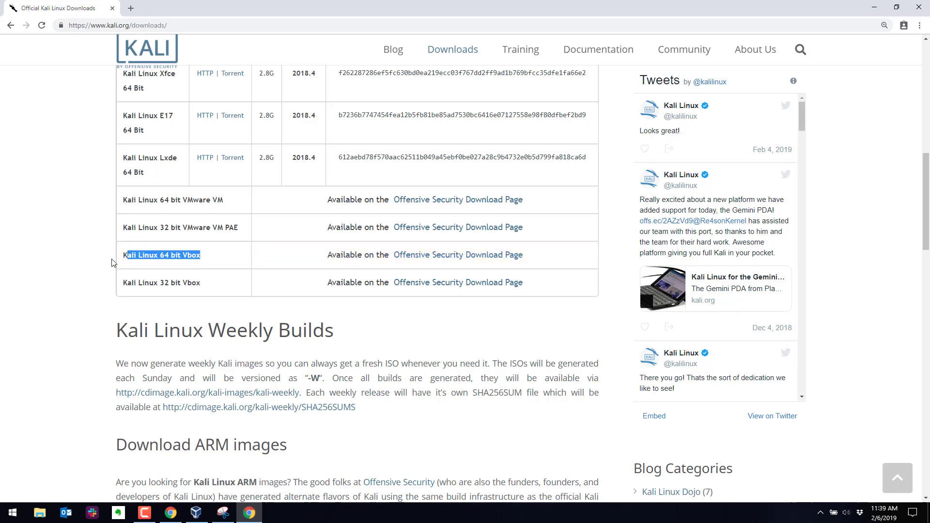
click(194, 513)
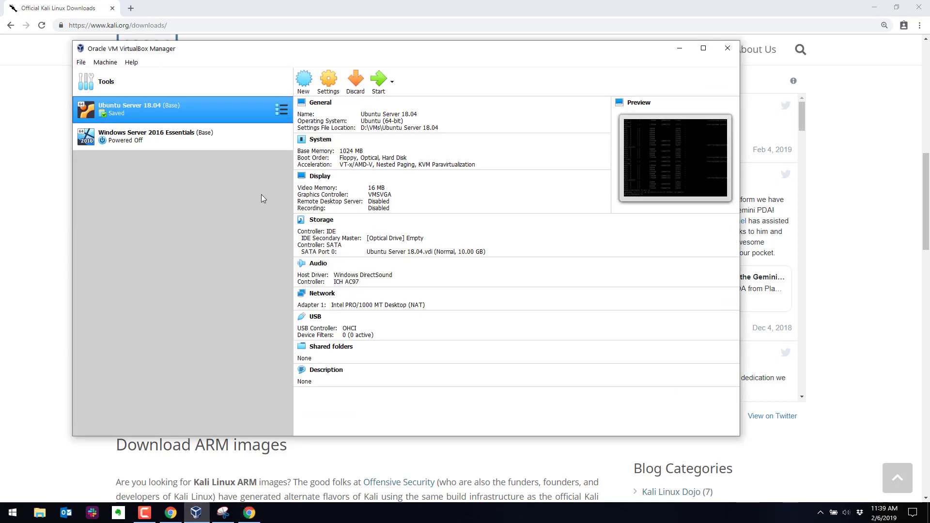
mouse_move(679, 49)
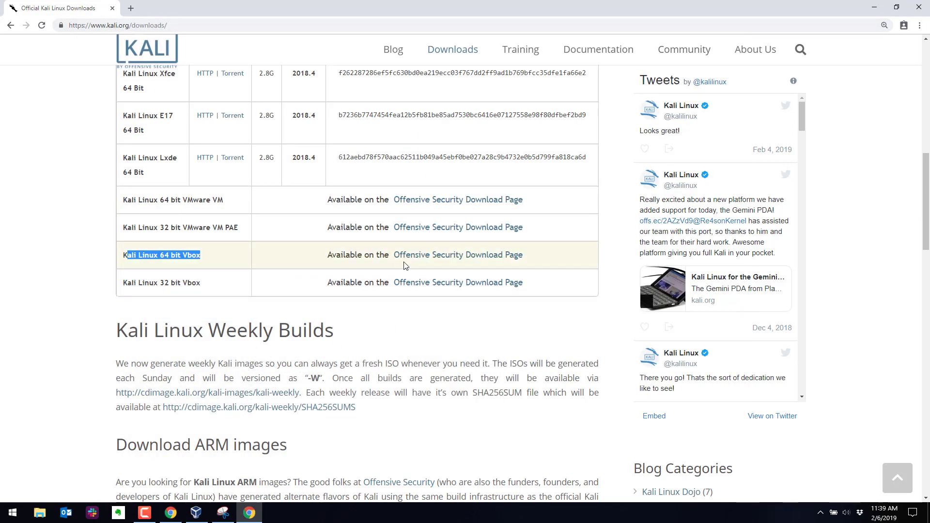
click(458, 255)
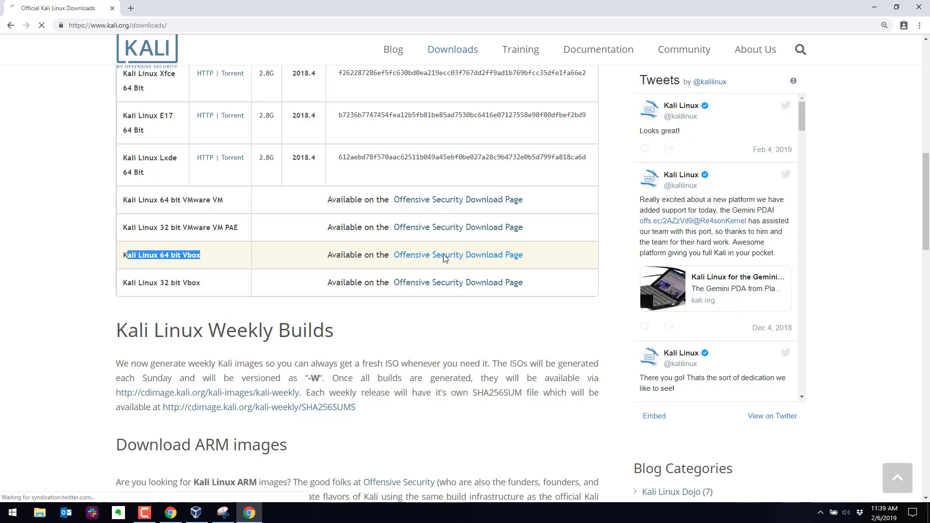
On the Offensive Security page, reveal the list of Kali VirtualBox image downloads
click(458, 255)
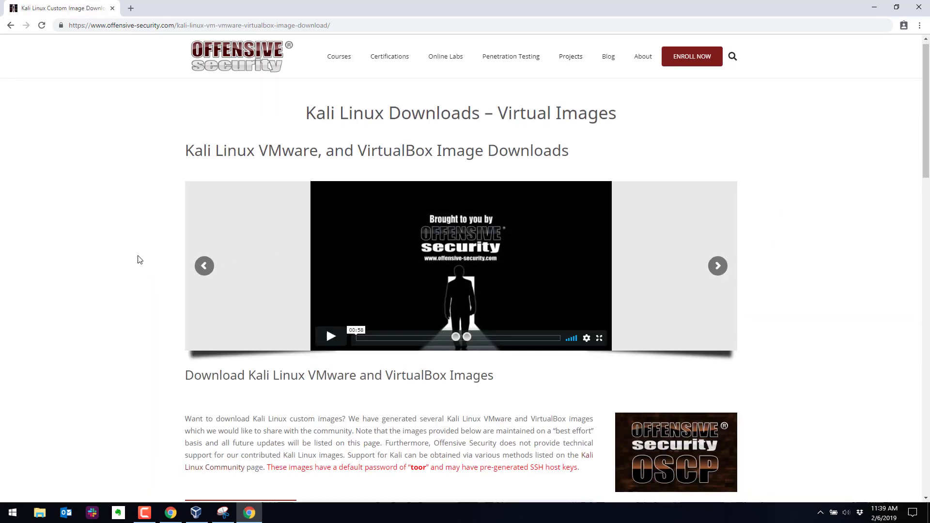
scroll(down, 3)
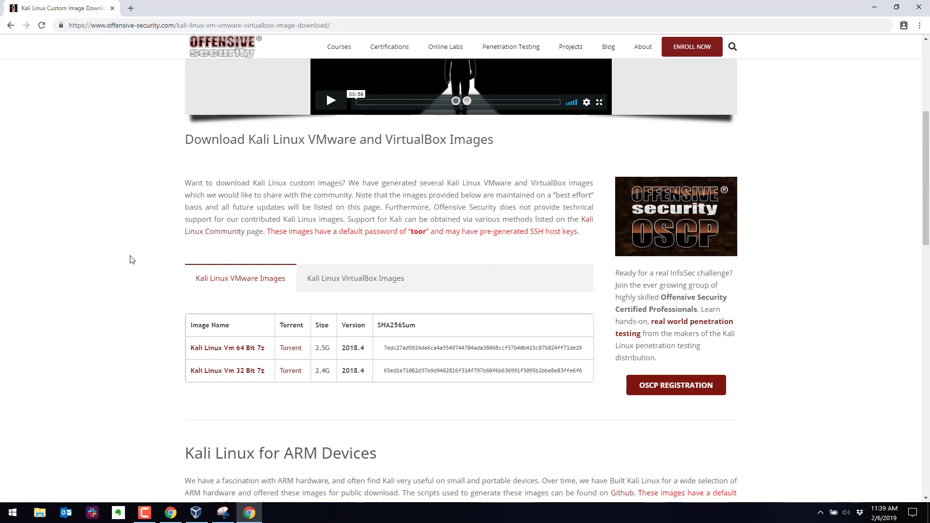
mouse_move(343, 284)
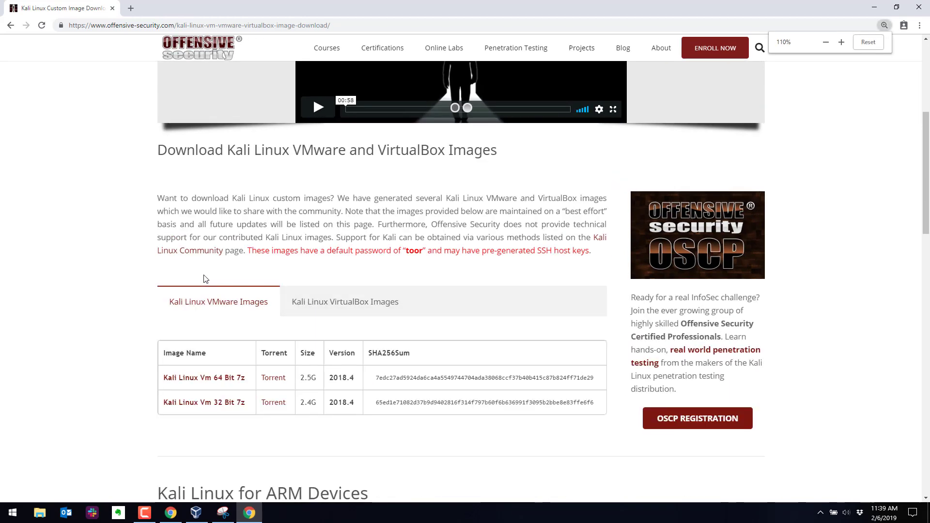
scroll(down, 3)
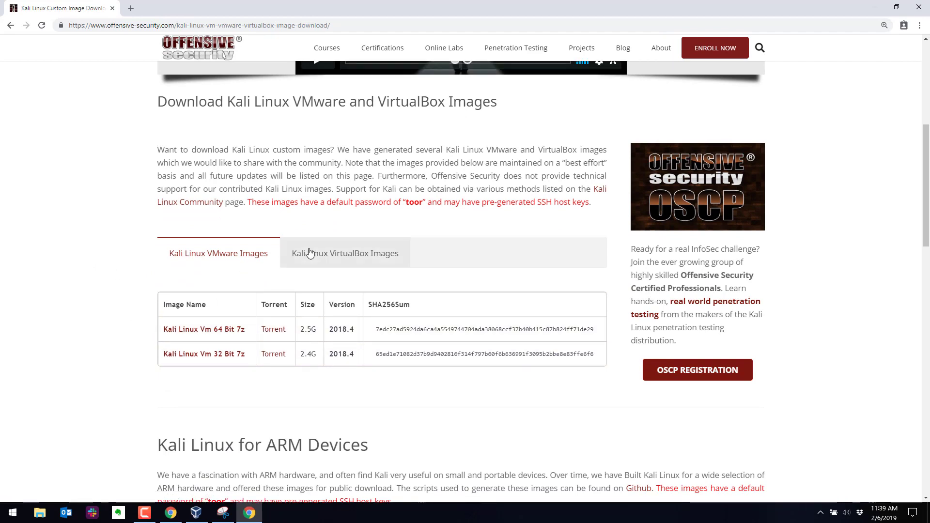
click(345, 253)
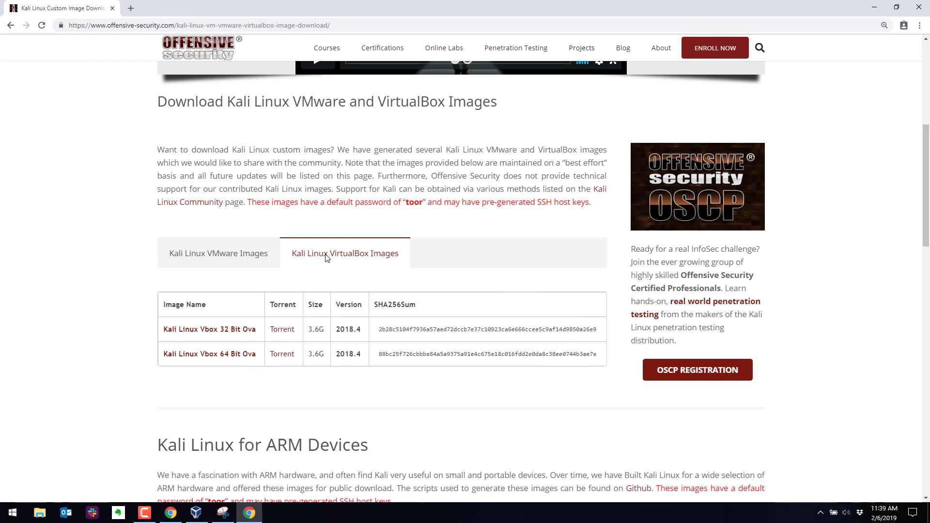
mouse_move(250, 358)
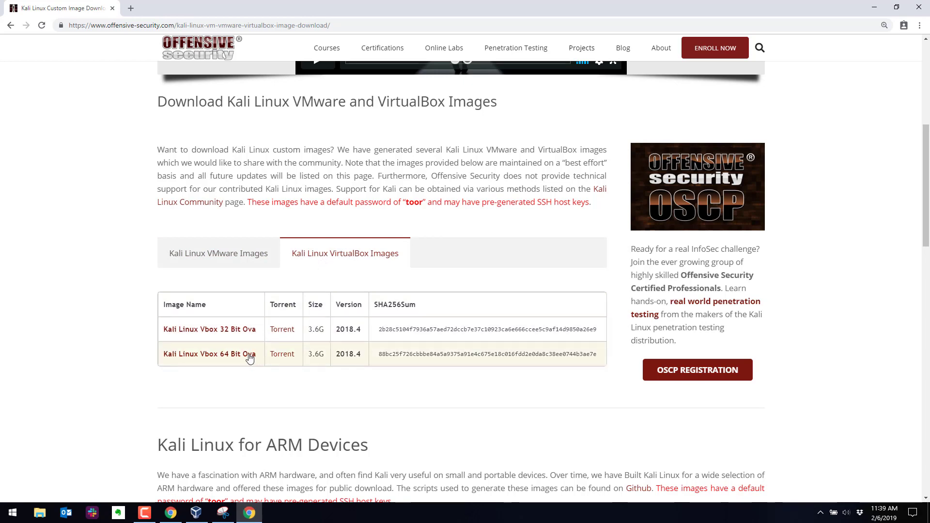
mouse_move(209, 354)
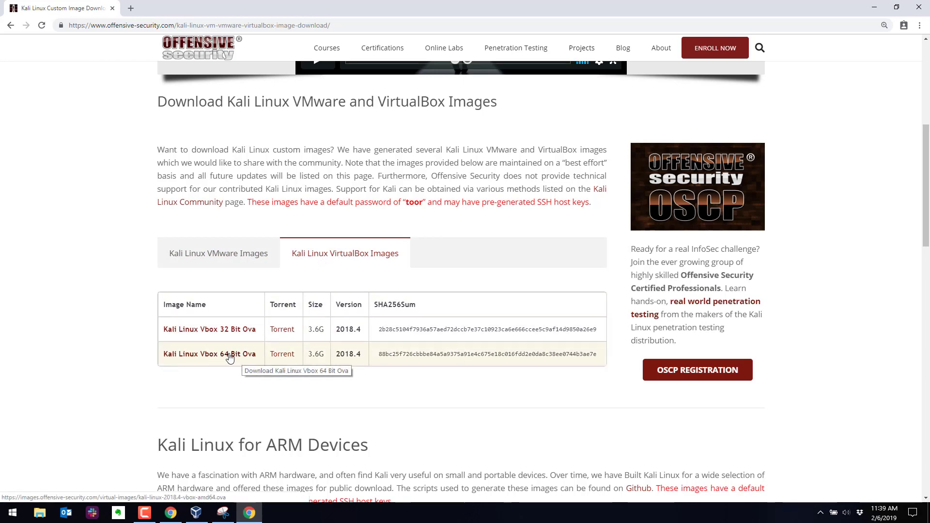
mouse_move(254, 359)
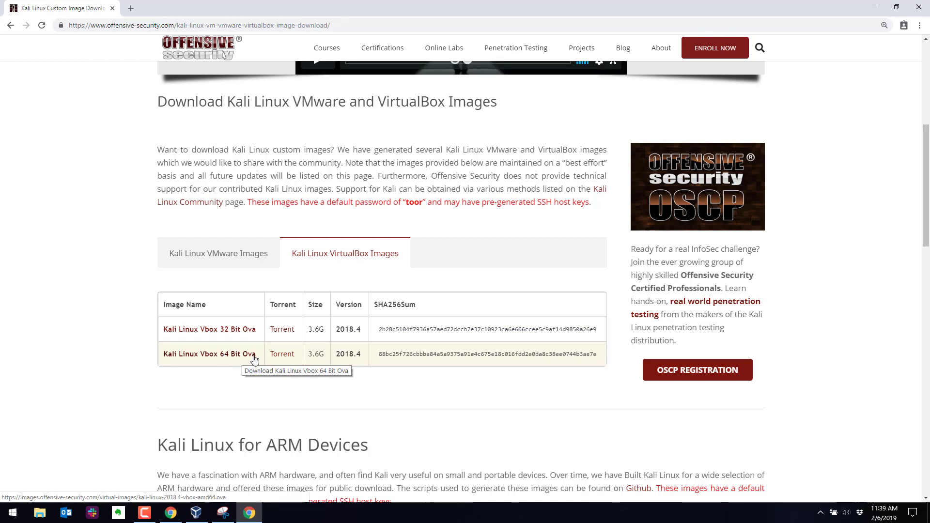
mouse_move(347, 361)
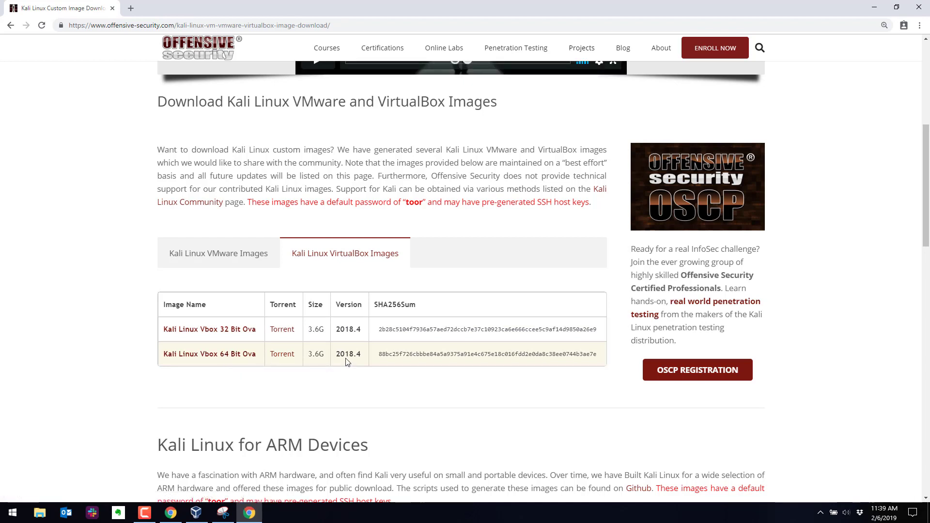
mouse_move(308, 354)
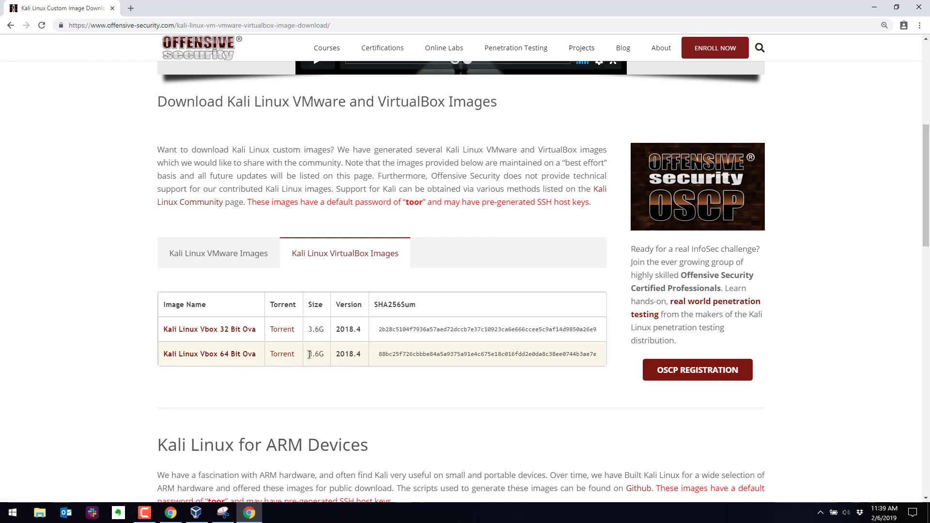
mouse_move(209, 354)
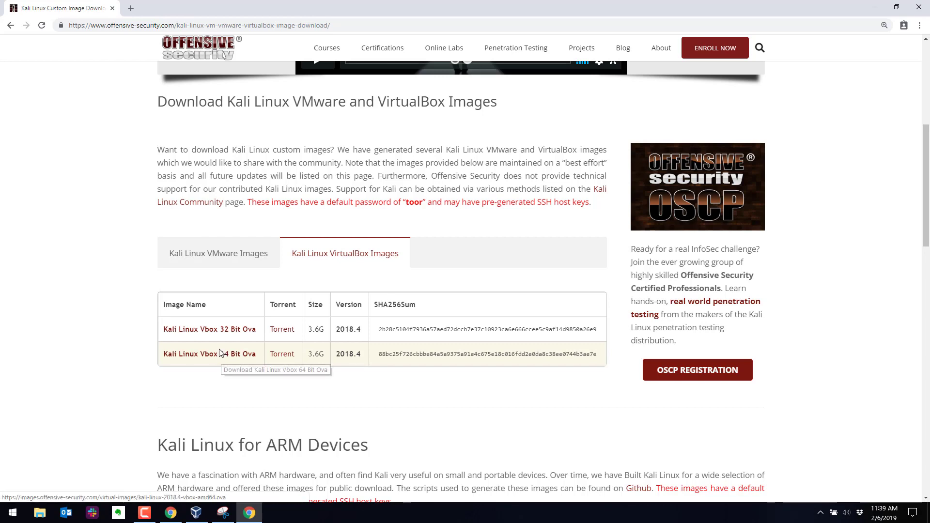
Start downloading the Kali Linux Vbox 64 Bit Ova image, then cancel the download
click(209, 354)
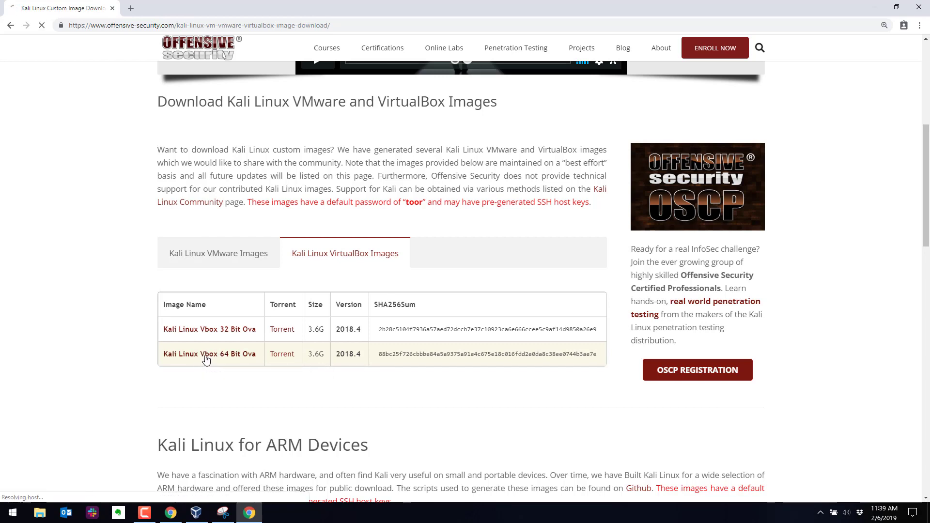
click(210, 353)
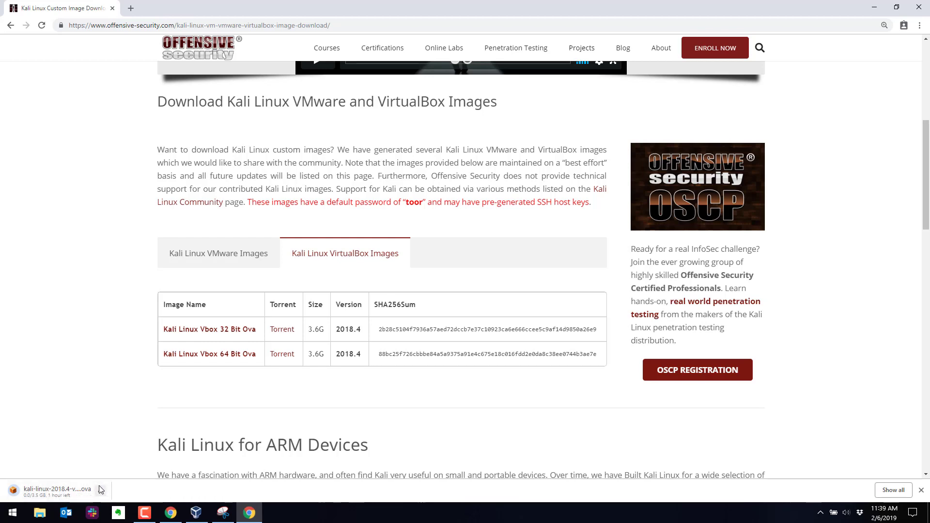
click(99, 490)
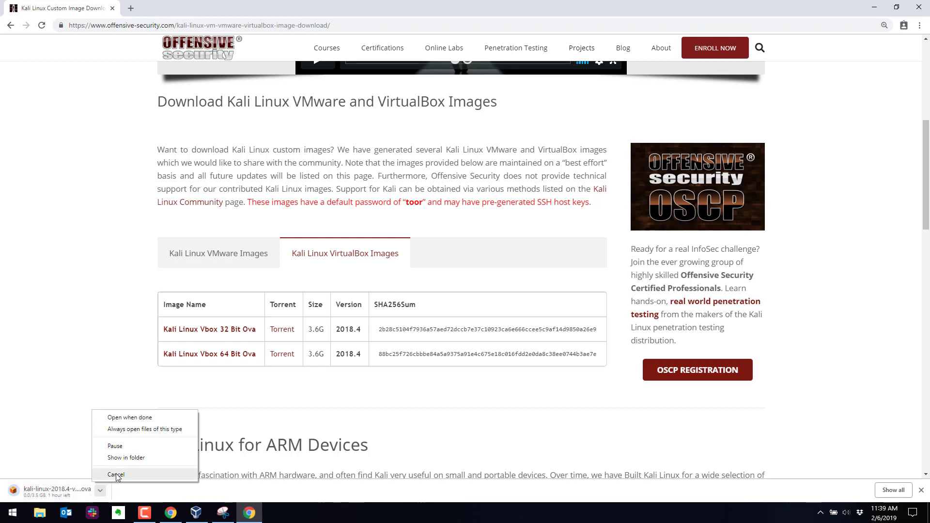
mouse_move(126, 478)
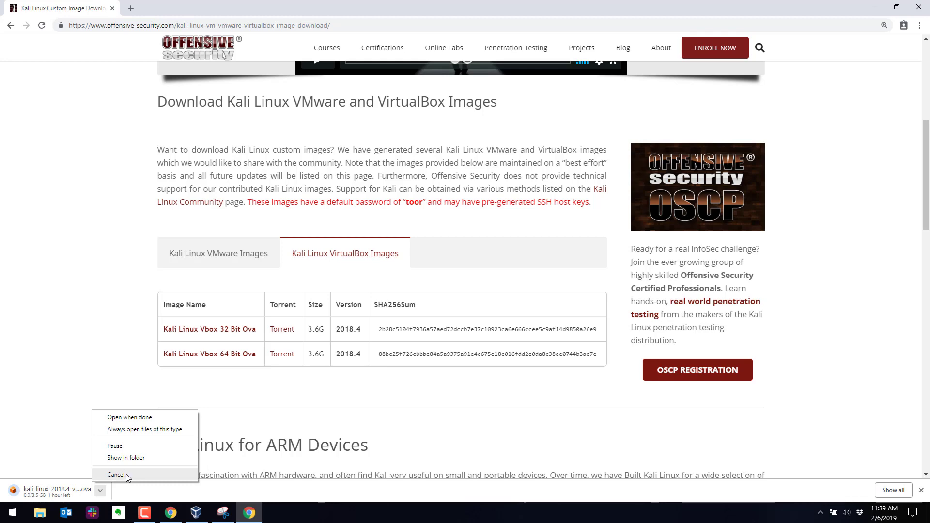
click(115, 475)
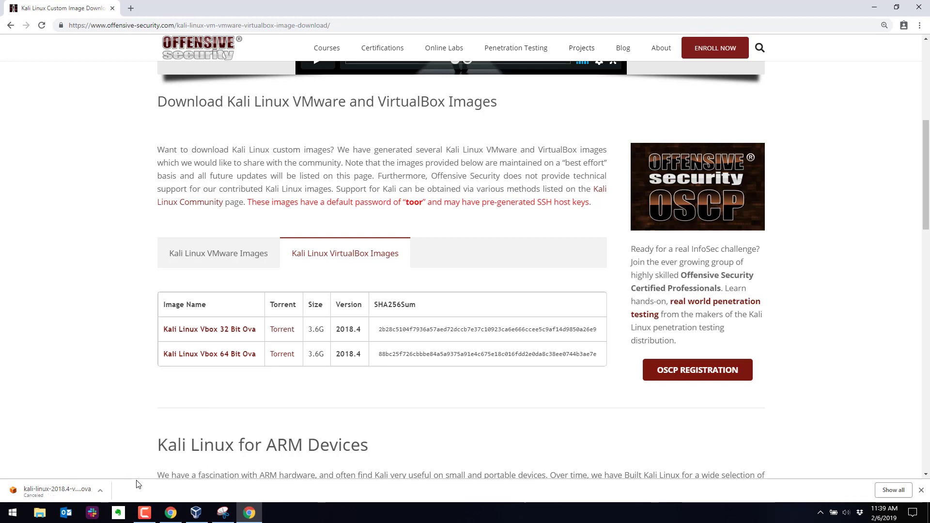
mouse_move(202, 499)
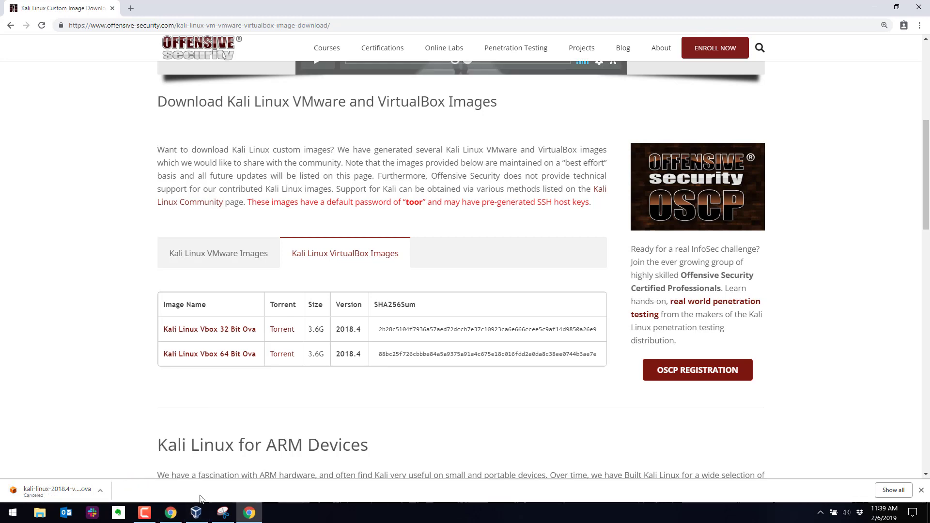
Maximise VirtualBox Manager and launch the Import Virtual Appliance wizard from Tools
click(196, 512)
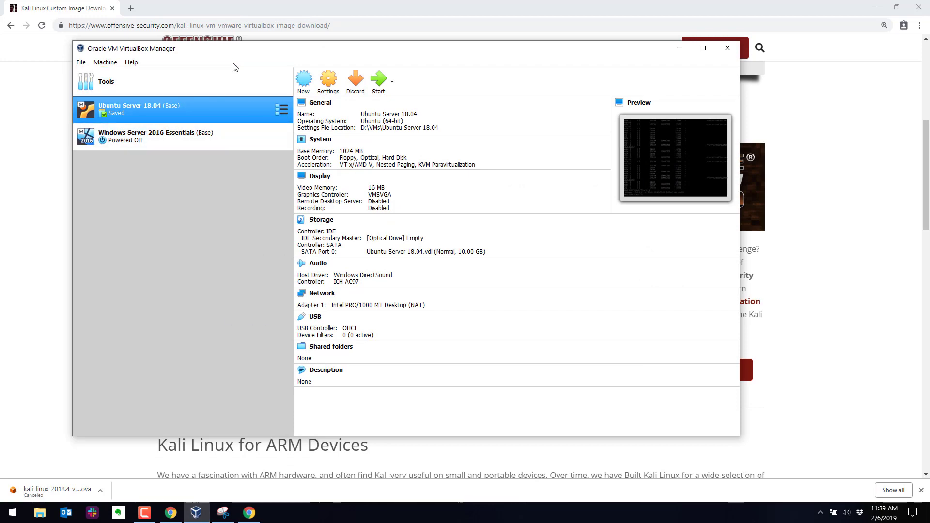
click(703, 48)
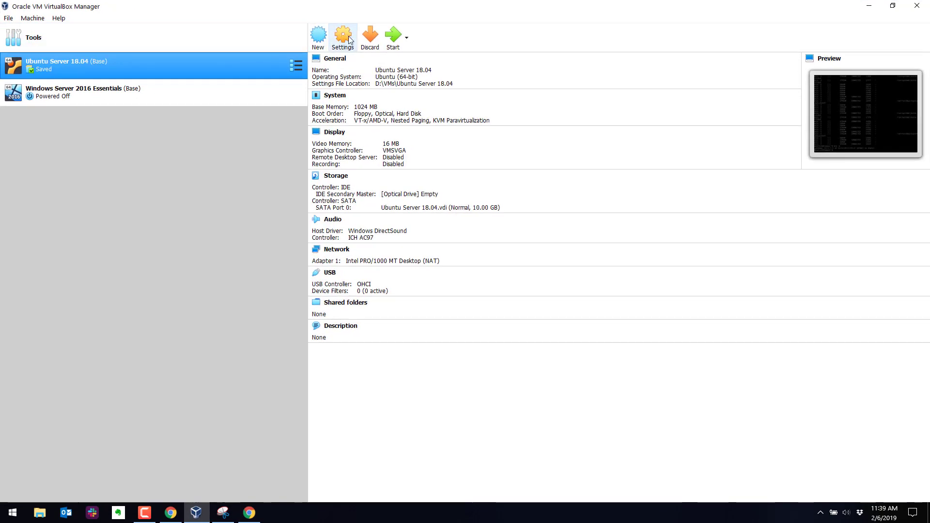
click(33, 38)
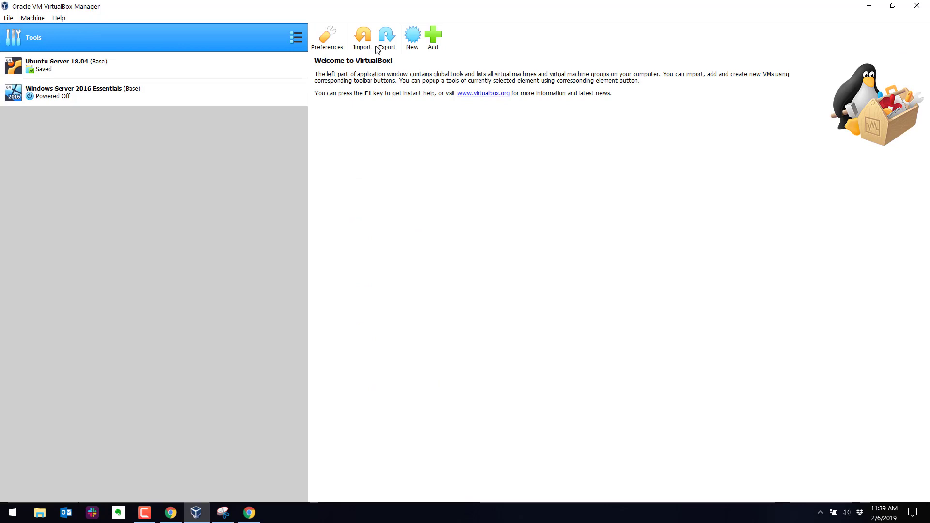
mouse_move(434, 37)
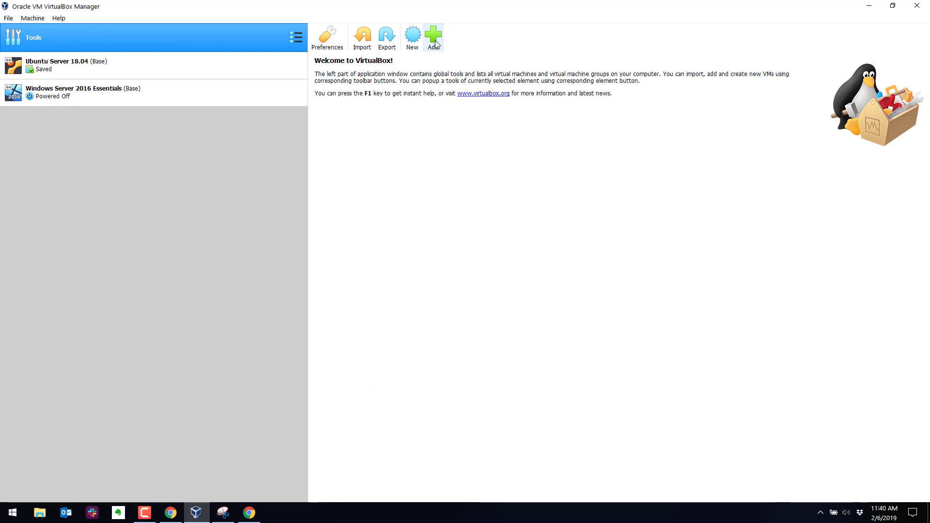
click(362, 37)
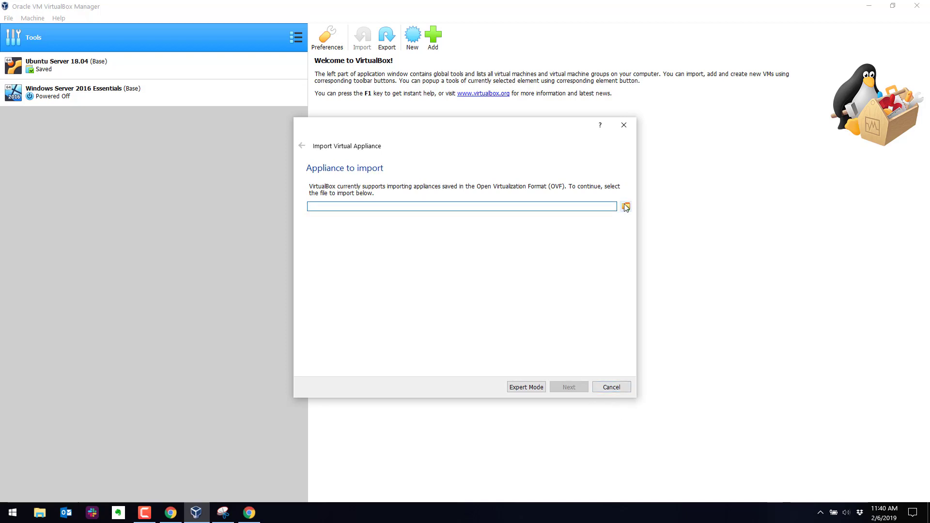
Browse to D:\VMs and choose kali-linux-2018.4-vbox-amd64.ova as the appliance file
click(625, 206)
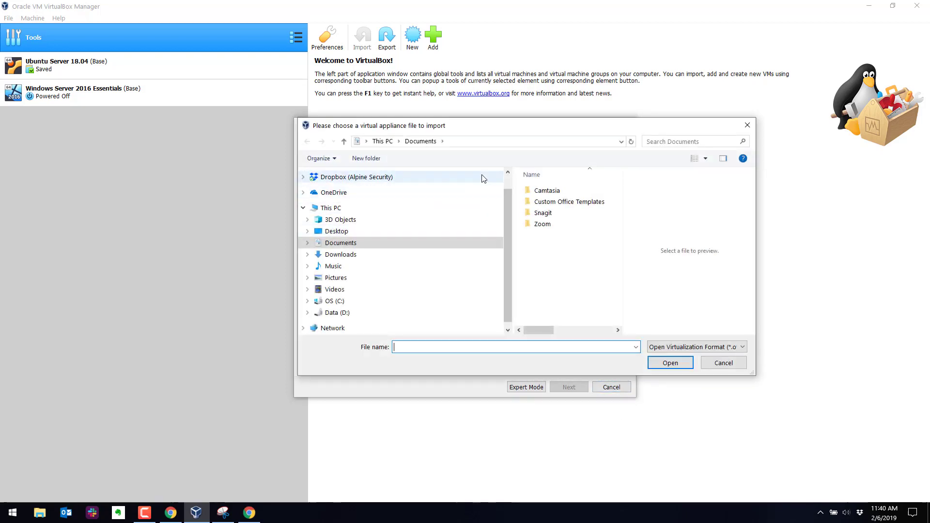
mouse_move(341, 313)
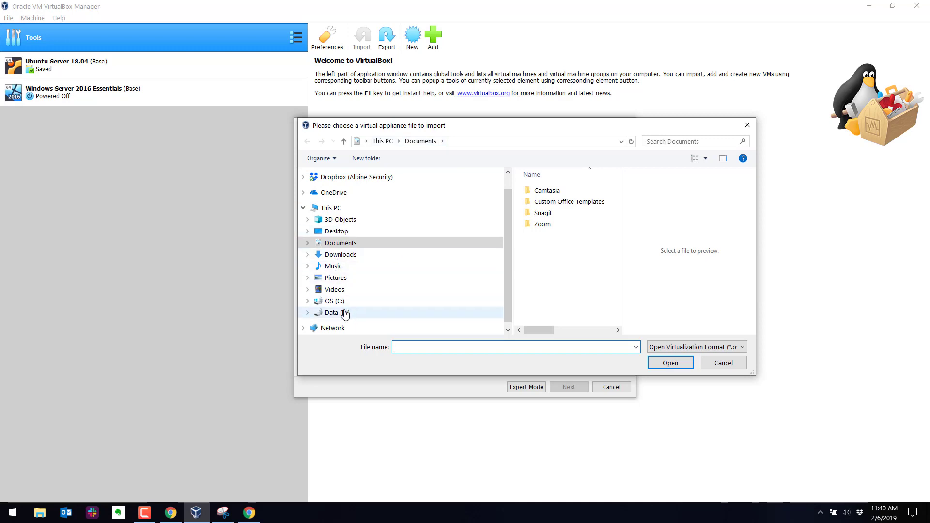
click(338, 313)
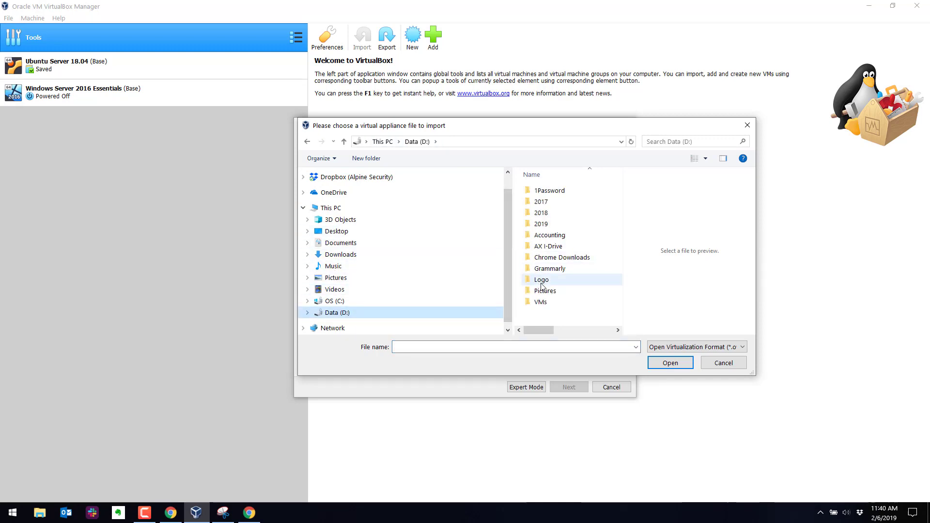
double_click(541, 302)
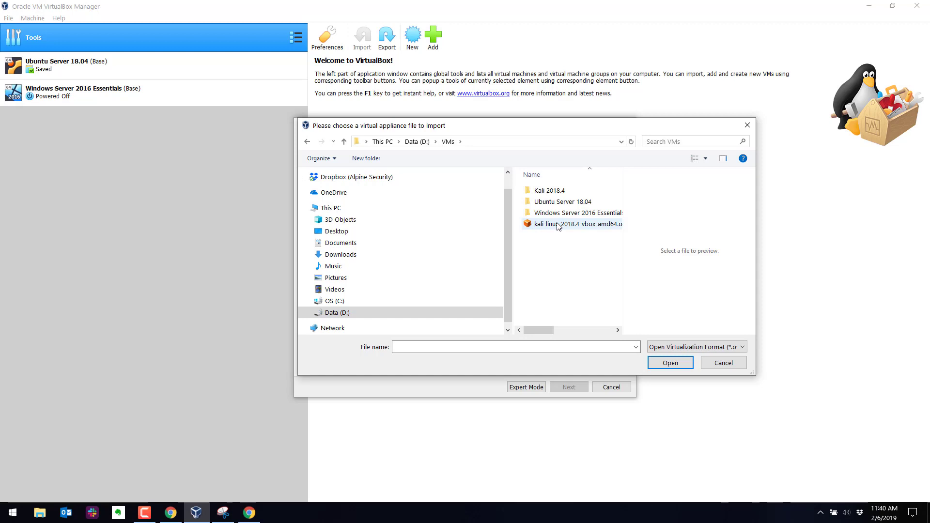
click(575, 223)
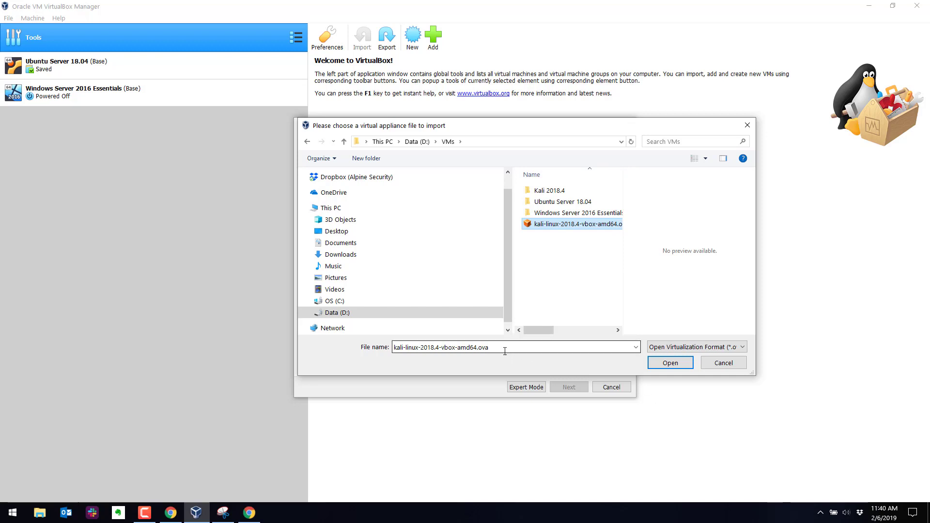
click(669, 362)
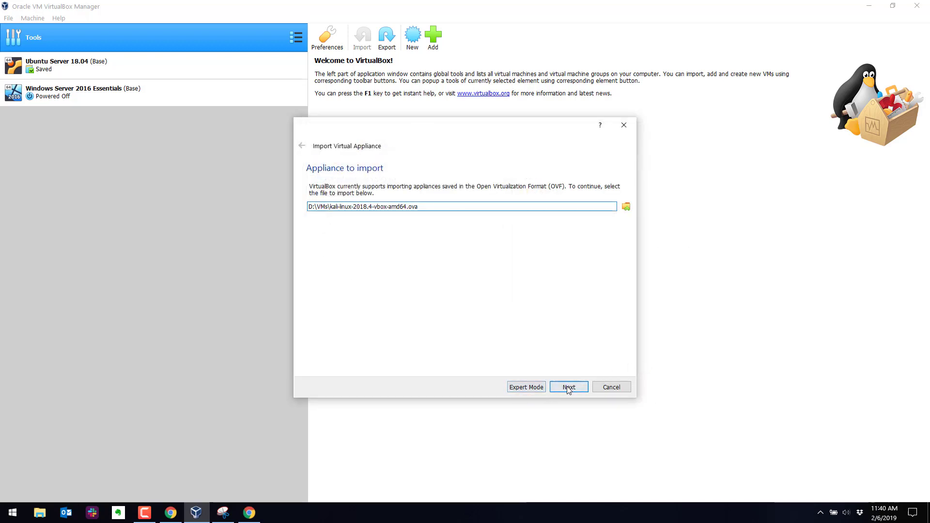
Review the appliance settings (2 CPUs, 2048 MB RAM, base folder D:\VMs) and launch the import
click(568, 387)
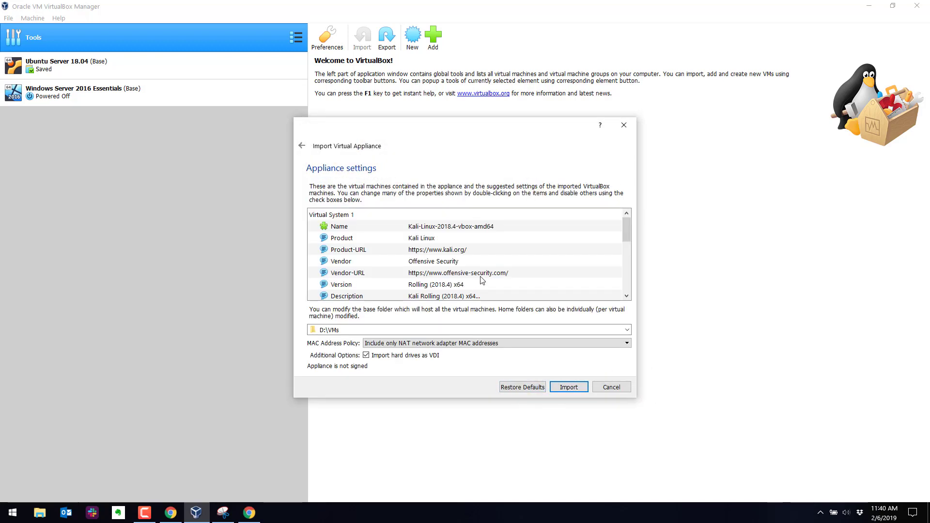
mouse_move(465, 306)
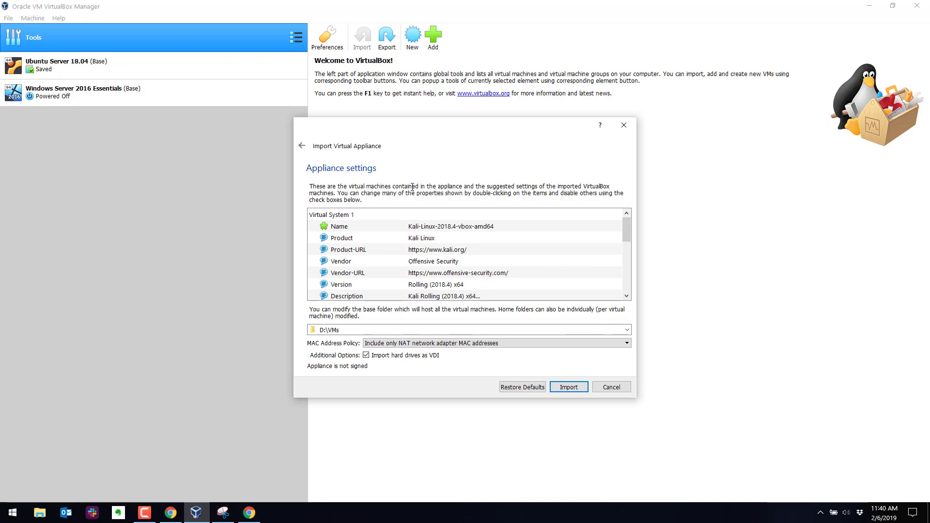
mouse_move(352, 273)
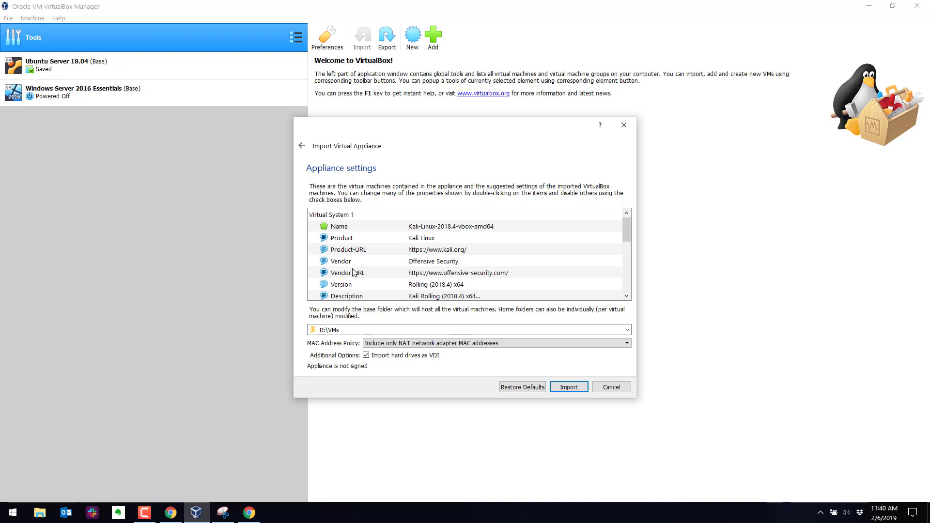
mouse_move(376, 239)
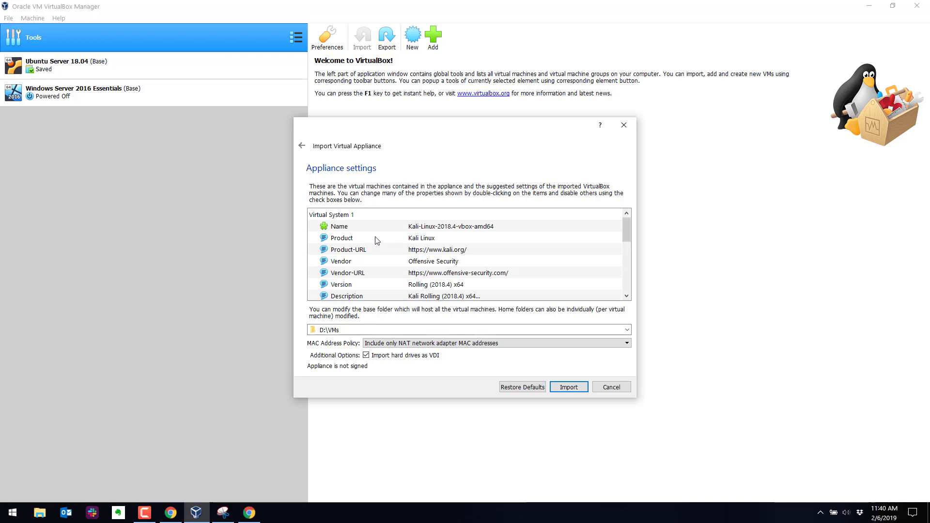
mouse_move(457, 232)
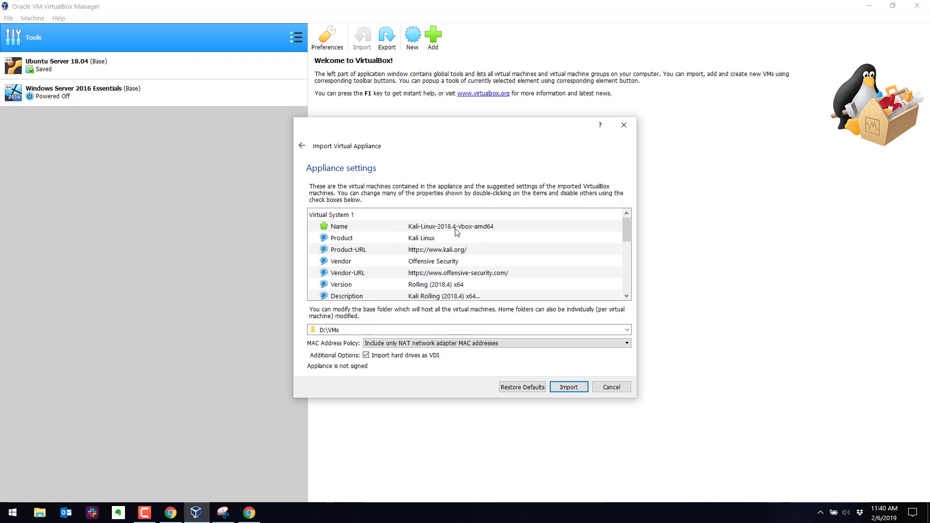
scroll(down, 3)
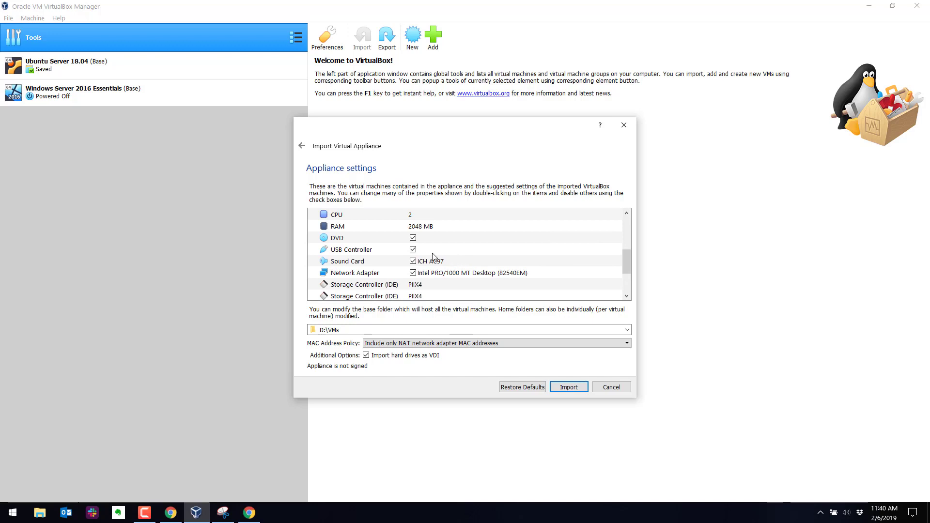
click(415, 225)
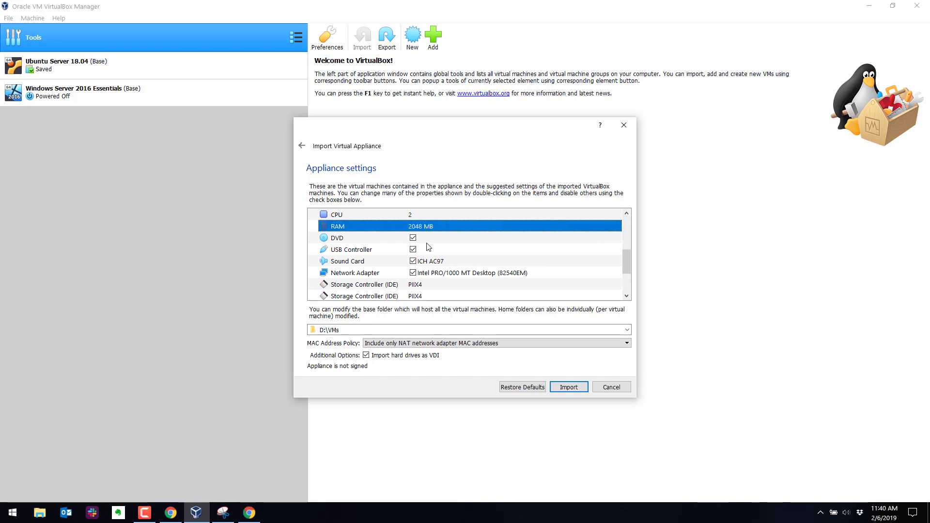
scroll(down, 3)
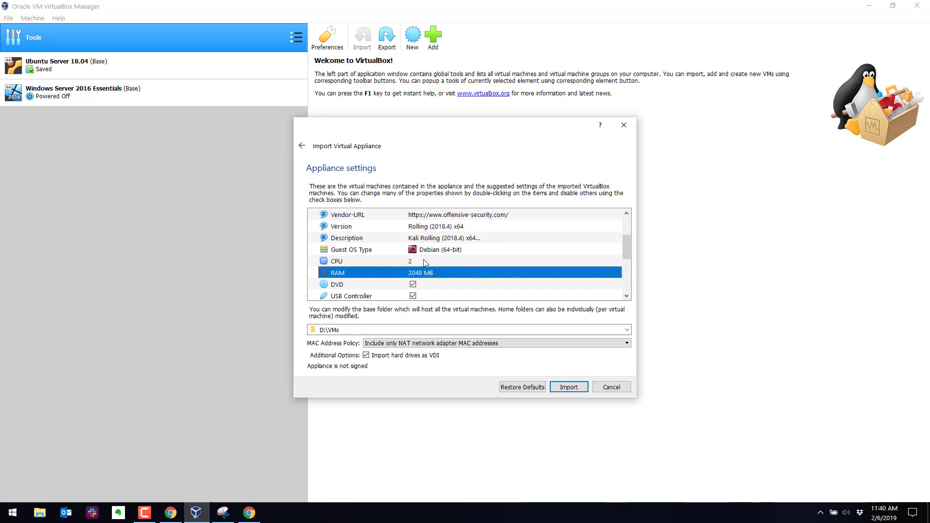
mouse_move(446, 266)
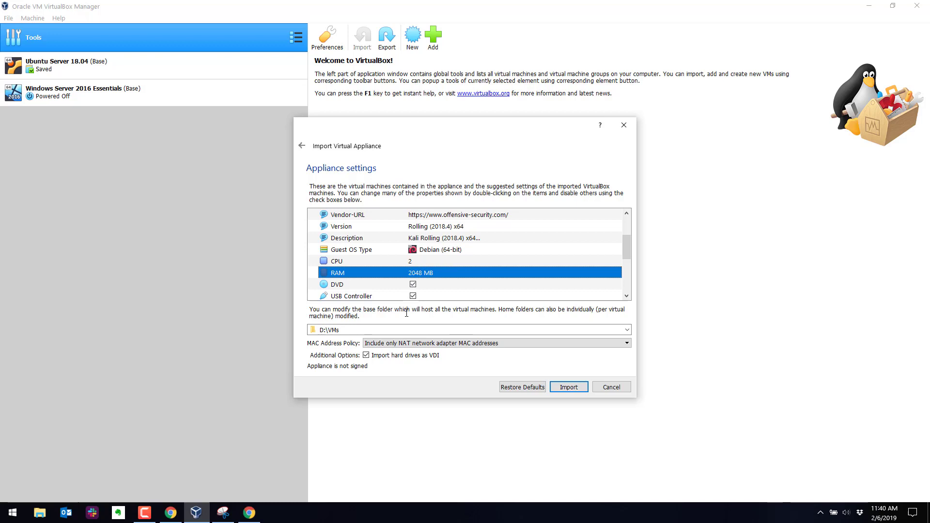
mouse_move(430, 368)
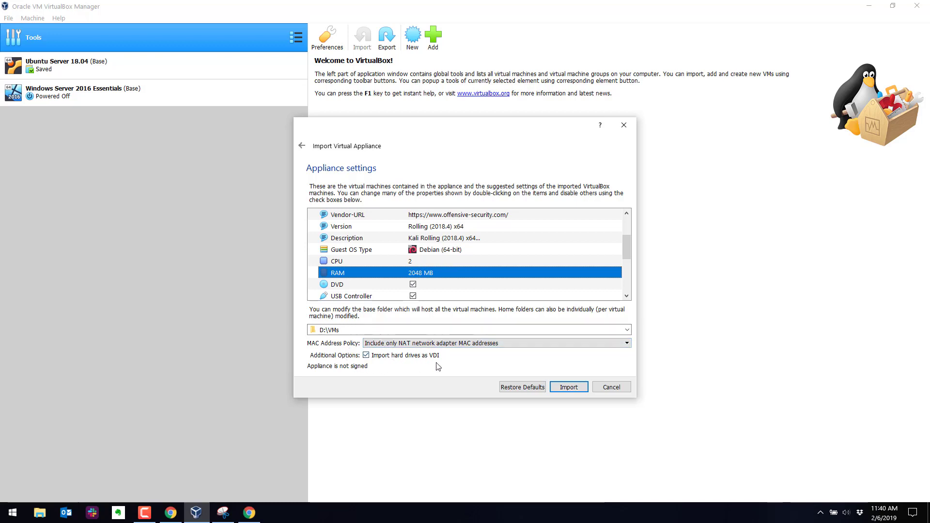
click(568, 387)
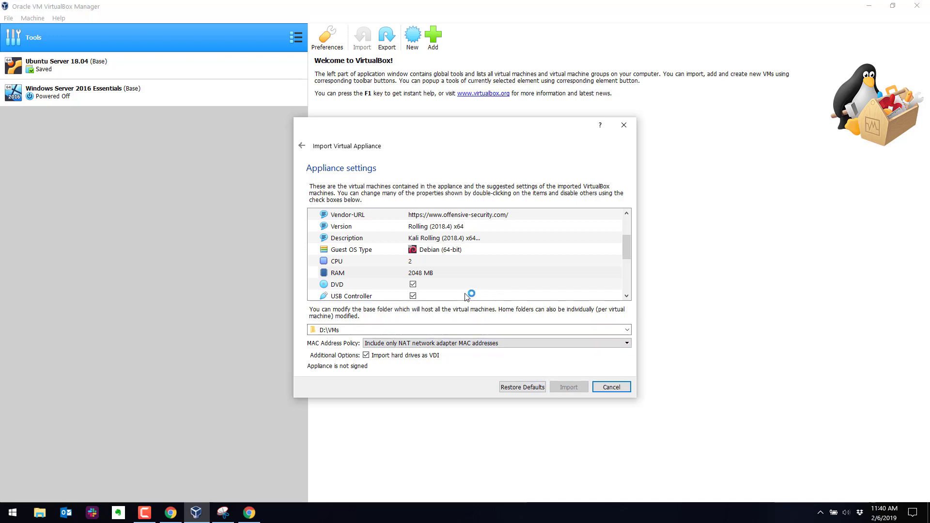
Let the Importing Appliance progress run, copying the Kali virtual disk image
click(567, 387)
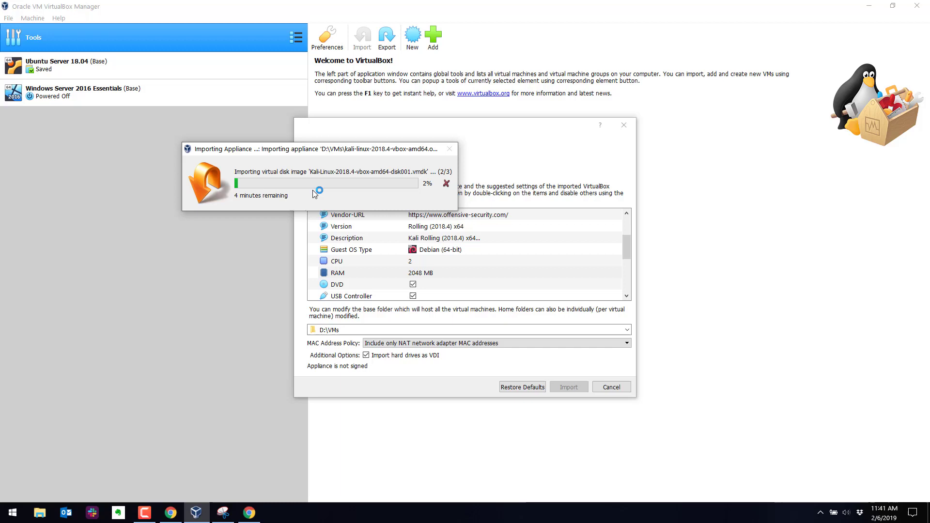
mouse_move(313, 192)
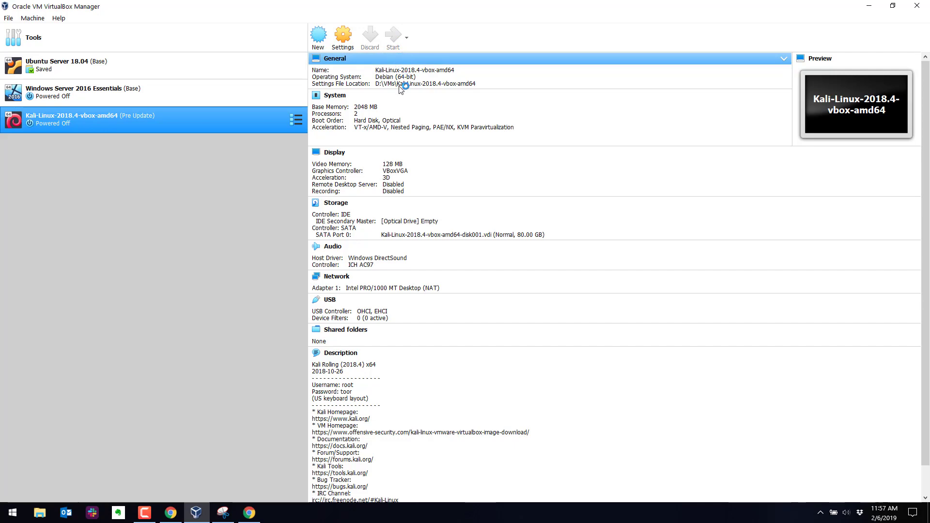
click(393, 35)
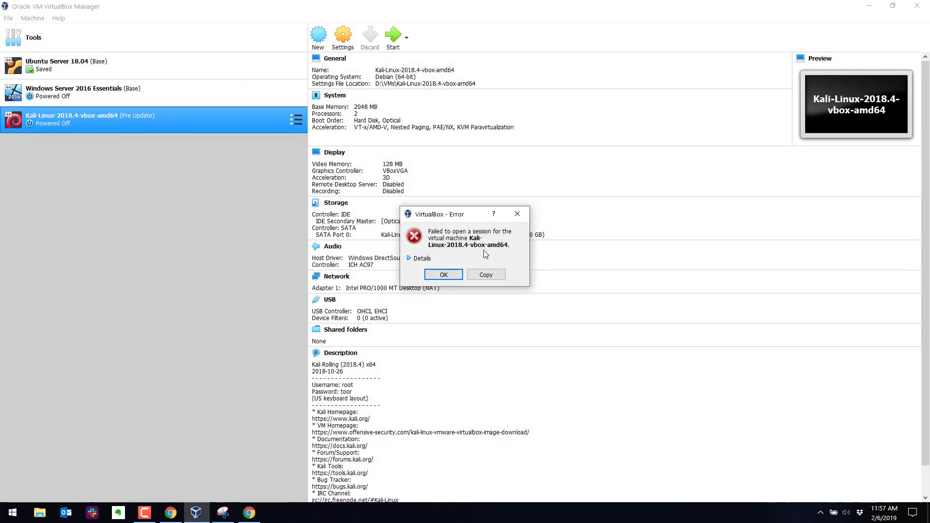
click(419, 257)
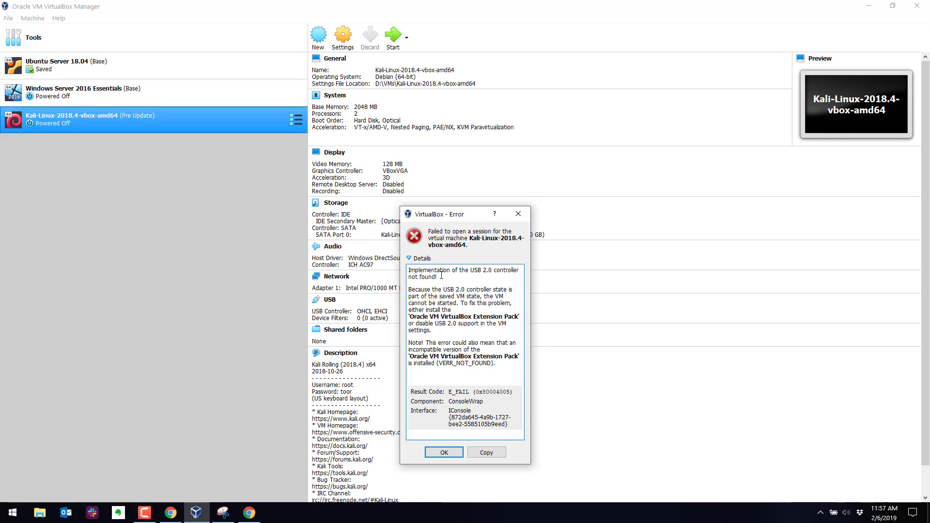
double_click(463, 270)
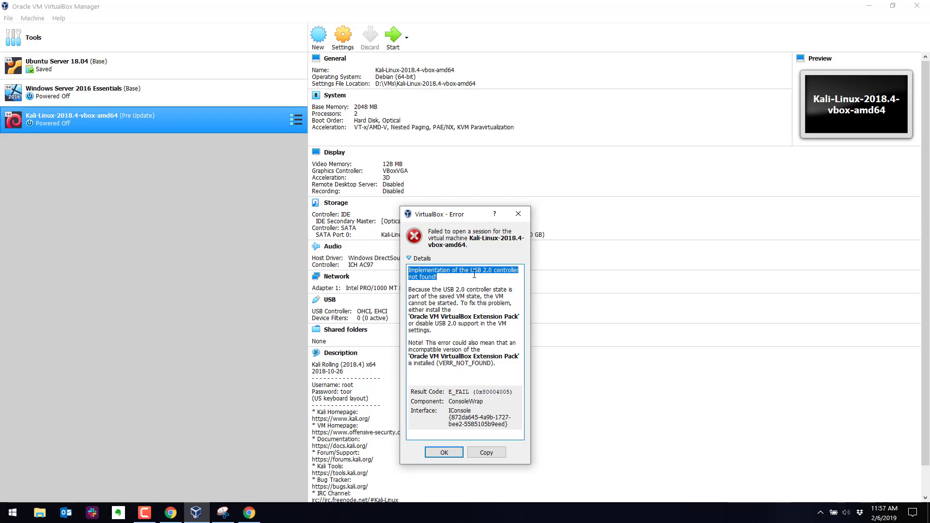
mouse_move(446, 293)
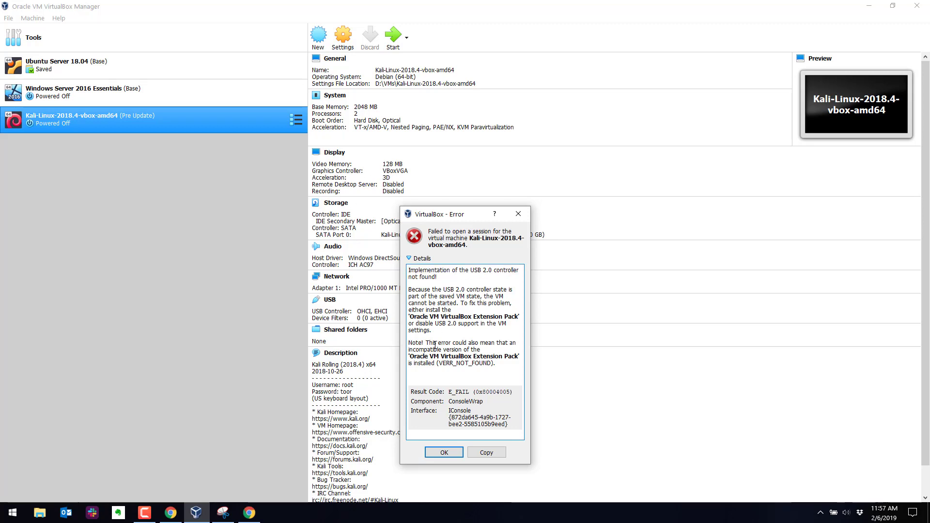
double_click(456, 356)
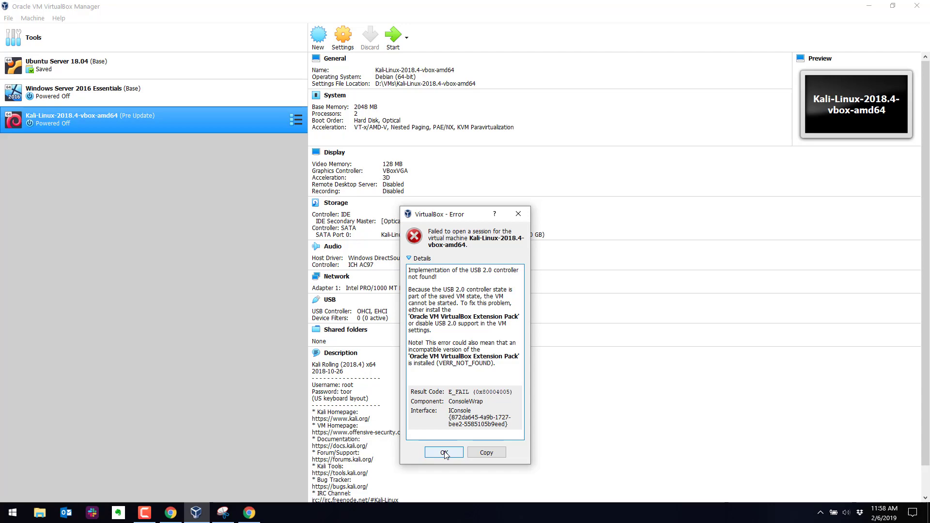
click(444, 452)
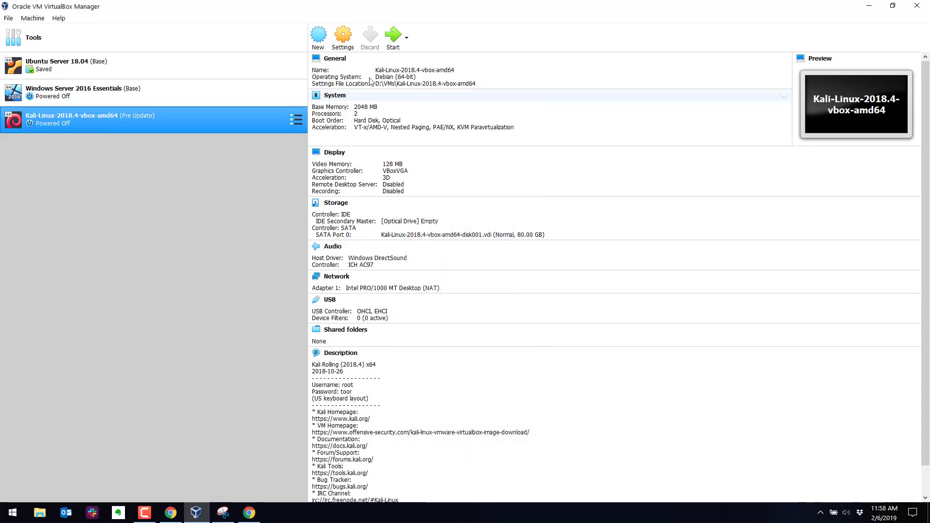
In the Kali VM's USB settings, choose the USB 1.1 (OHCI) Controller and save
click(342, 35)
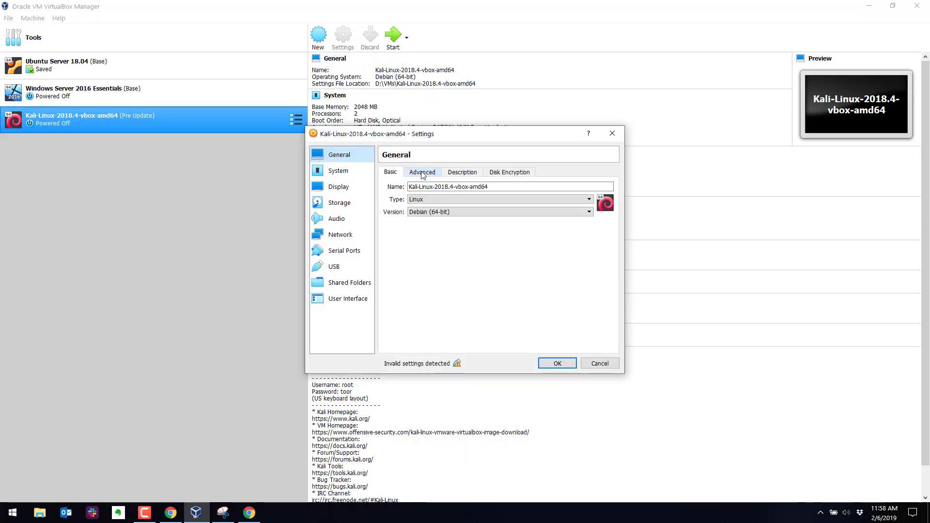
click(335, 267)
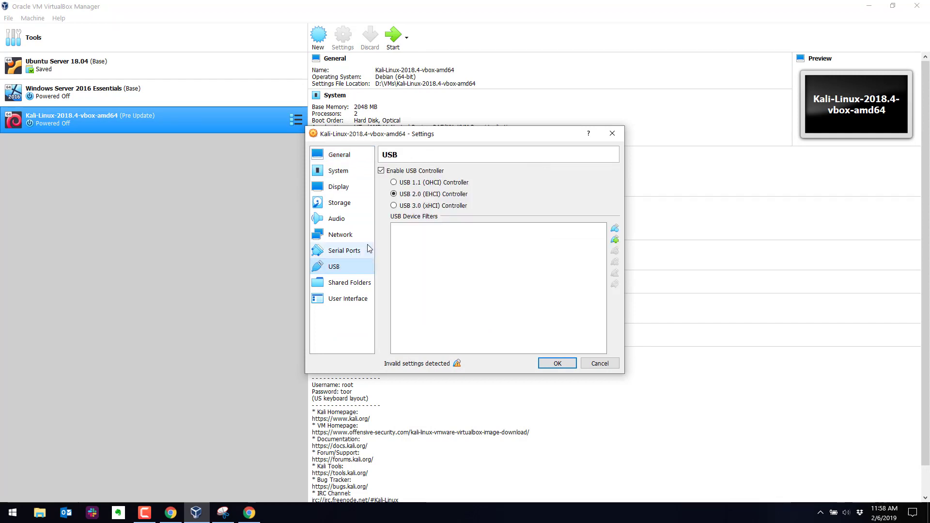
mouse_move(395, 205)
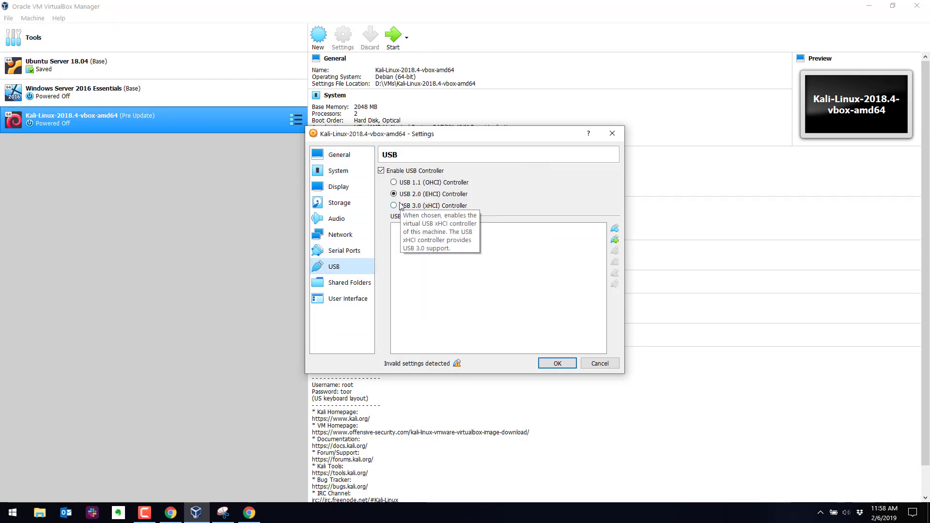
mouse_move(395, 186)
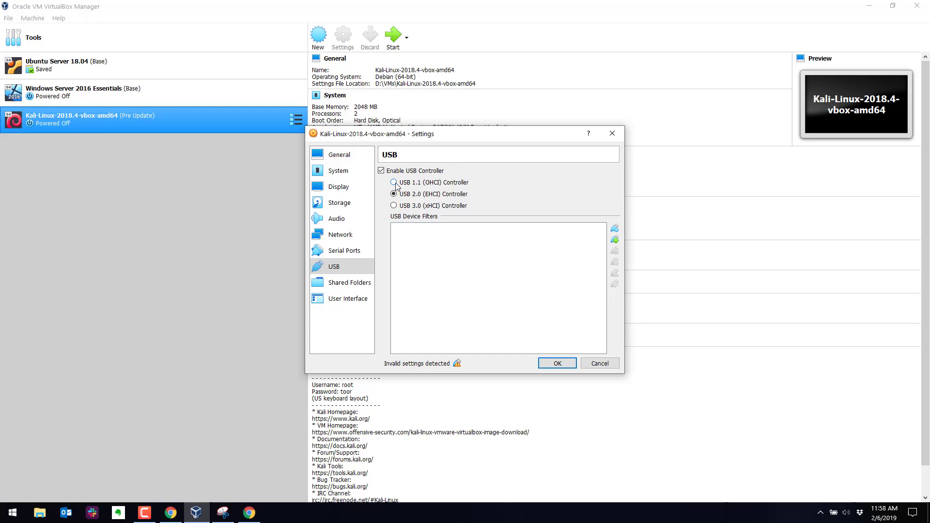
click(394, 182)
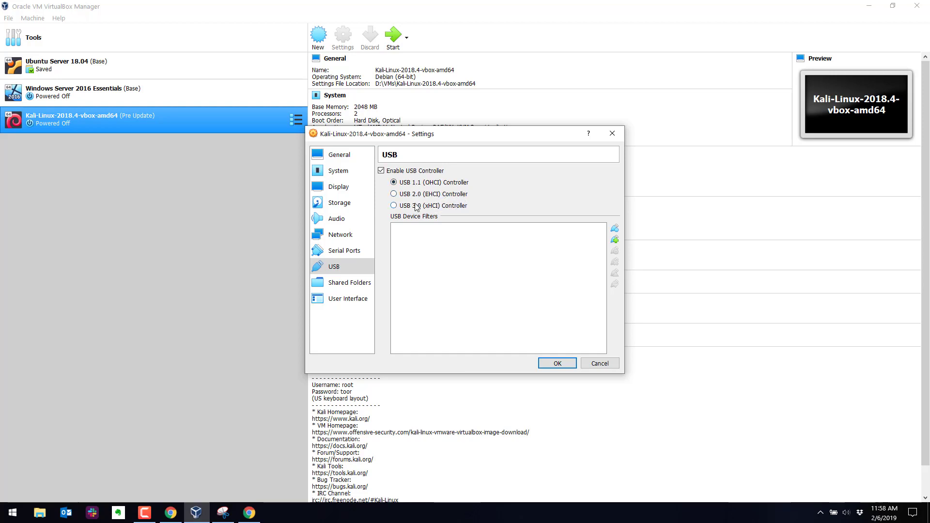
click(394, 206)
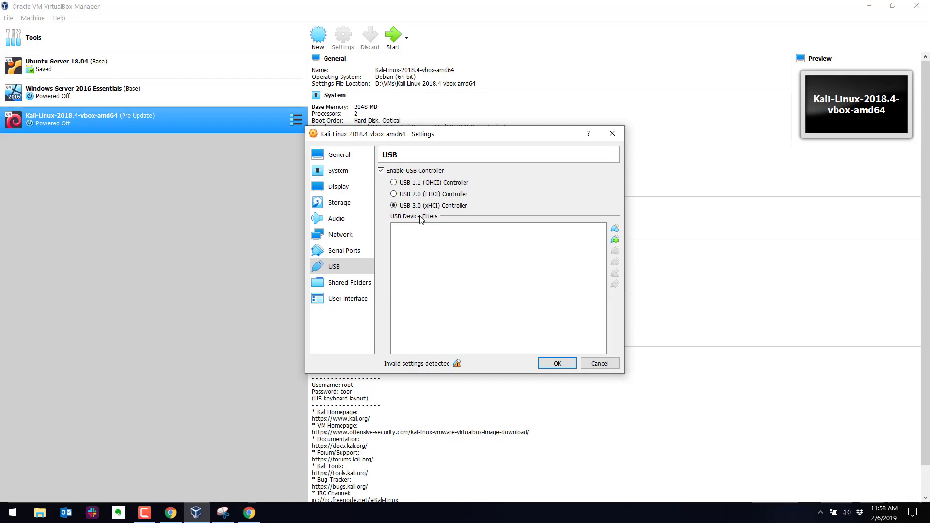
mouse_move(414, 370)
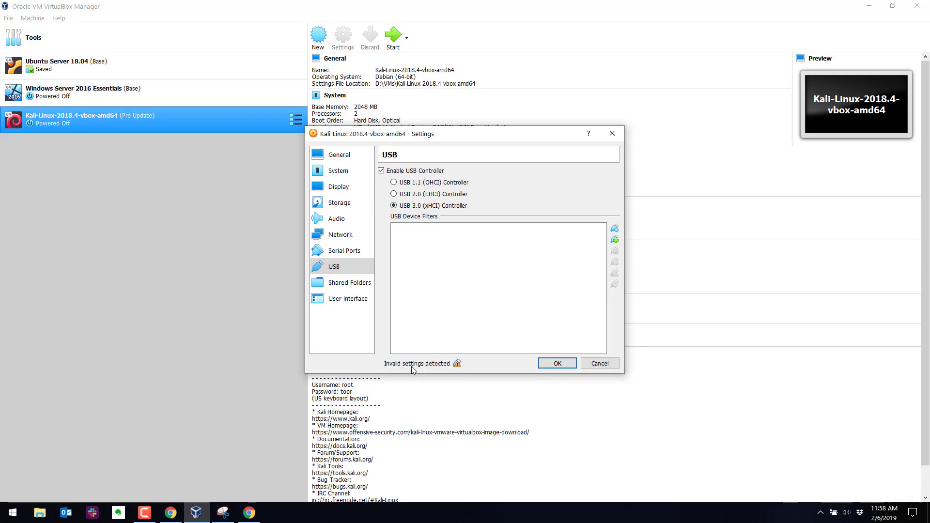
click(393, 194)
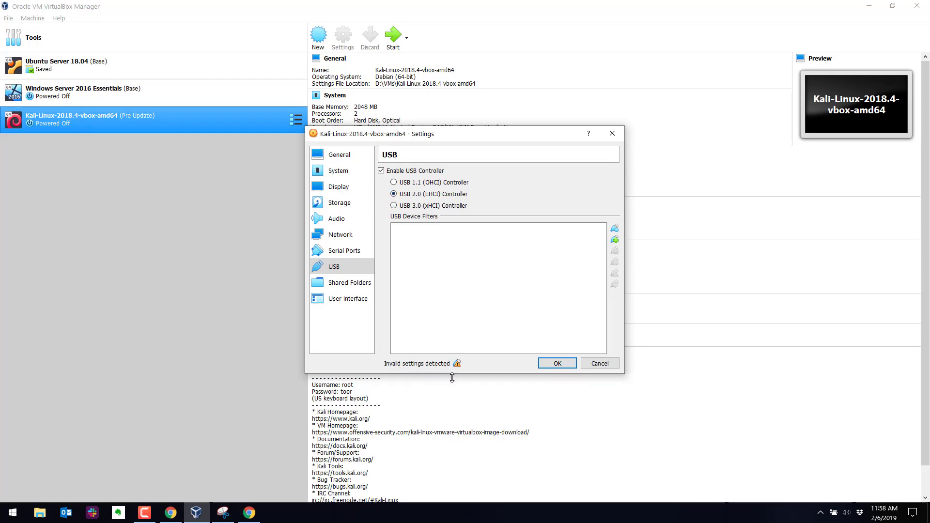
click(393, 183)
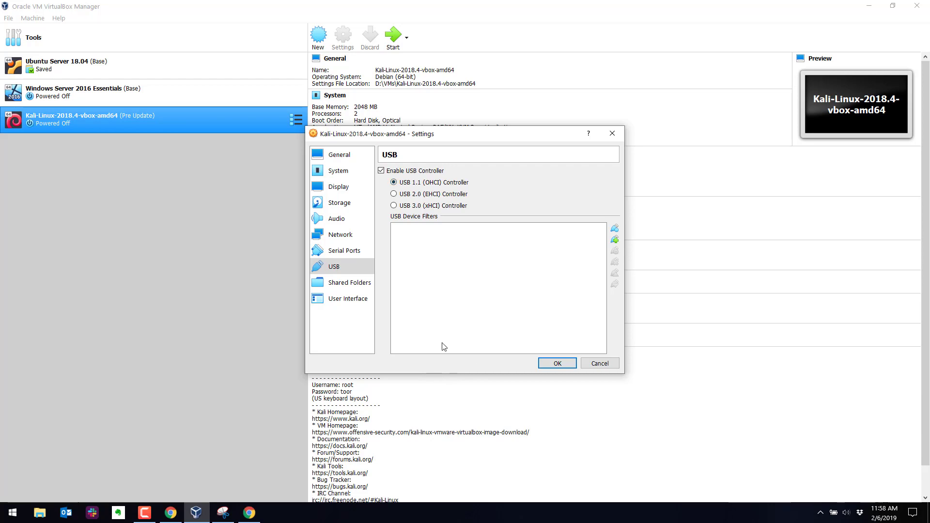
click(556, 363)
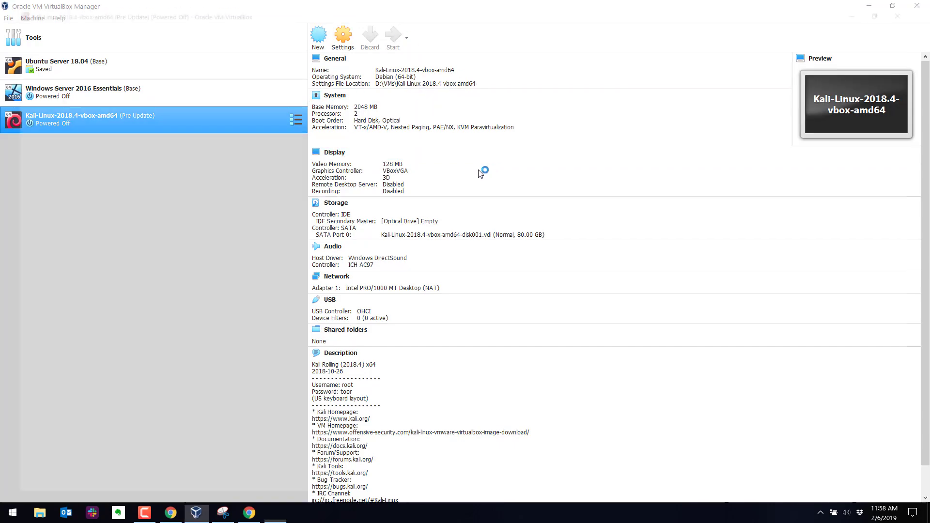
Start the Kali VM and boot the Kali GNU/Linux GRUB entry to the login screen
click(392, 36)
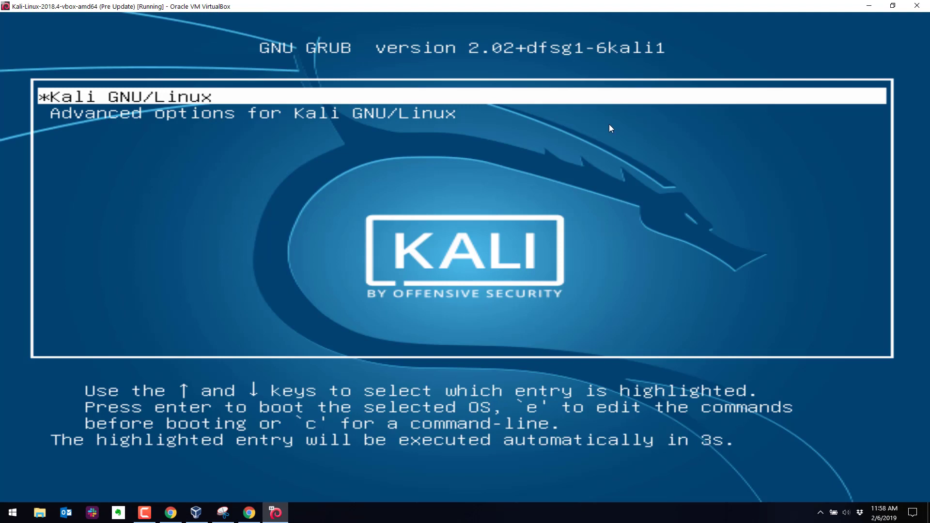
key(Return)
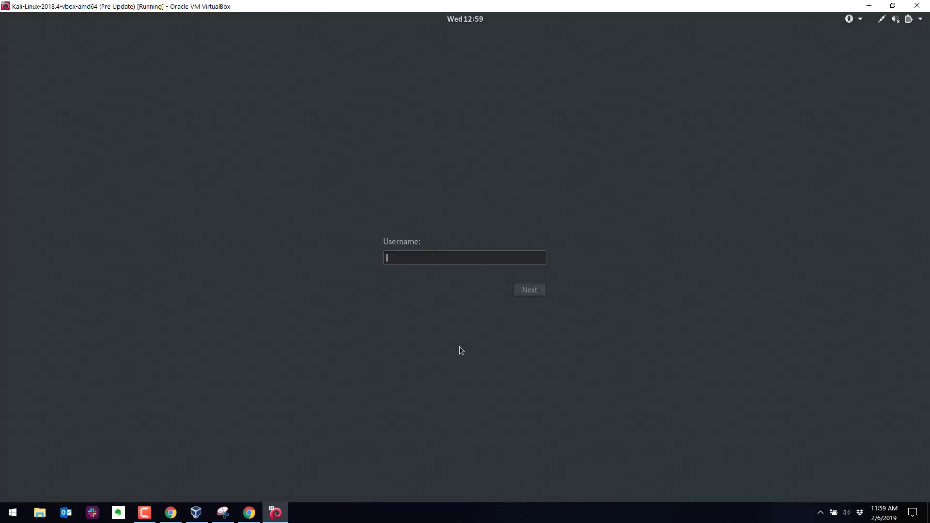
Sign in to the Kali desktop as root with its password
text(root)
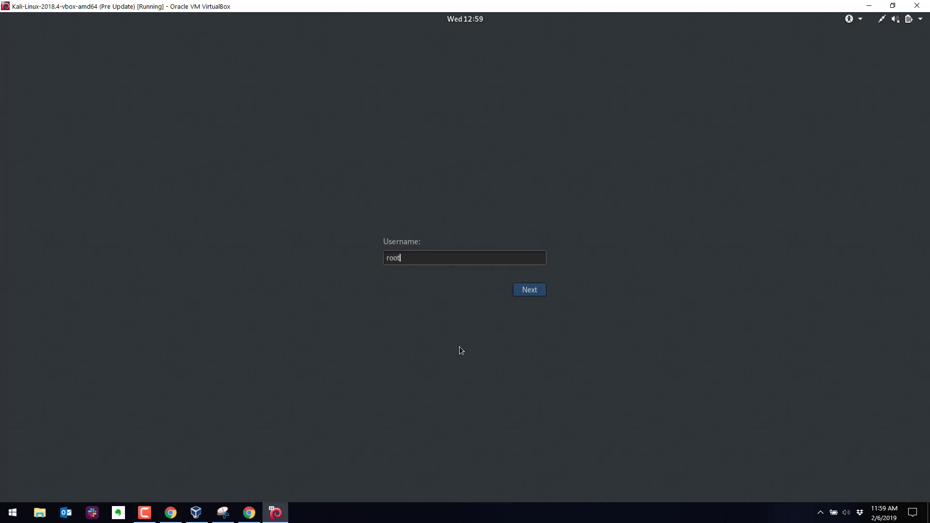
click(529, 290)
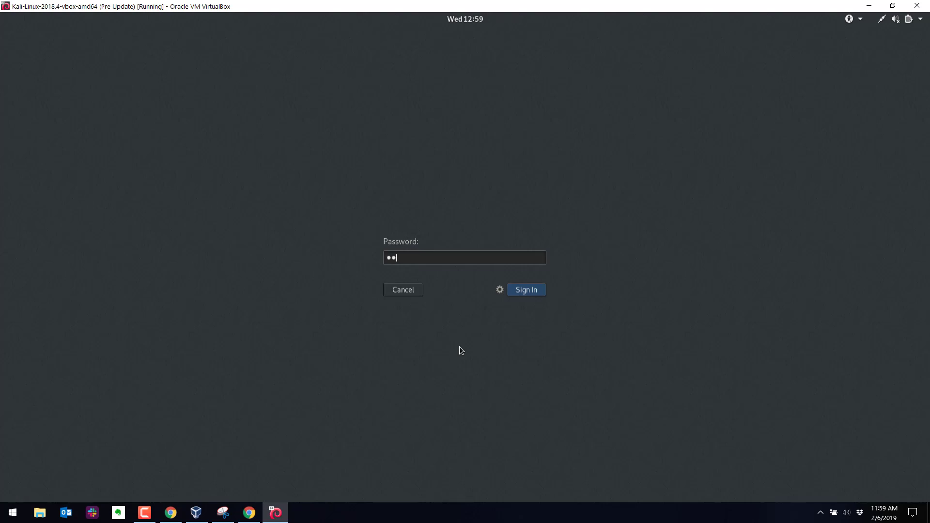
click(524, 290)
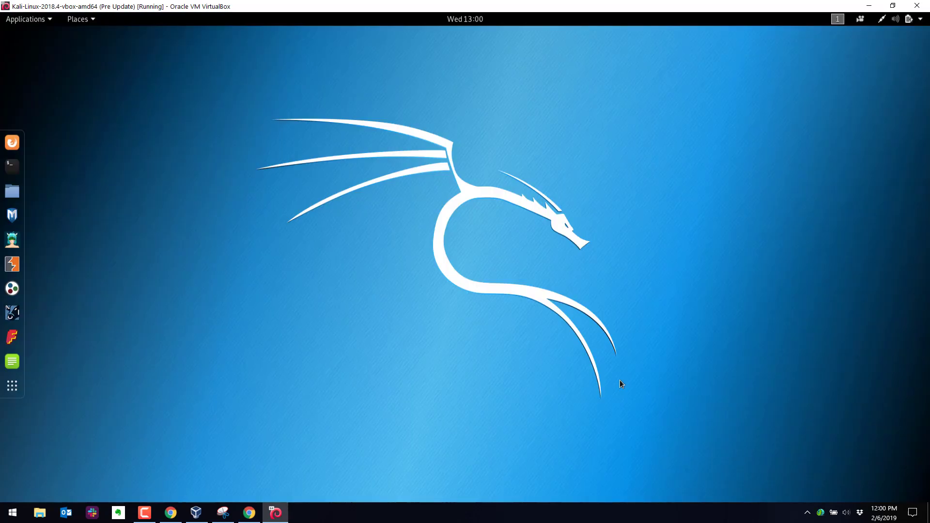
mouse_move(416, 216)
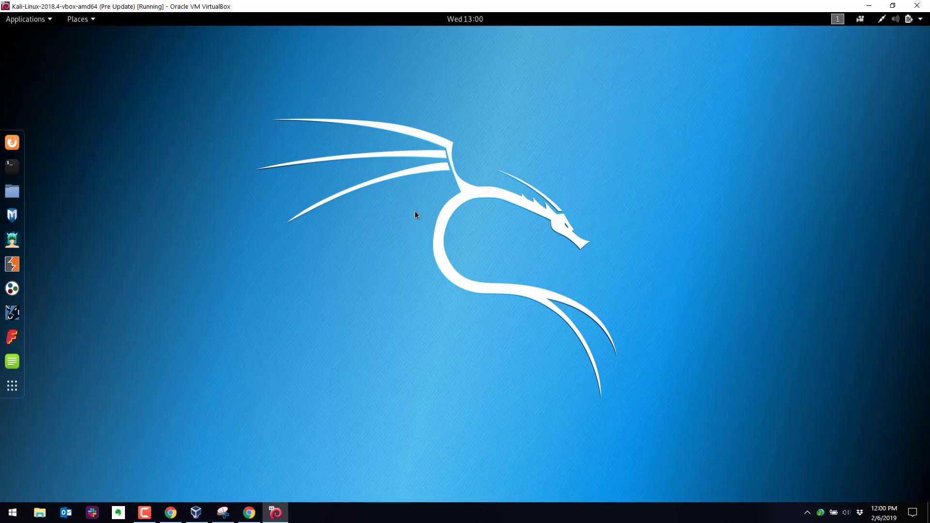
mouse_move(361, 55)
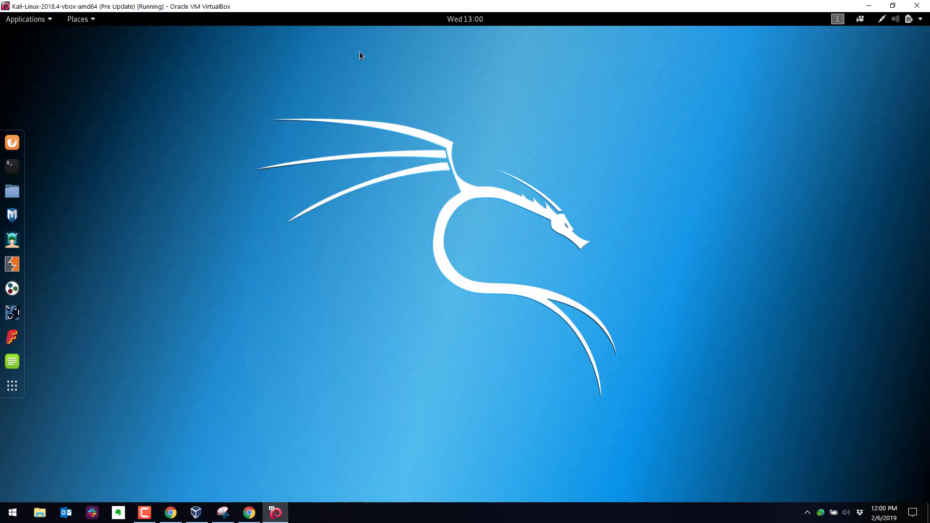
mouse_move(763, 86)
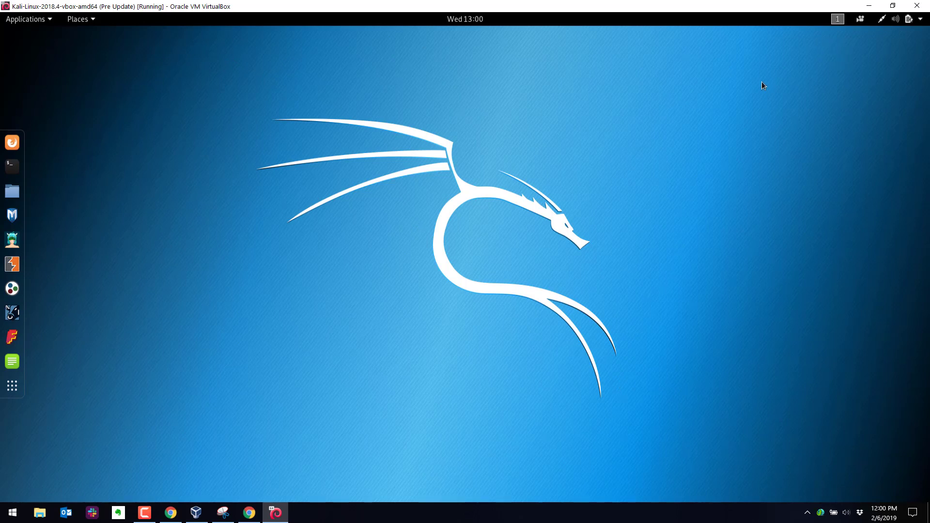
mouse_move(877, 83)
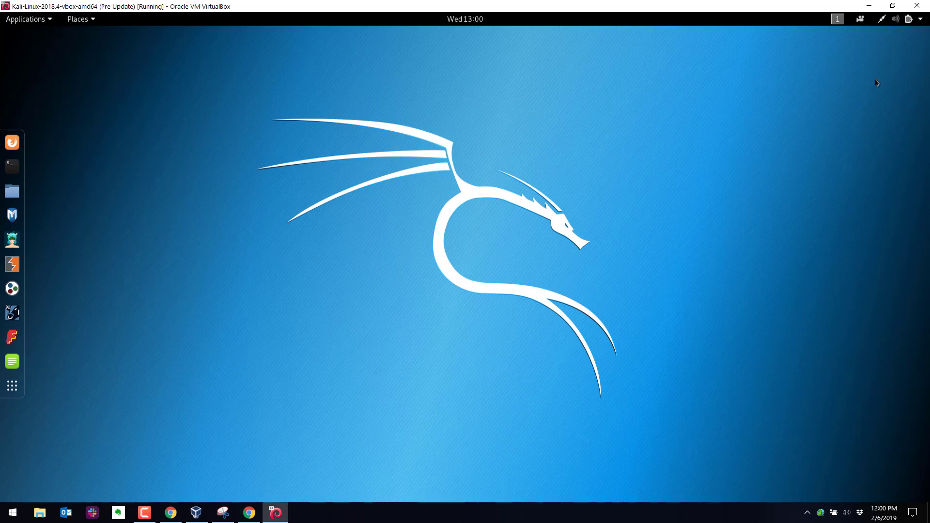
mouse_move(511, 180)
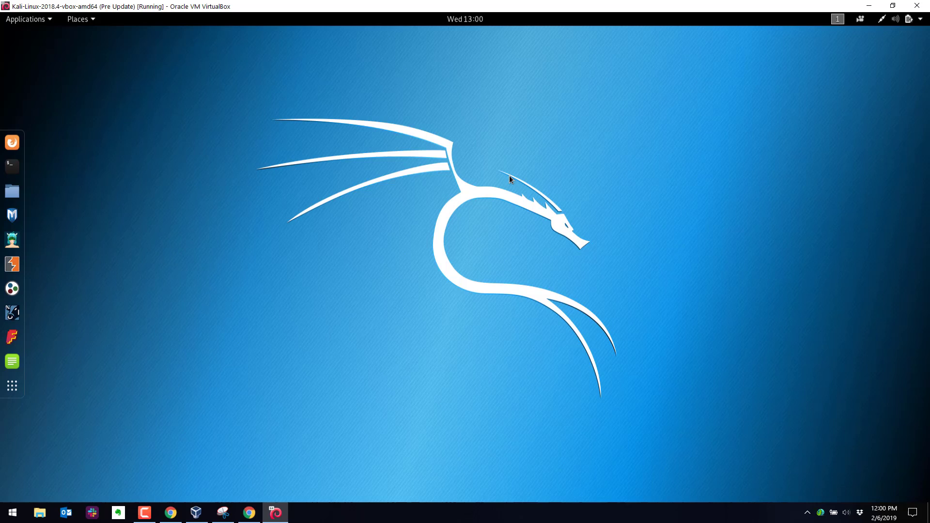
mouse_move(920, 24)
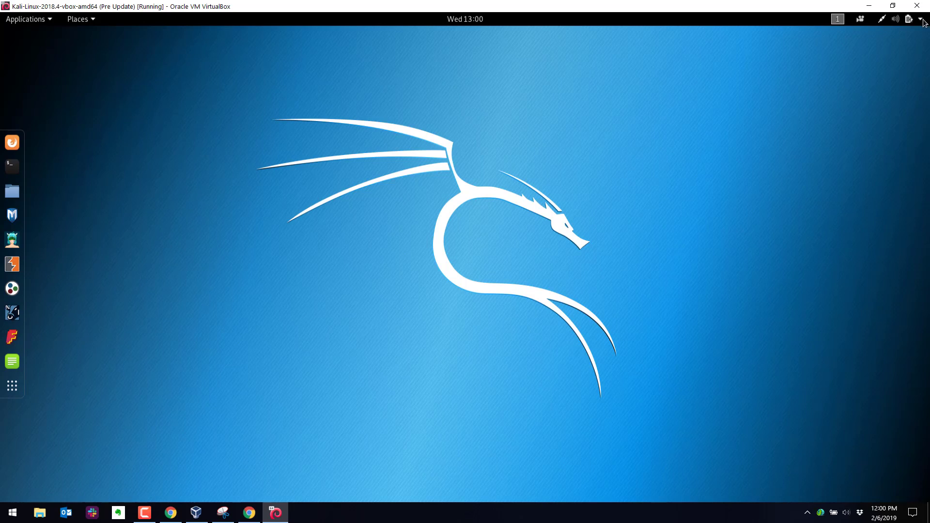
Show the Kali guest's GNOME status menu with wired connection, proxy and battery status
click(919, 18)
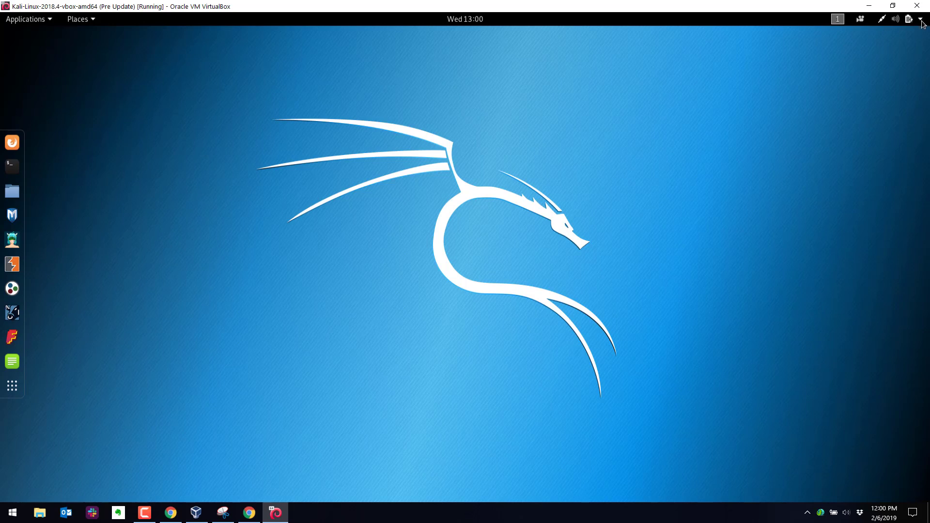
click(916, 20)
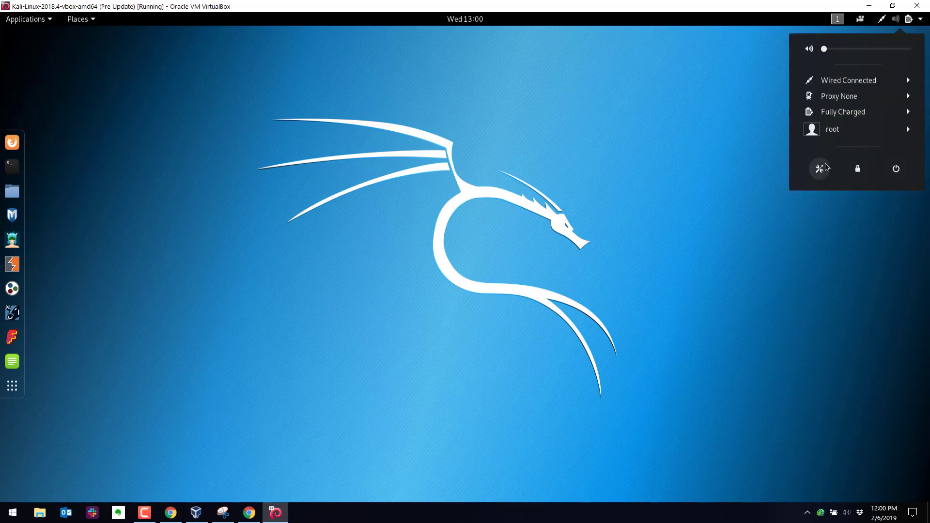
mouse_move(825, 178)
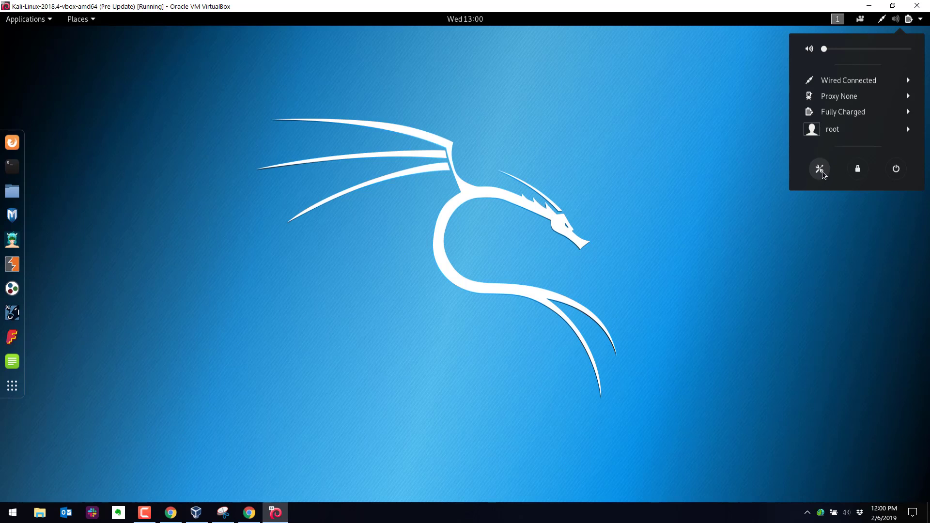
Reach the Kali guest's Details > About page from the status-menu Settings icon
click(820, 169)
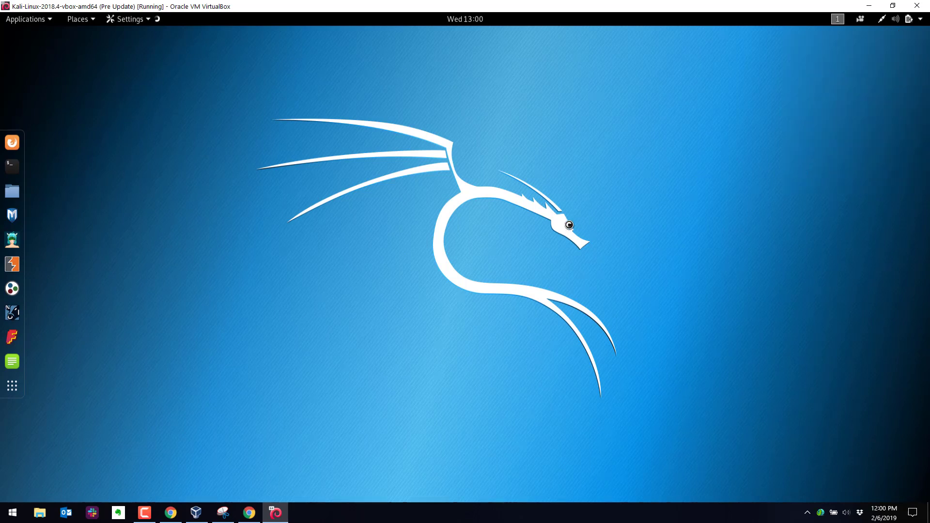
mouse_move(520, 235)
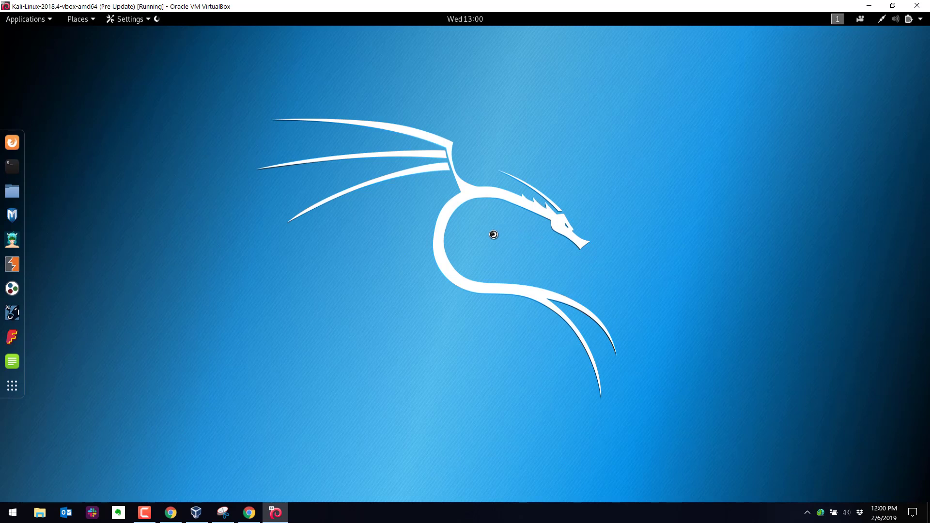
click(127, 18)
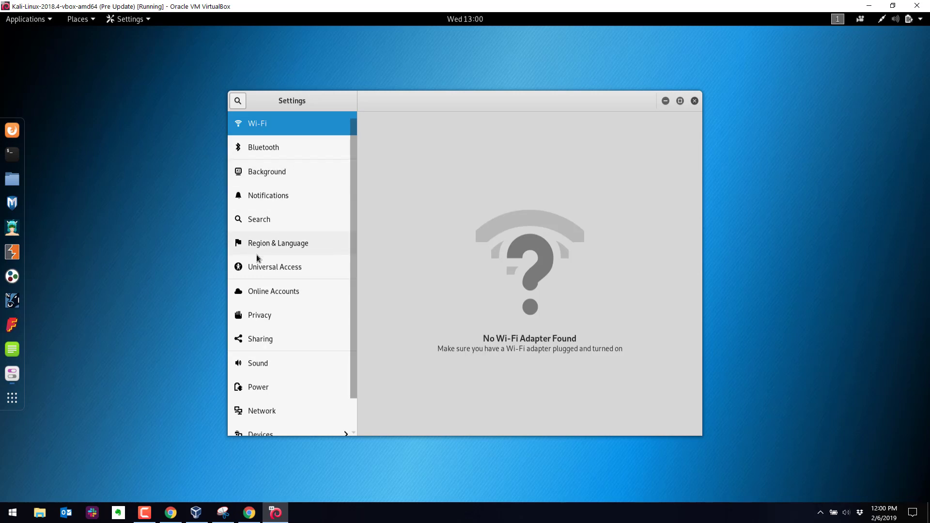
mouse_move(355, 315)
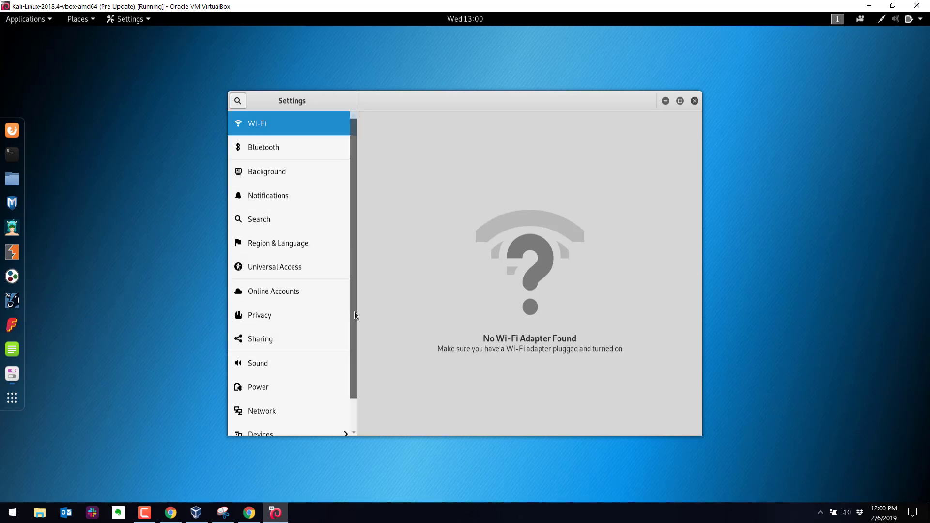
scroll(down, 3)
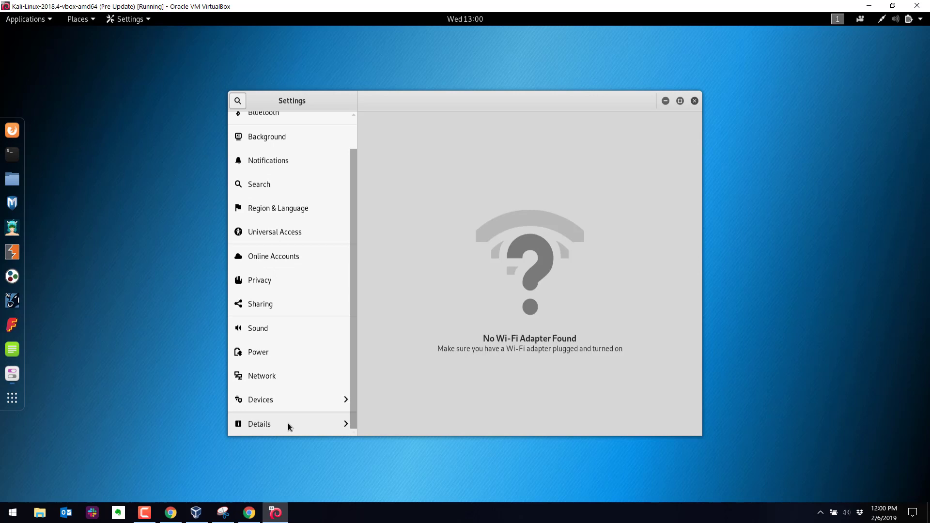
click(259, 424)
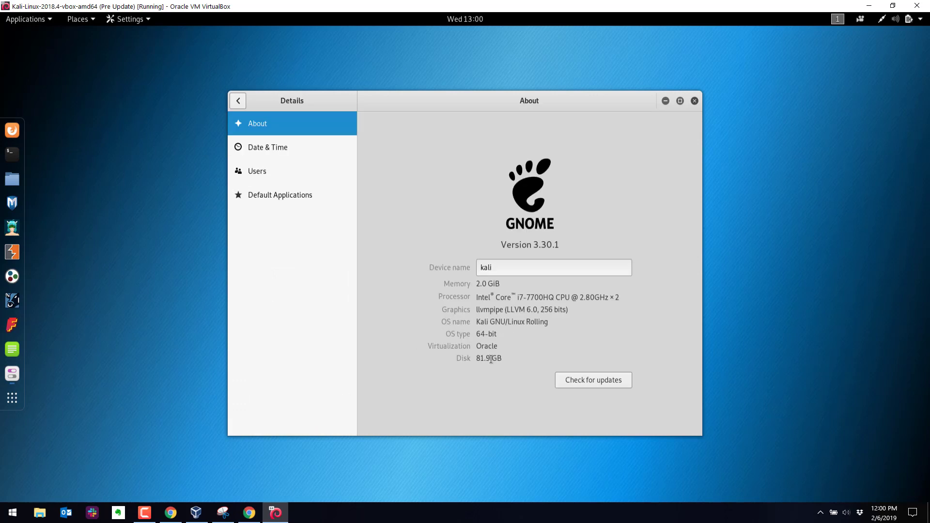
mouse_move(451, 276)
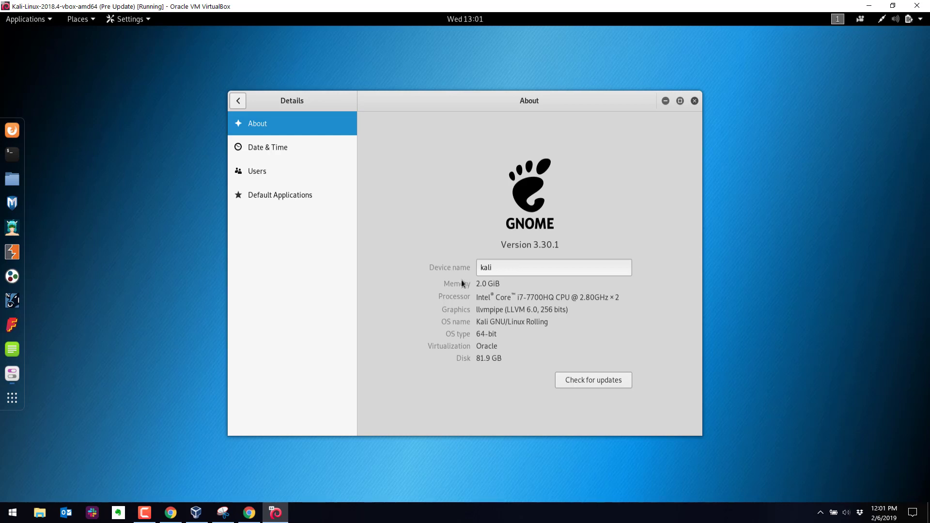
mouse_move(486, 324)
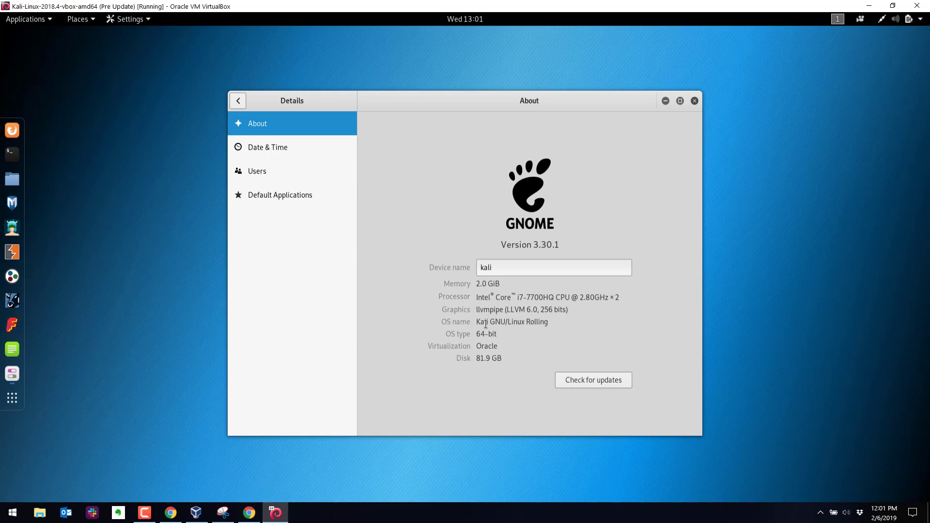
Highlight the 64-bit OS type and 81.9 GB disk values on the About page
double_click(487, 334)
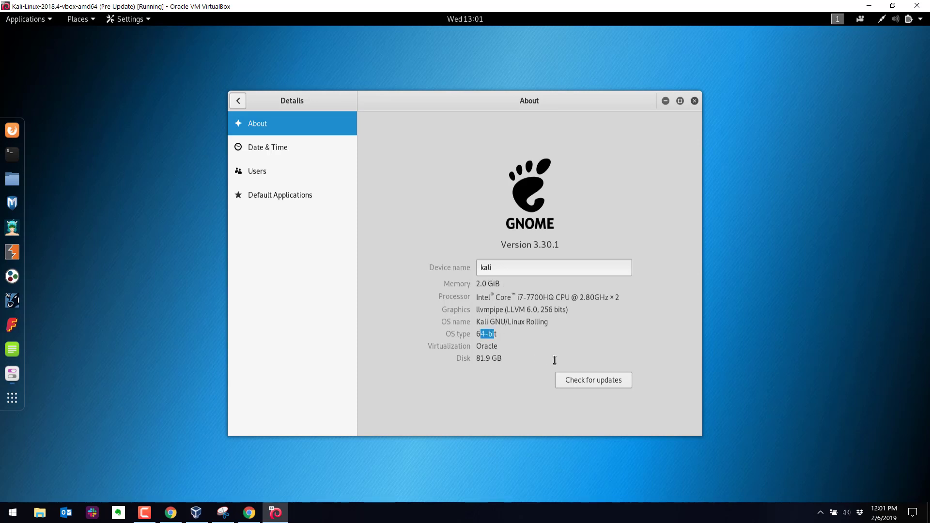
double_click(489, 357)
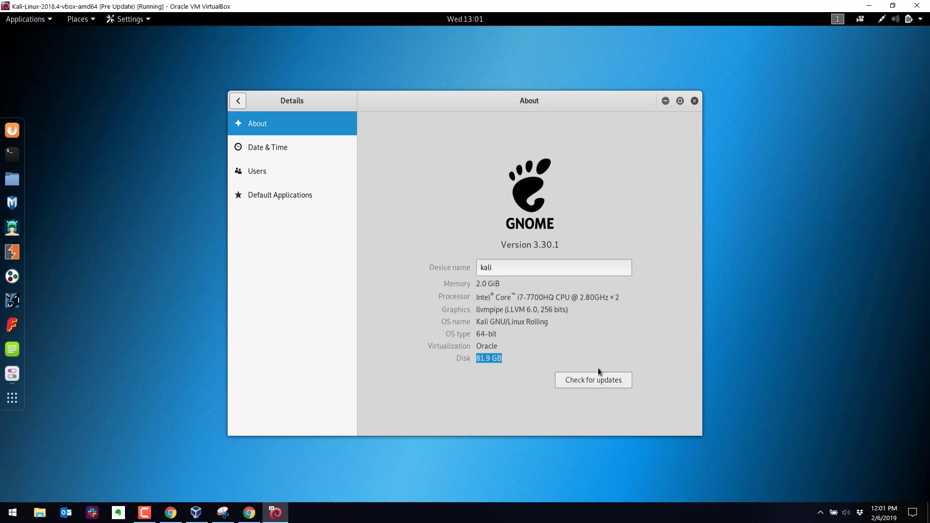
mouse_move(545, 355)
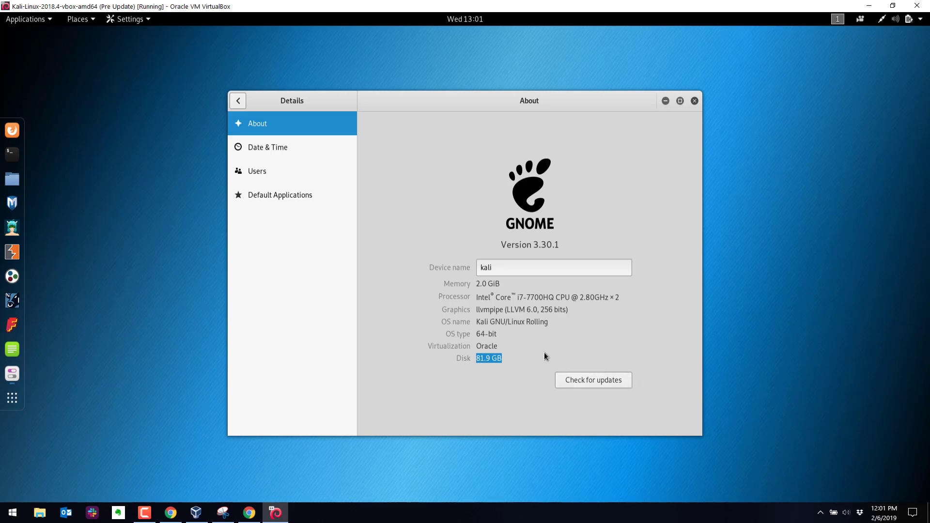
mouse_move(568, 403)
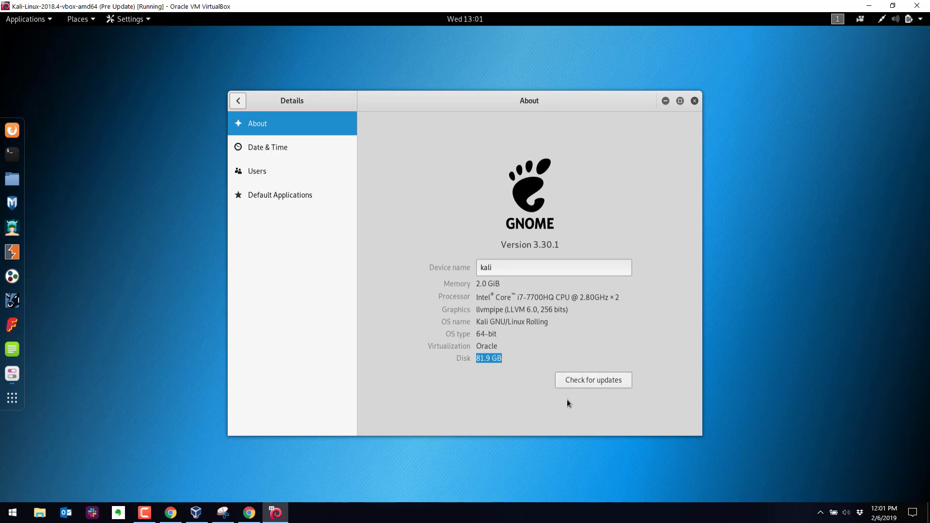
mouse_move(593, 380)
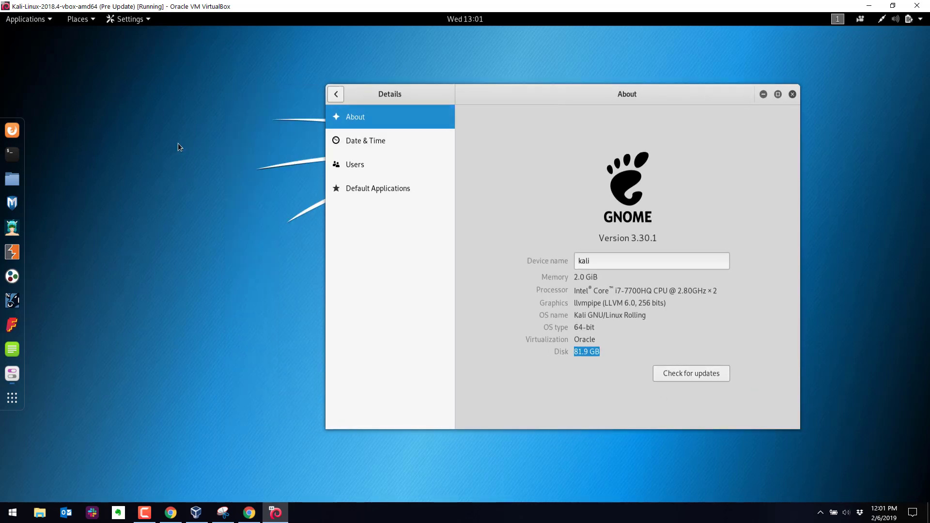
mouse_move(12, 163)
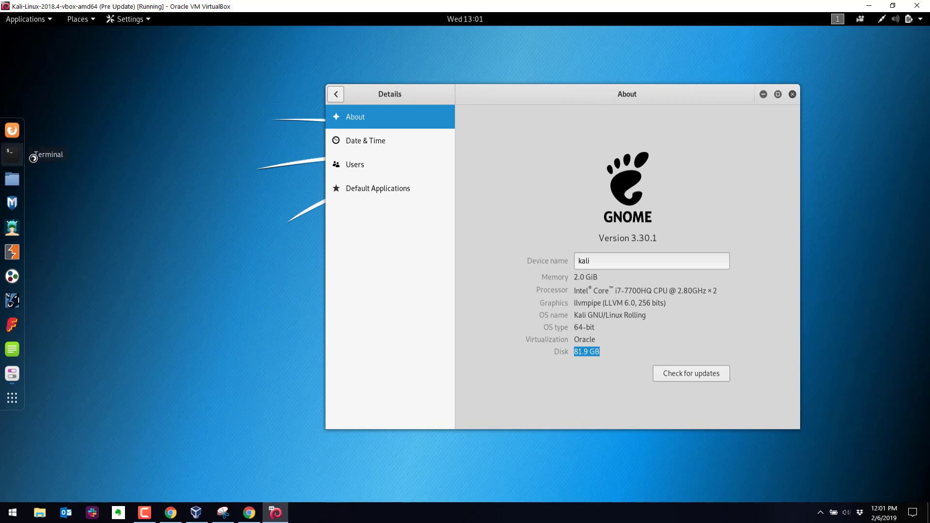
Start a root terminal in the Kali guest and run apt-get update
click(12, 154)
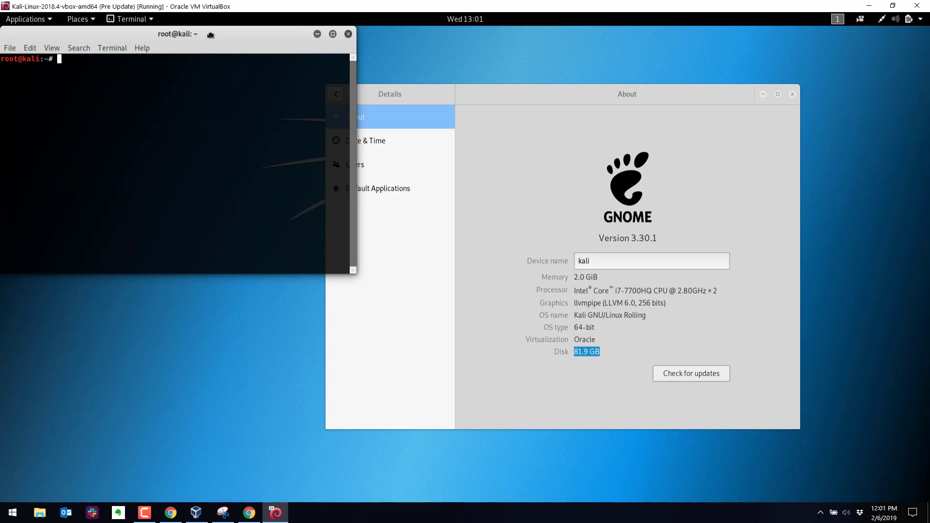
drag(176, 34, 232, 83)
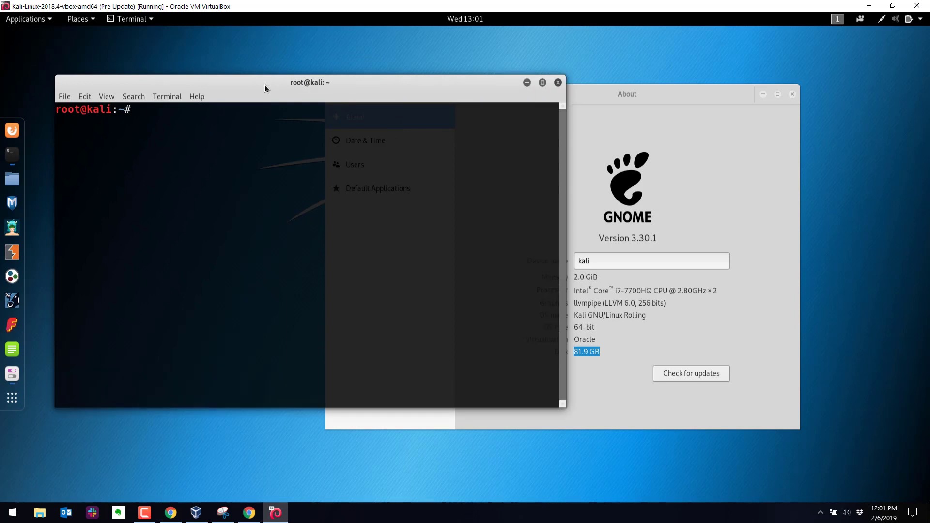
text(apt-)
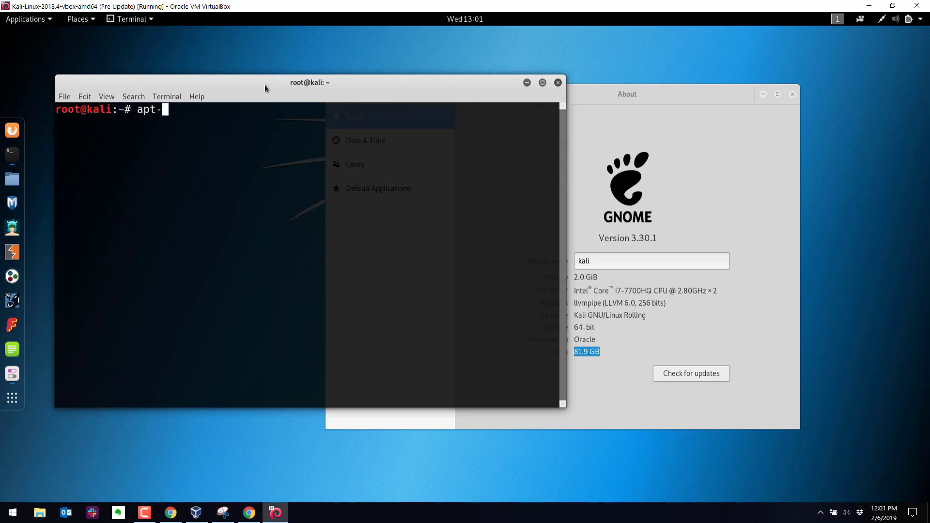
text(get)
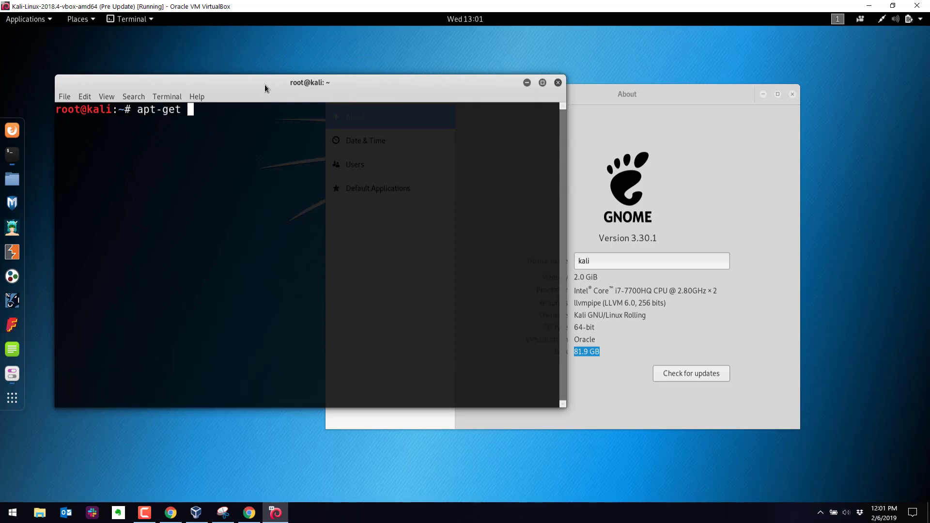
text(update)
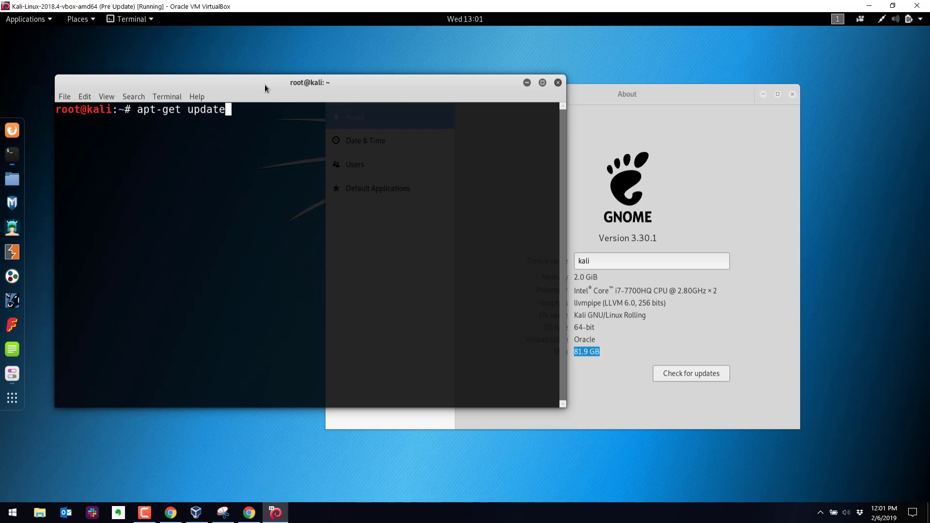
key(Return)
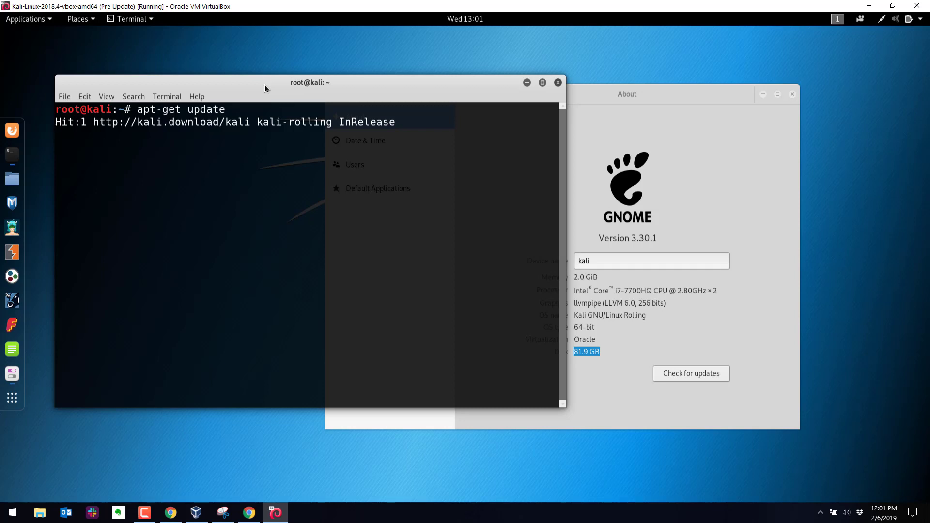
Run plain apt to list its most used commands
key(Return)
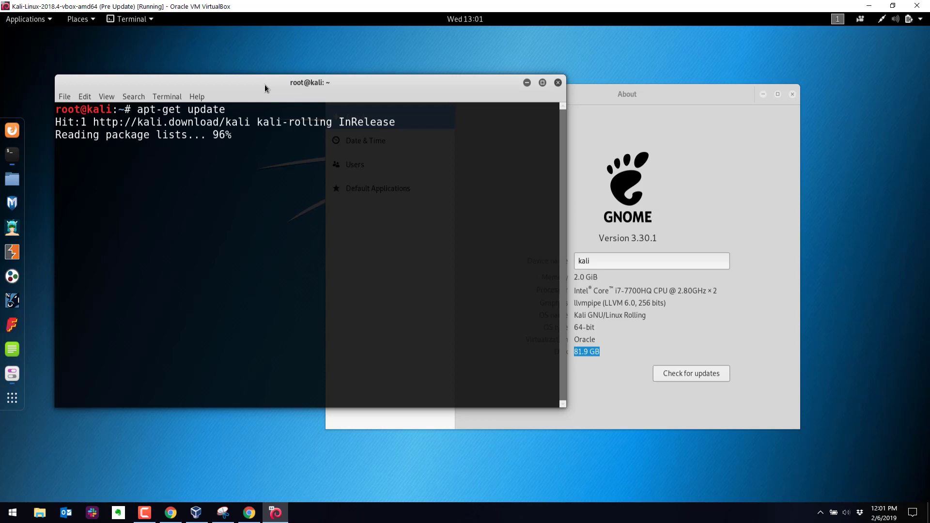
text(apt)
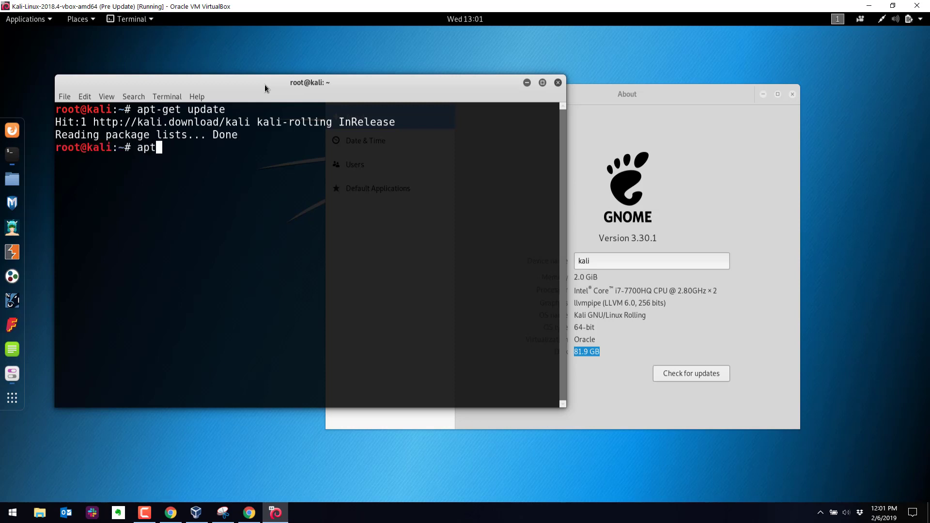
key(Return)
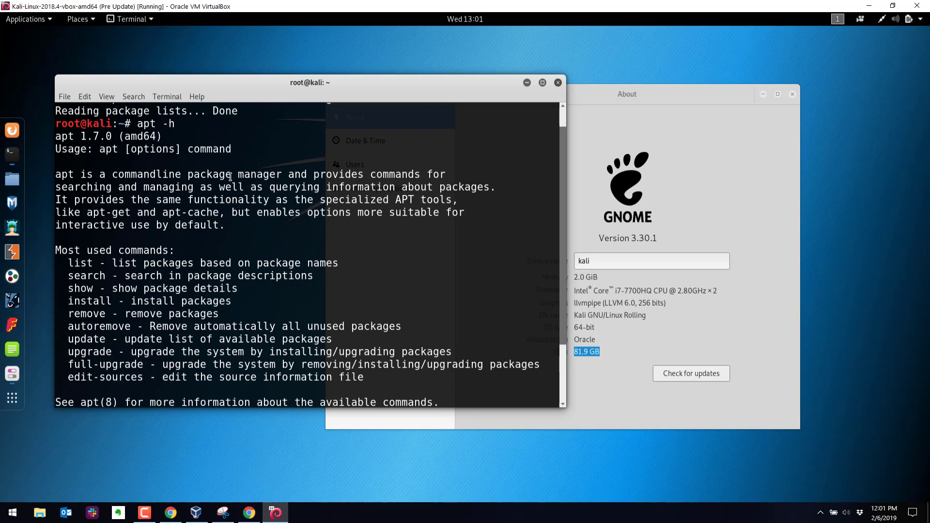
mouse_move(101, 332)
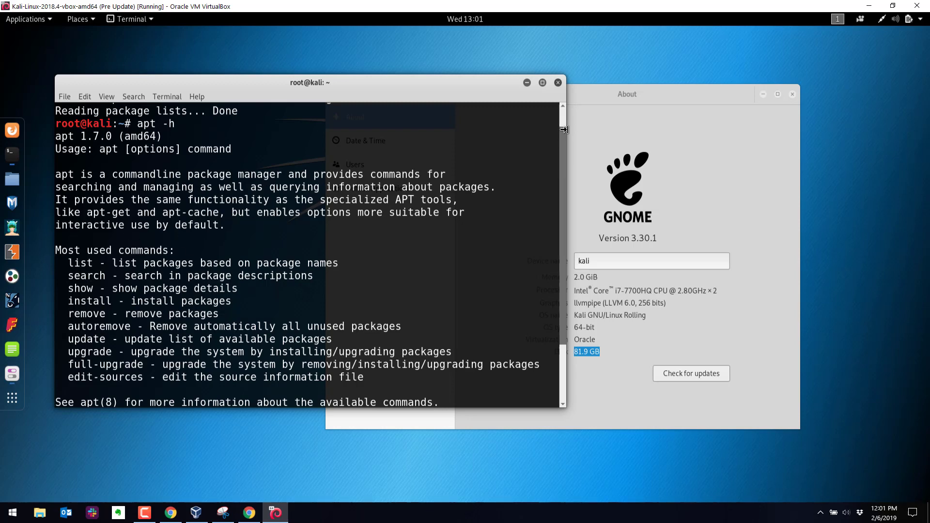
Read through apt's help output, then enter apt-get update at the prompt again
scroll(down, 3)
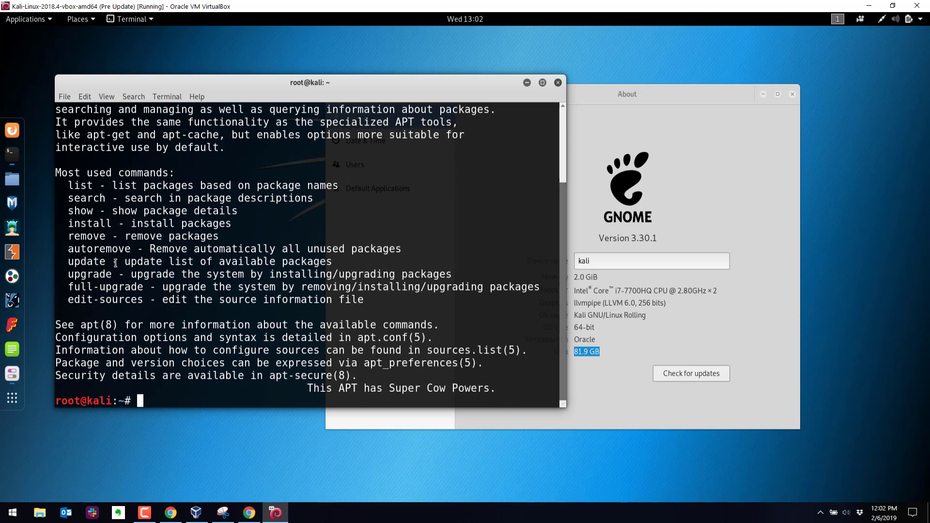
mouse_move(186, 262)
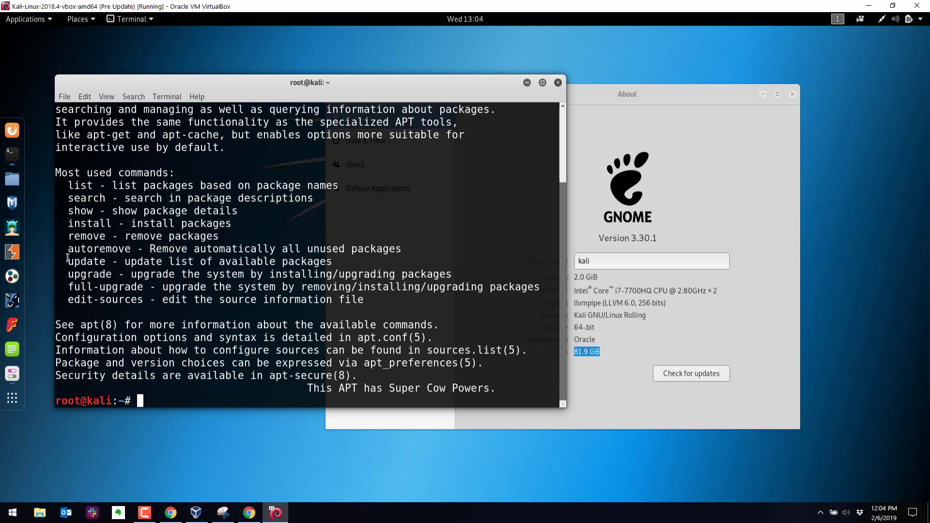
double_click(86, 262)
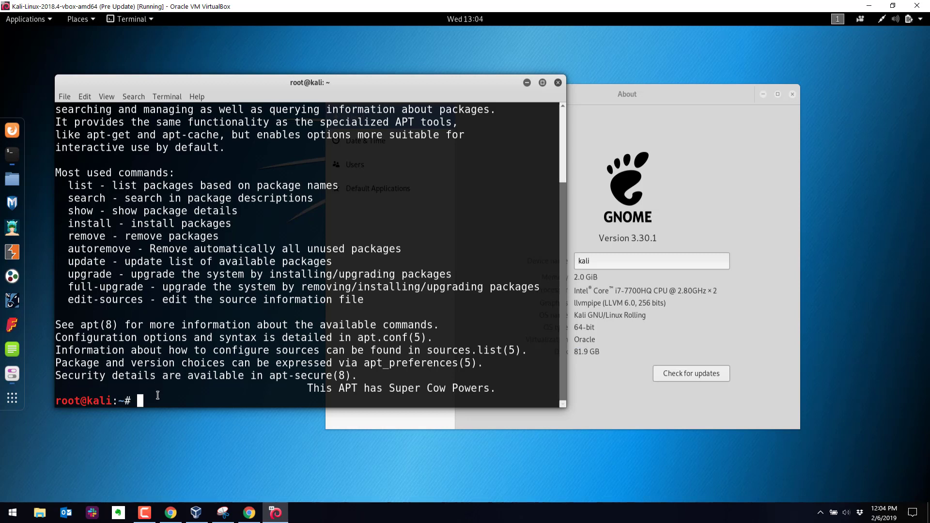
text(apt-get update)
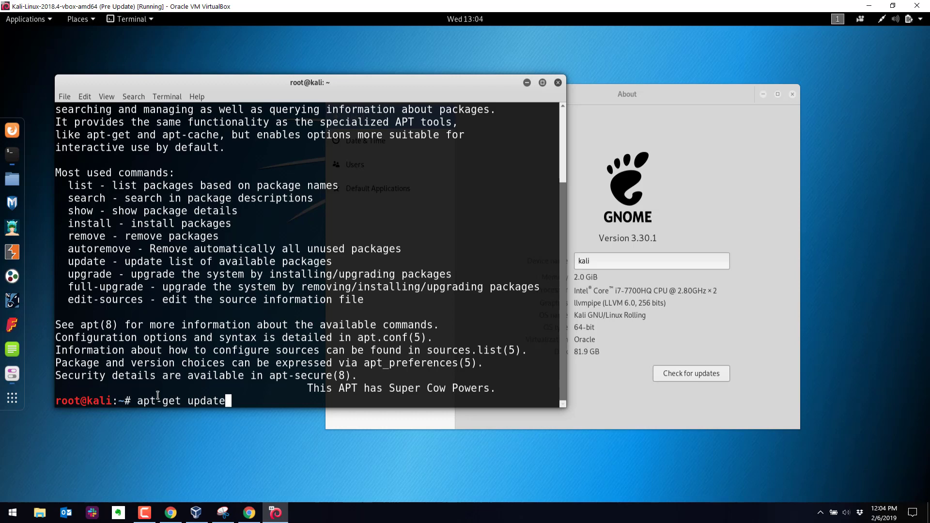
Run apt-get upgrade and review the list of packages to be upgraded
text(upgrade)
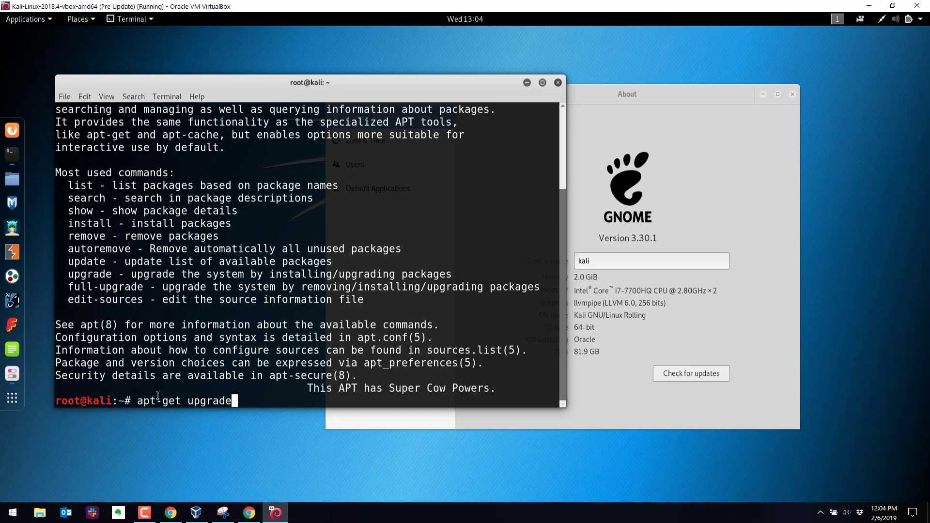
key(Return)
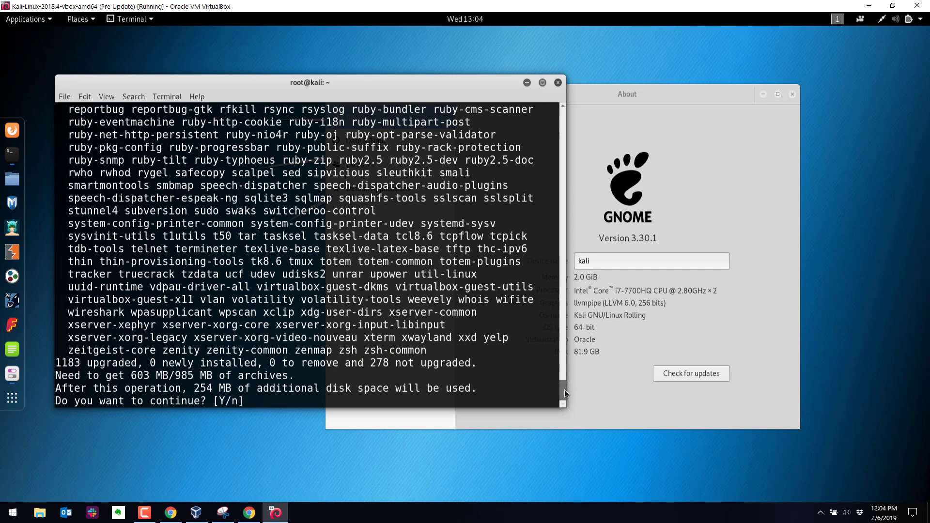
scroll(up, 3)
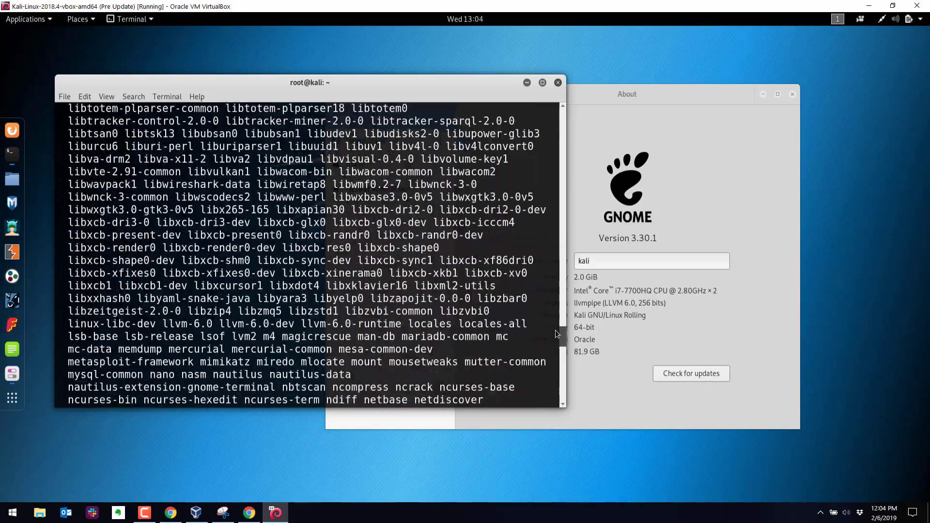
scroll(up, 3)
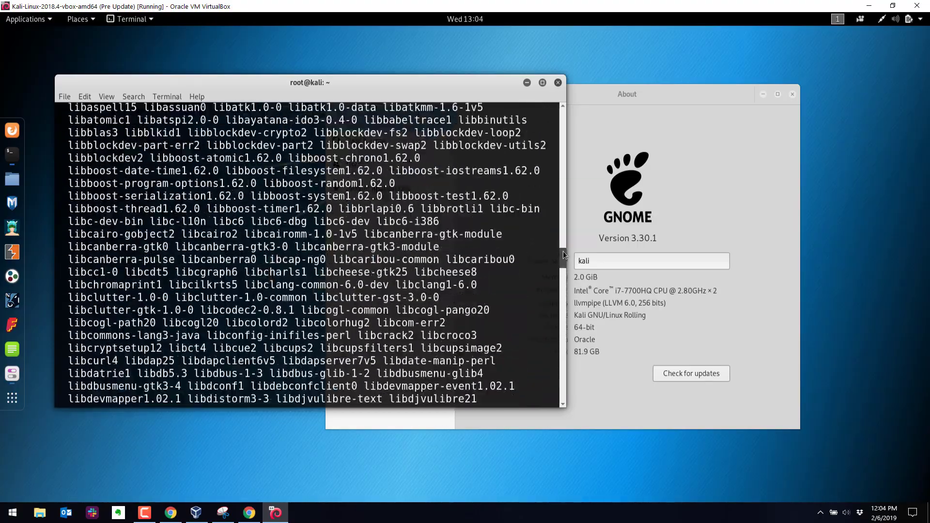
scroll(down, 3)
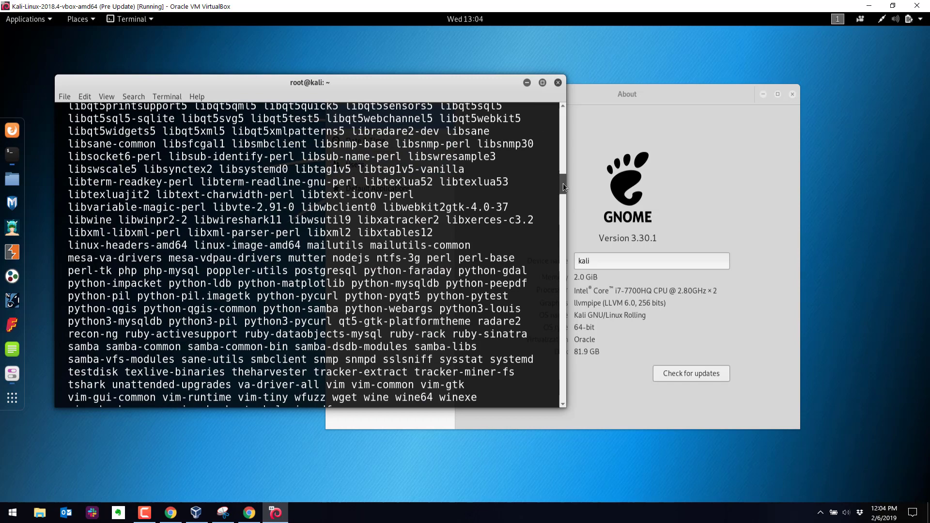
scroll(down, 3)
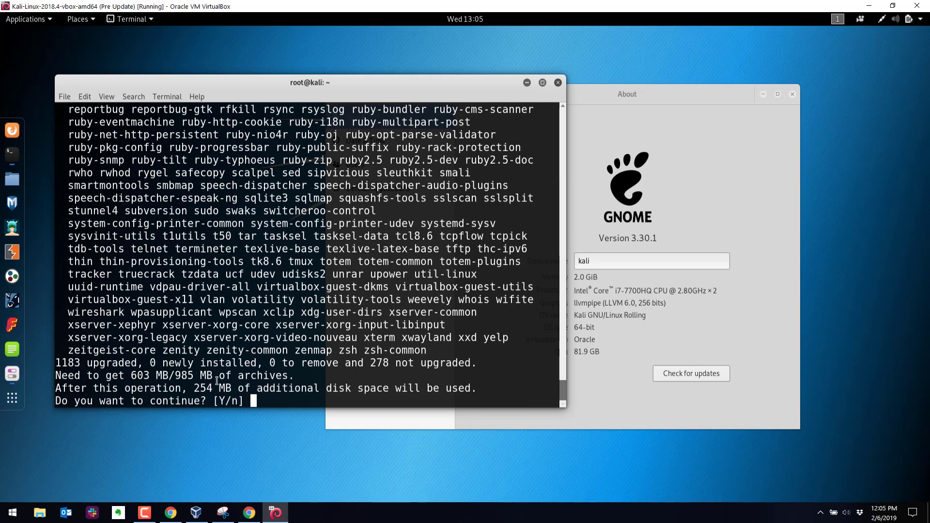
Answer y to accept the 1183 package upgrades so downloads begin
text(y)
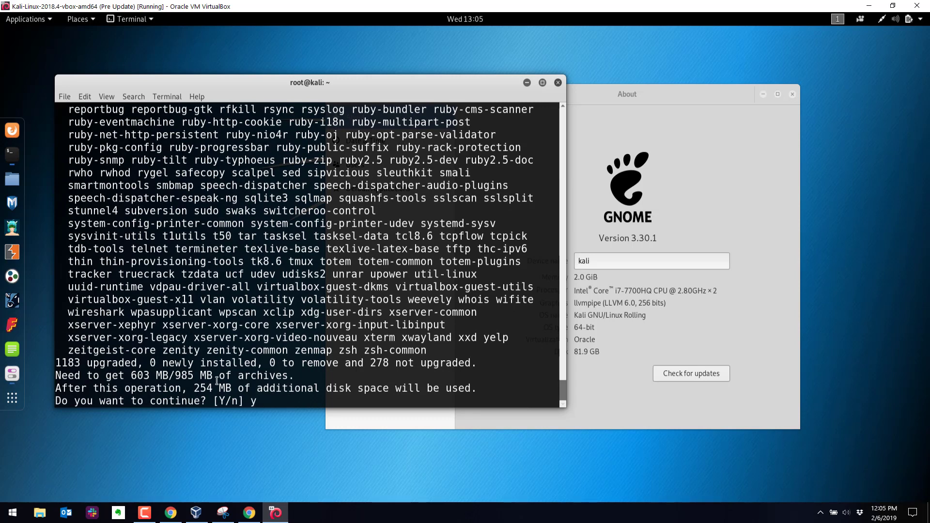
key(Return)
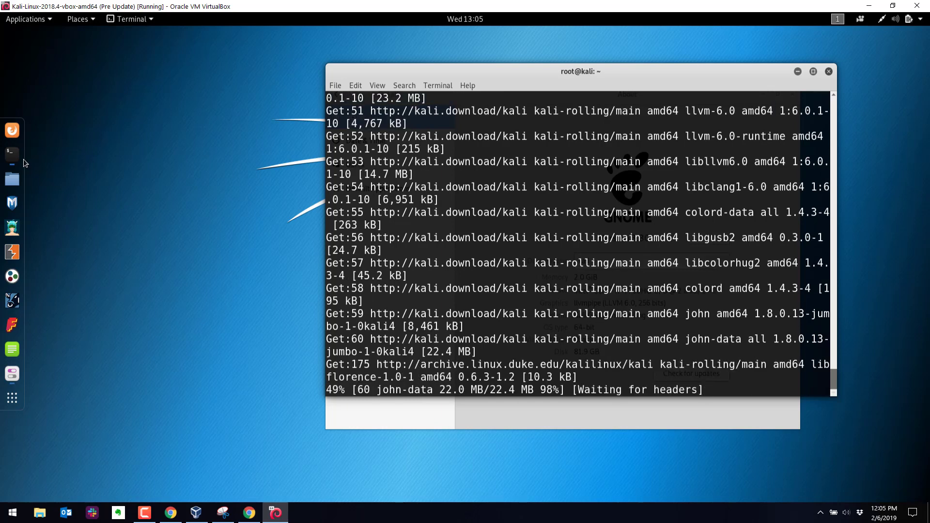
Launch a second terminal window beside the upgrade and run ifconfig to show eth0 and loopback
right_click(12, 153)
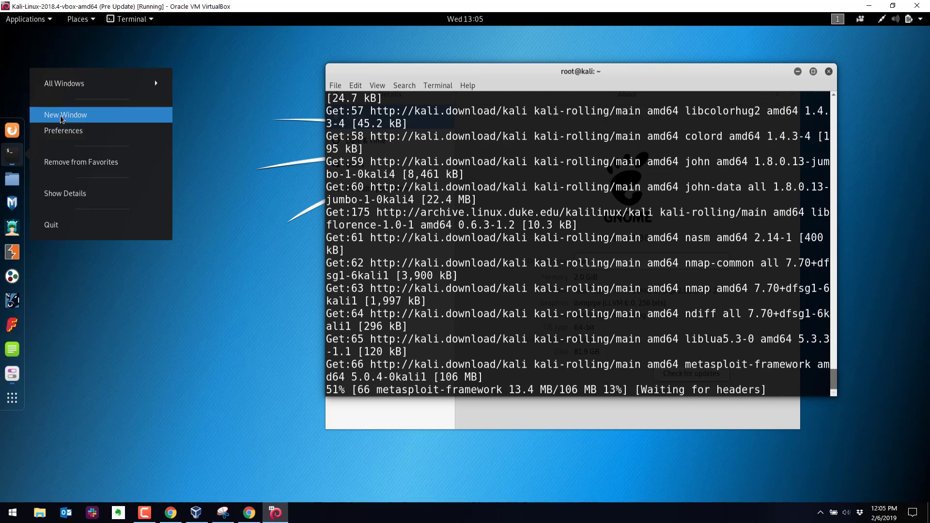
click(65, 114)
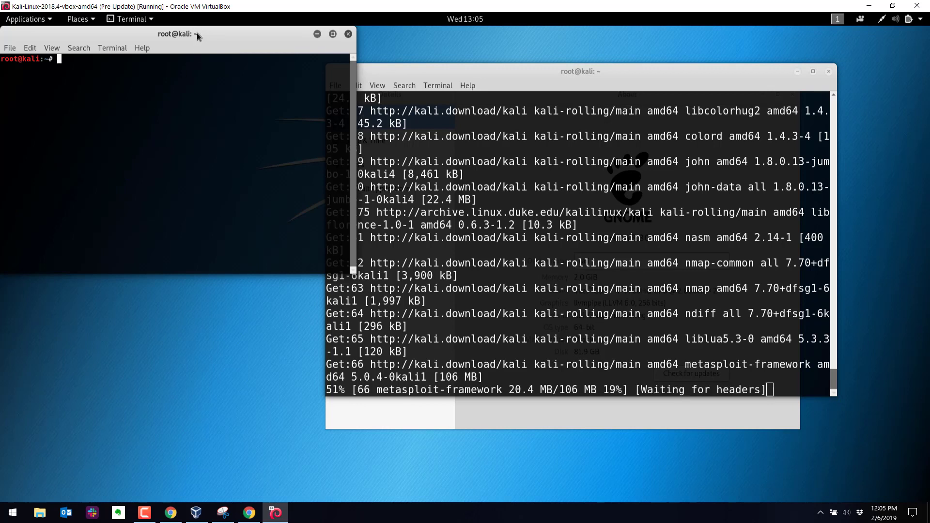
drag(190, 34, 282, 71)
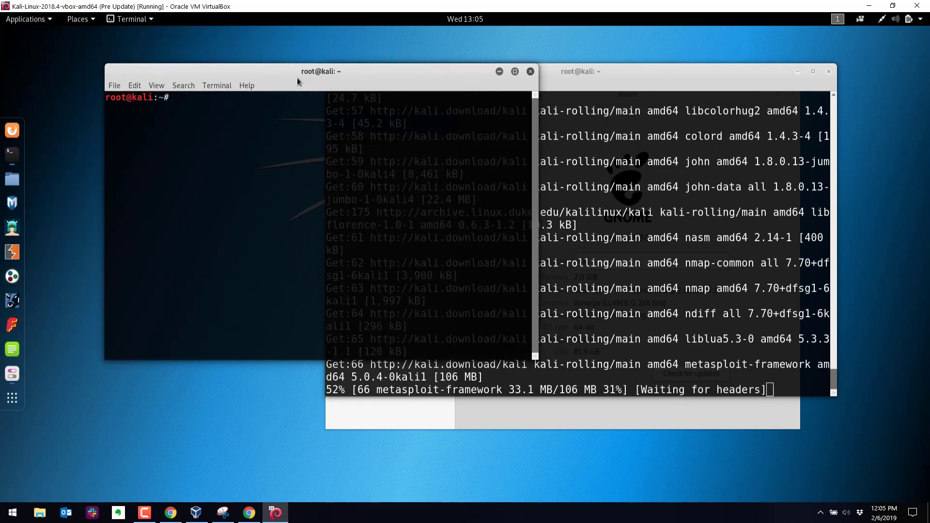
text(ifco)
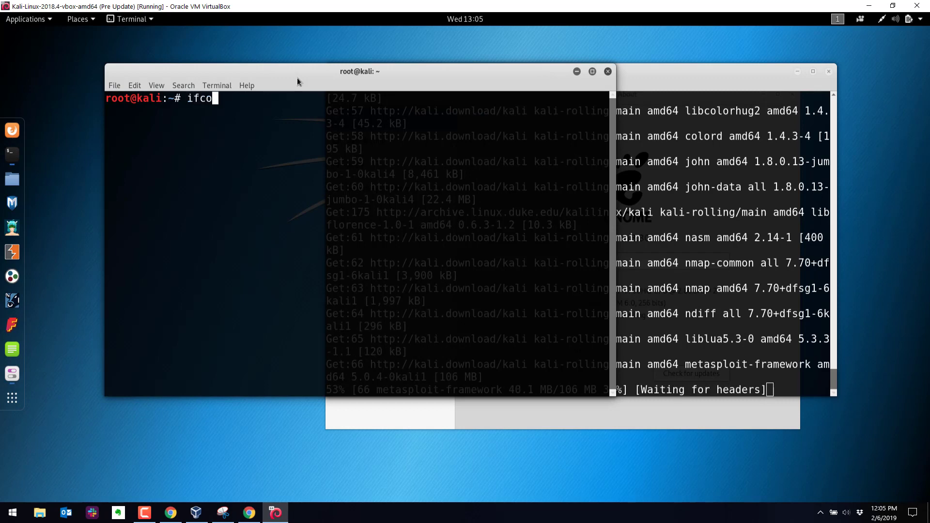
key(Return)
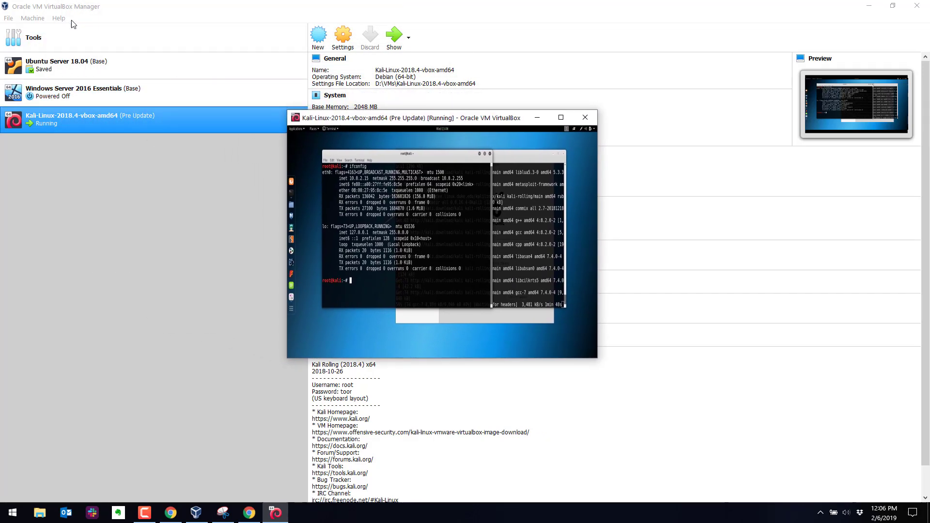
View File > Preferences > Network in VirtualBox Manager, showing an empty NAT Networks list
click(9, 17)
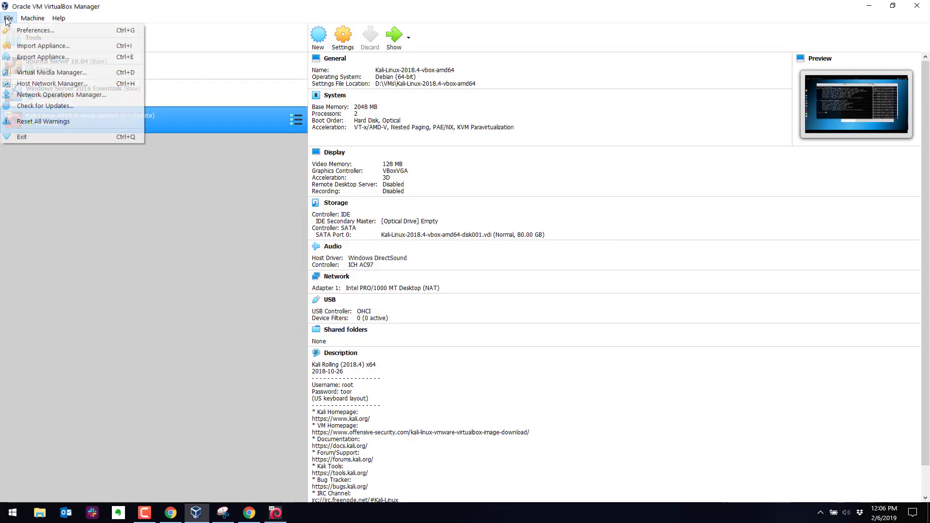
mouse_move(36, 30)
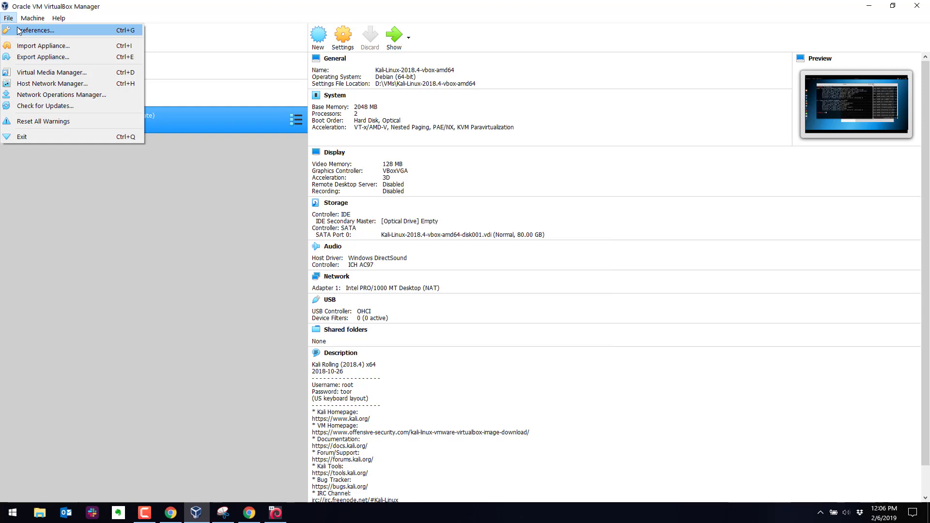
click(36, 30)
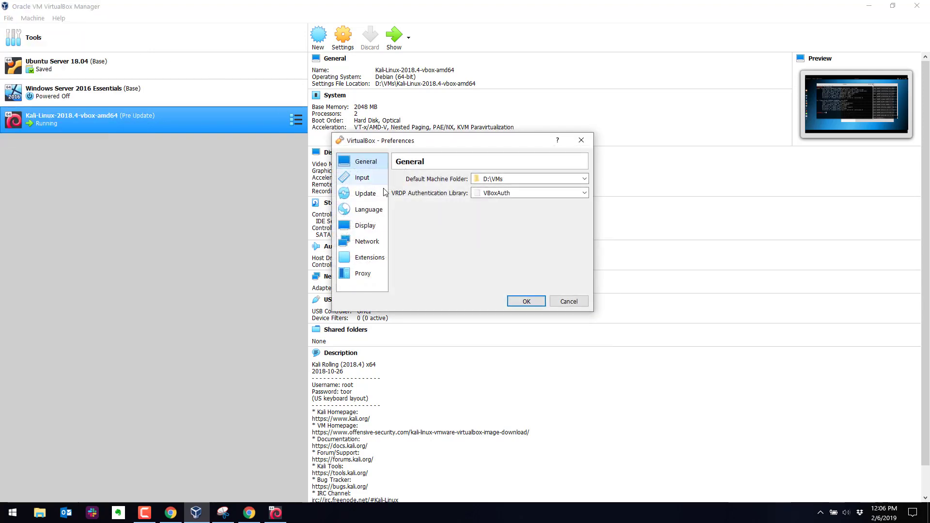
click(367, 241)
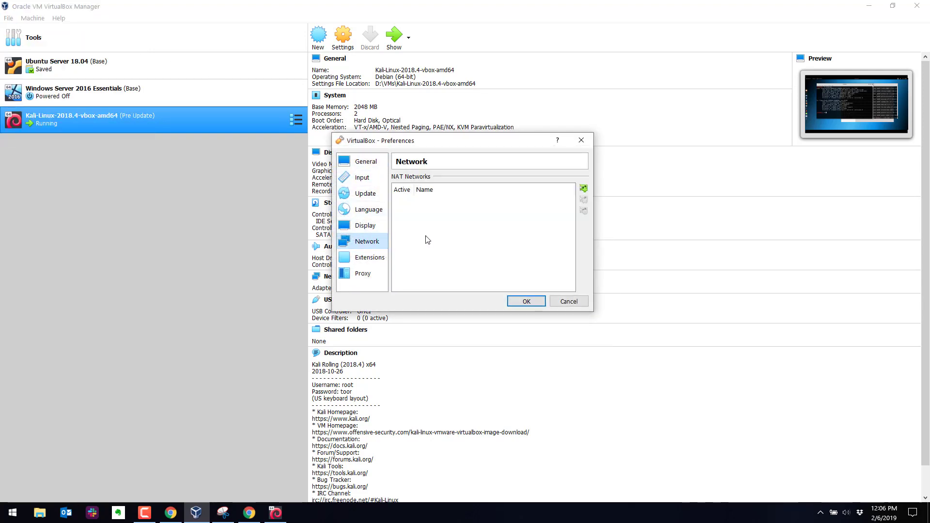
mouse_move(414, 202)
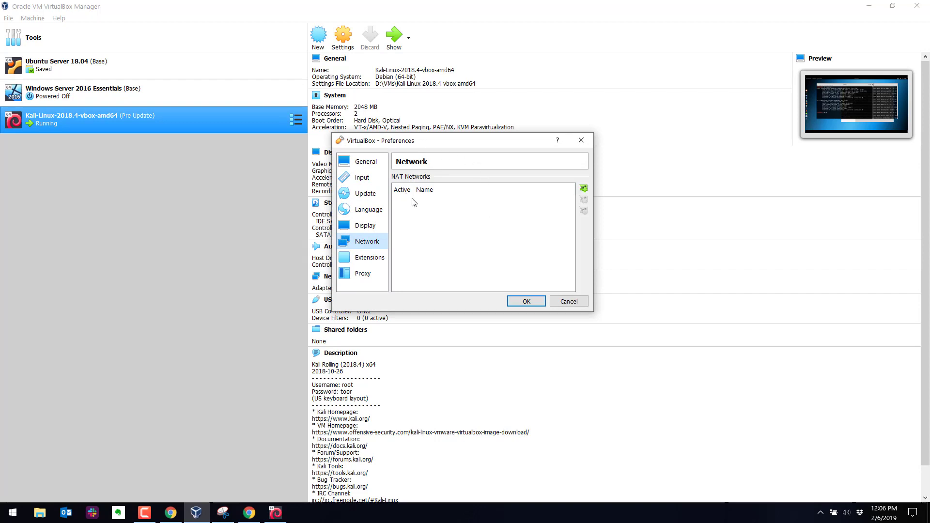
mouse_move(362, 176)
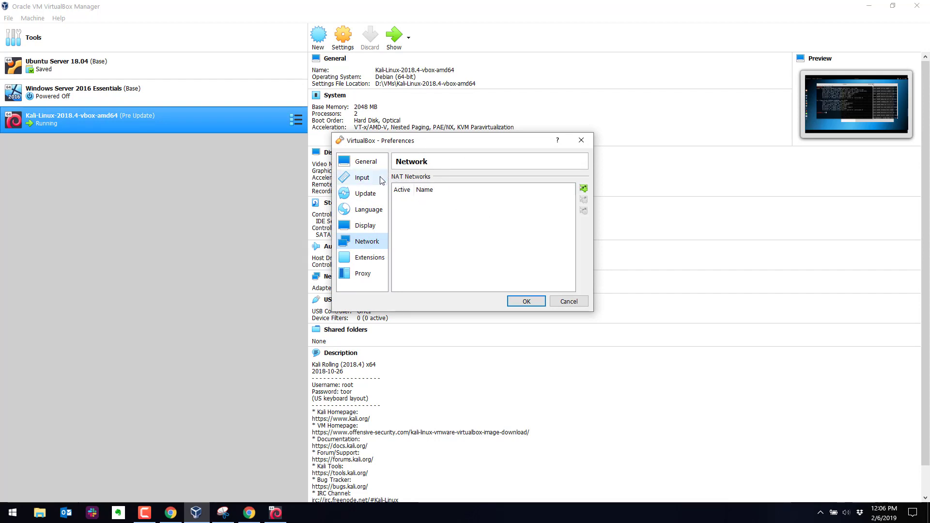
mouse_move(437, 181)
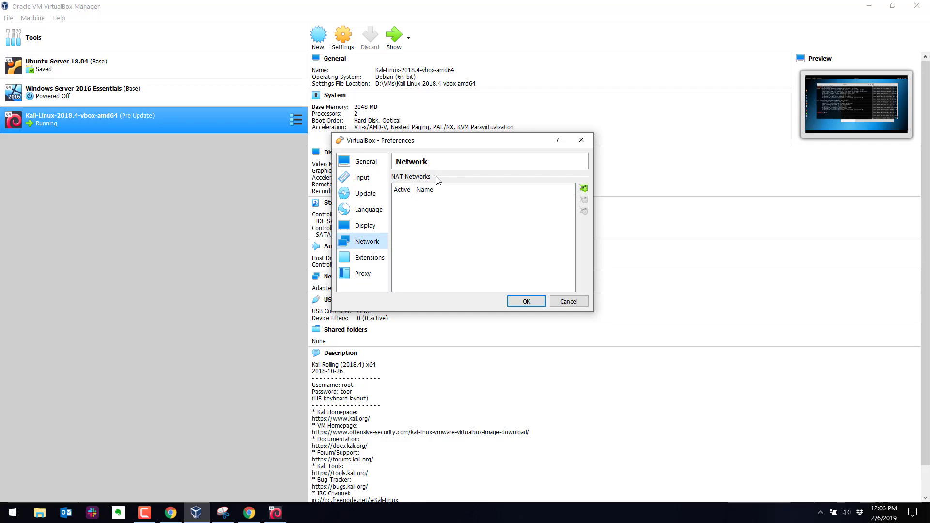
mouse_move(447, 191)
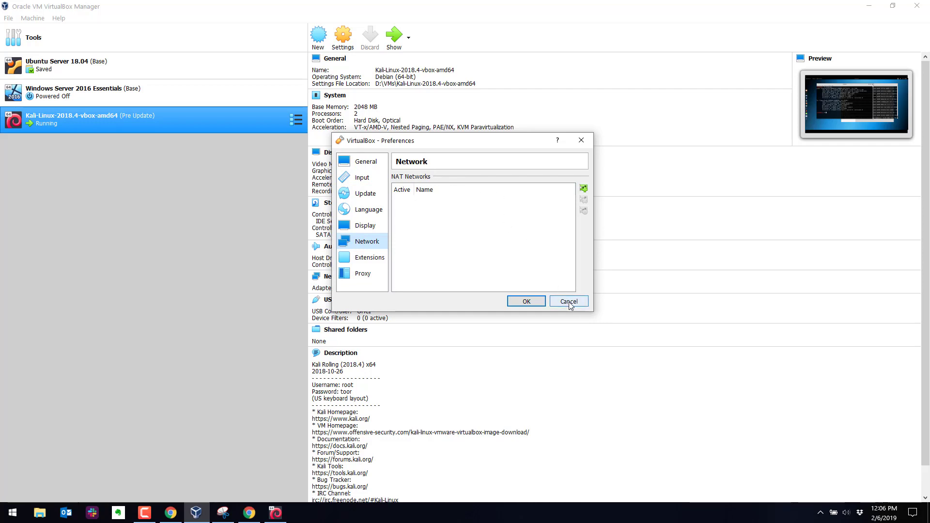
mouse_move(568, 306)
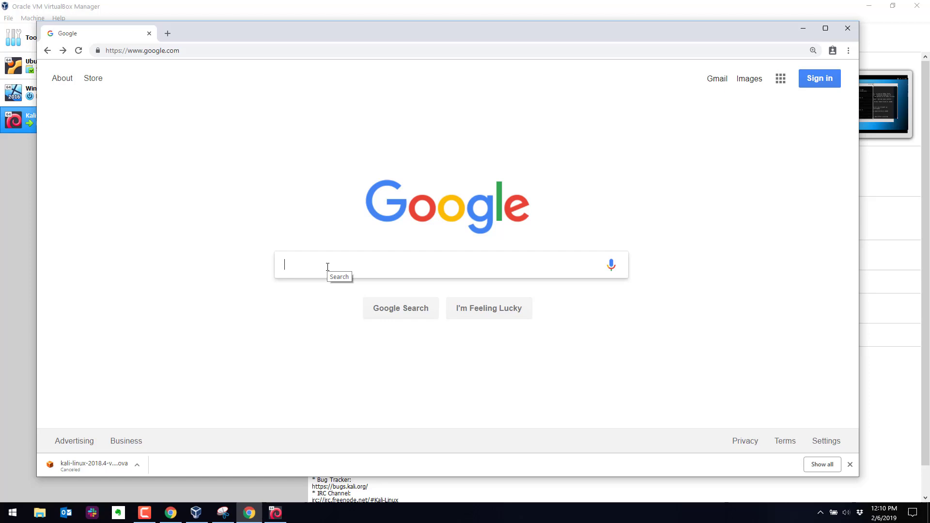
mouse_move(313, 265)
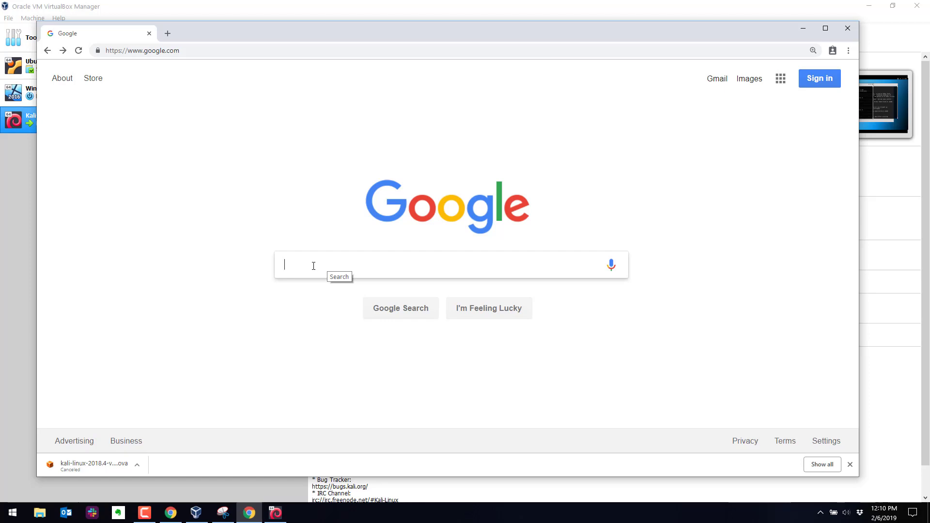
mouse_move(313, 266)
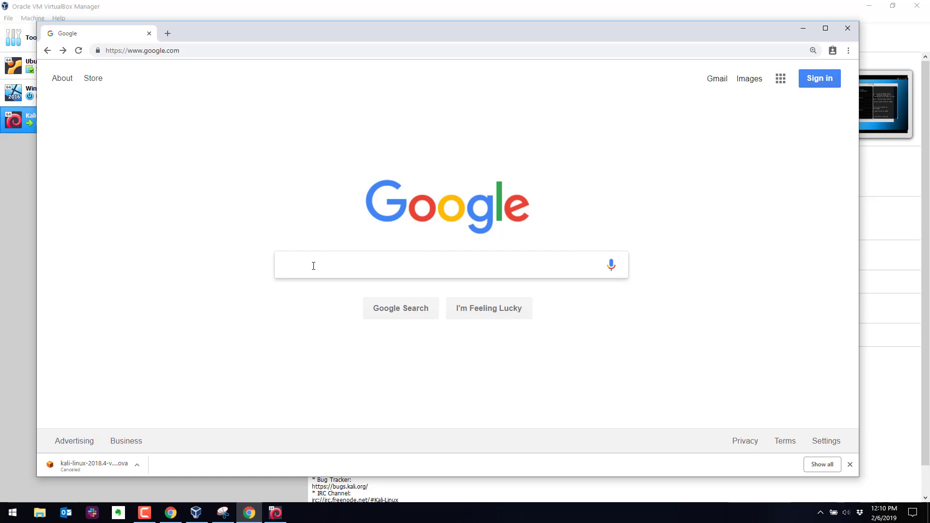
Search Google for 'fine-tuning the virtualbox nat engine' and open the Chapter 9 Advanced Topics result
text(fine)
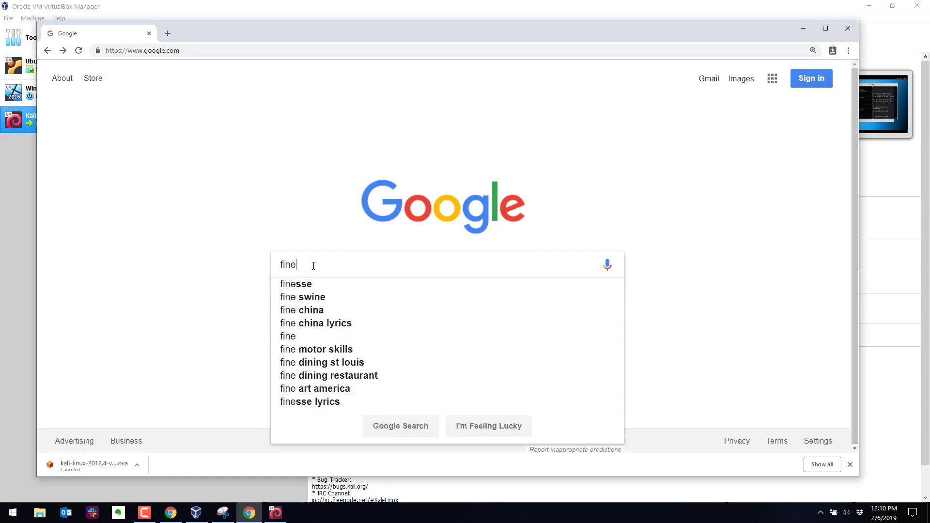
text(tuning vir)
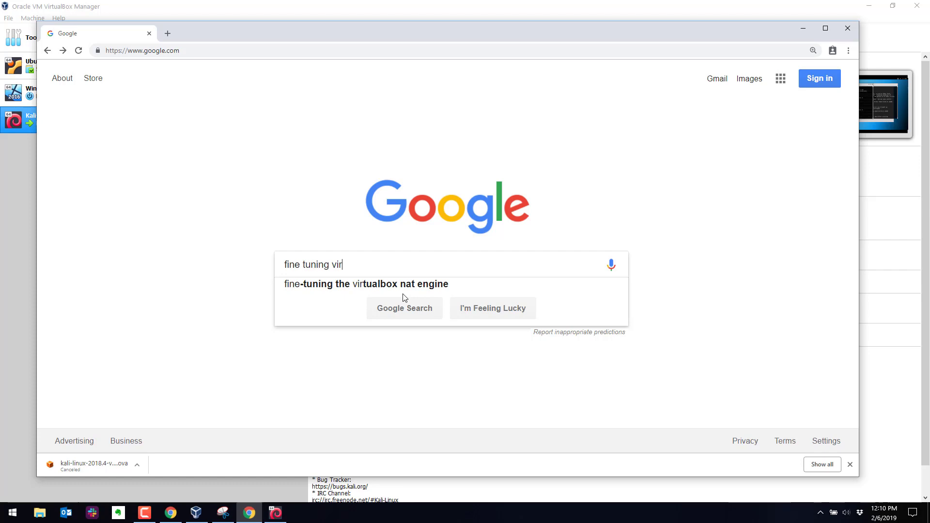
click(368, 284)
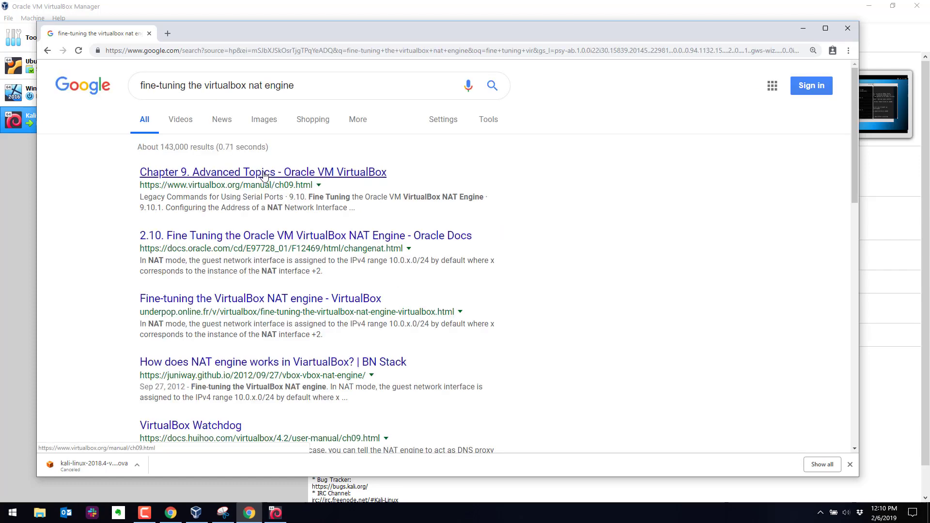
click(261, 173)
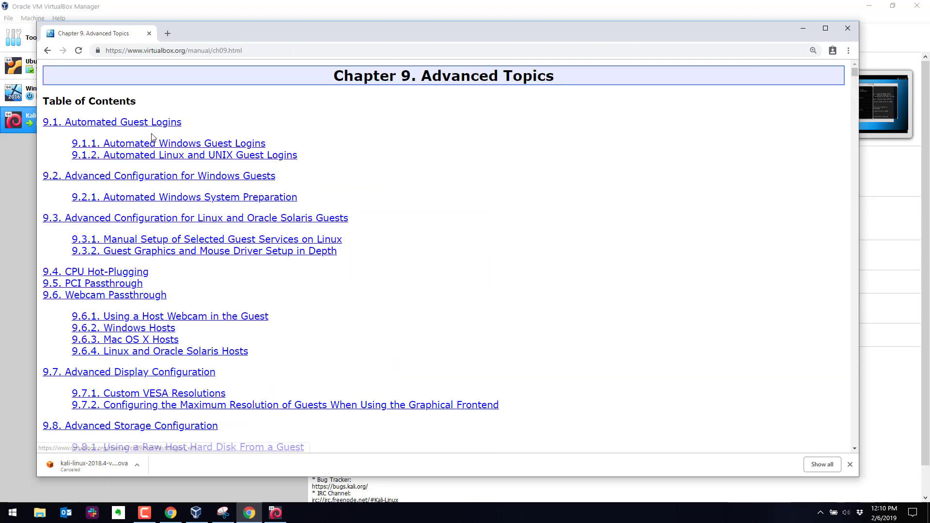
Jump to section 9.10 on fine-tuning the NAT engine and scroll into its content
scroll(down, 3)
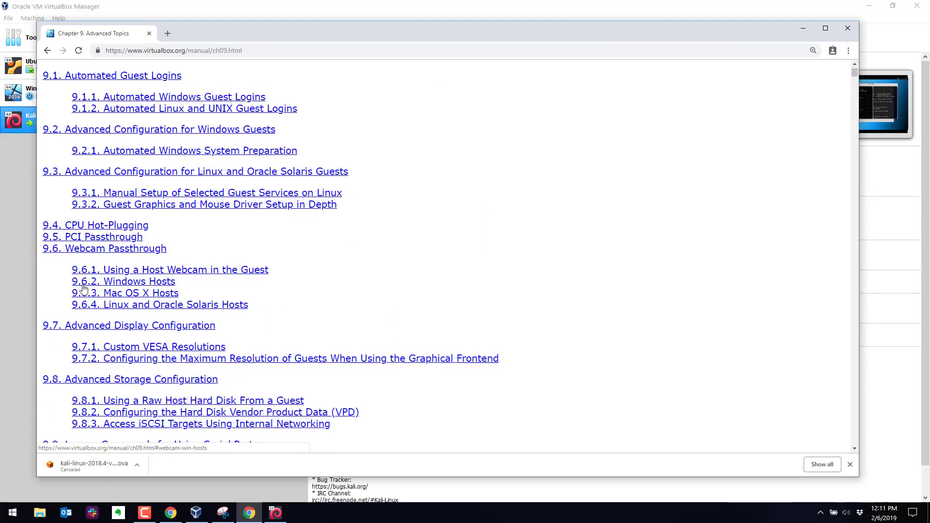
scroll(down, 3)
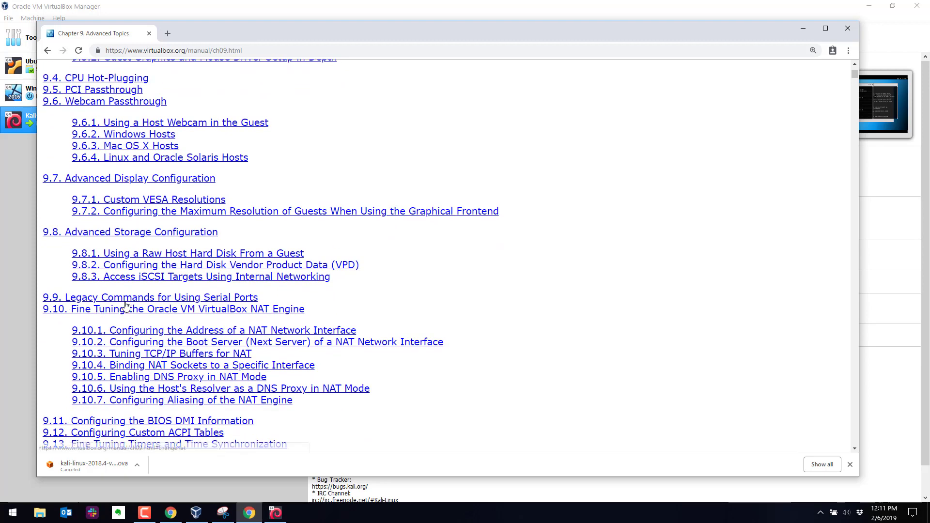
click(173, 310)
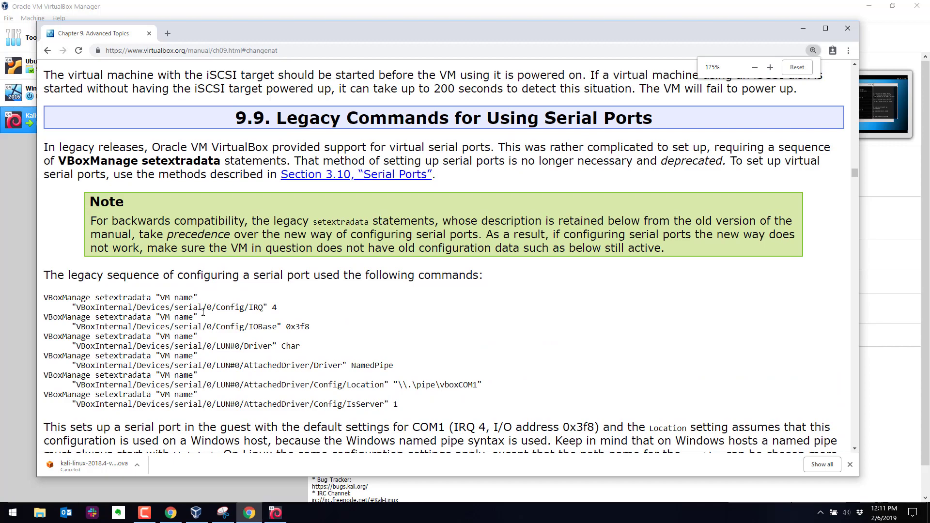
scroll(down, 3)
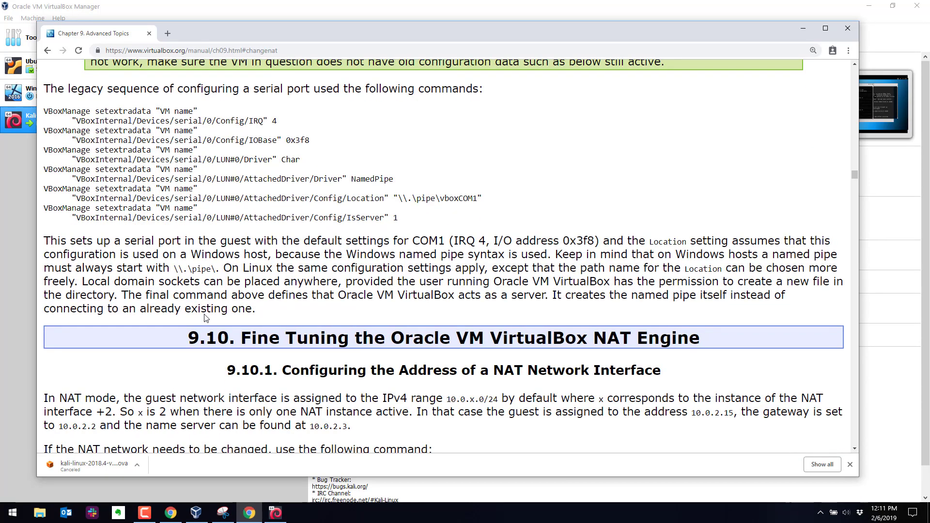
scroll(down, 3)
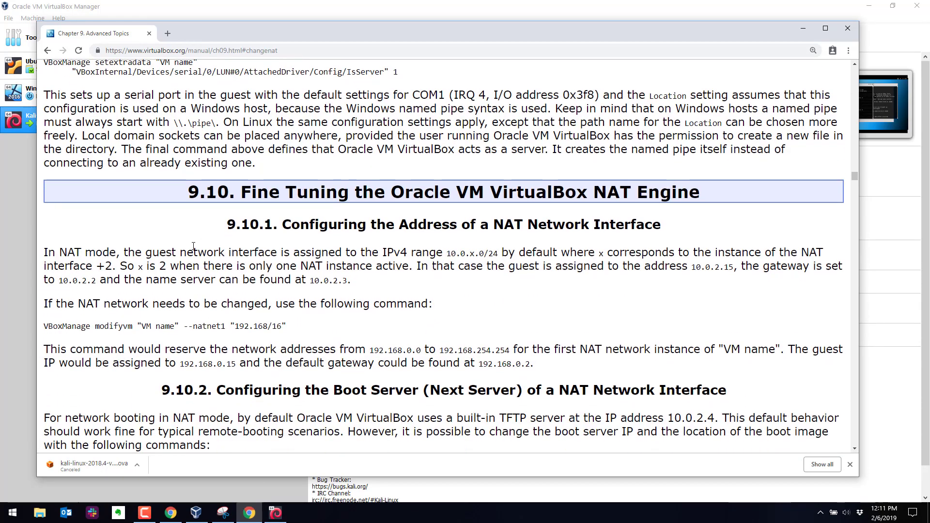
scroll(down, 3)
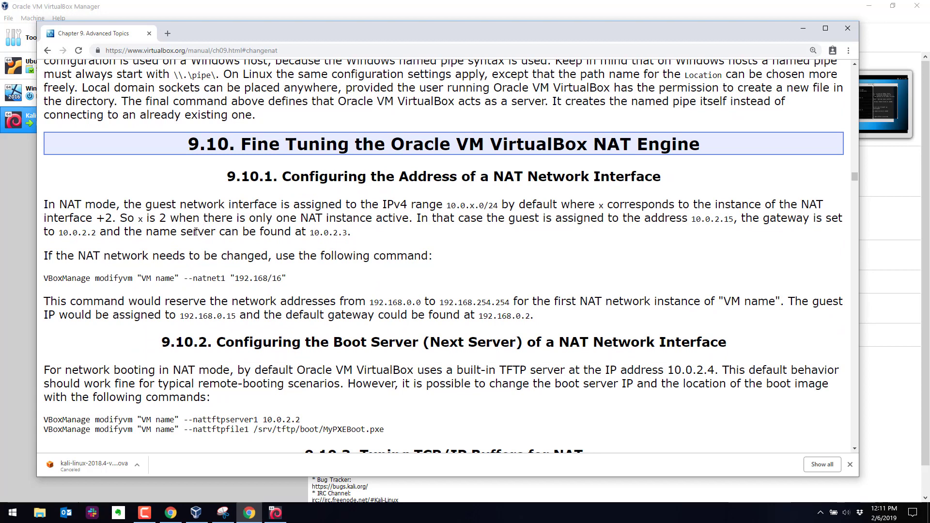
mouse_move(291, 243)
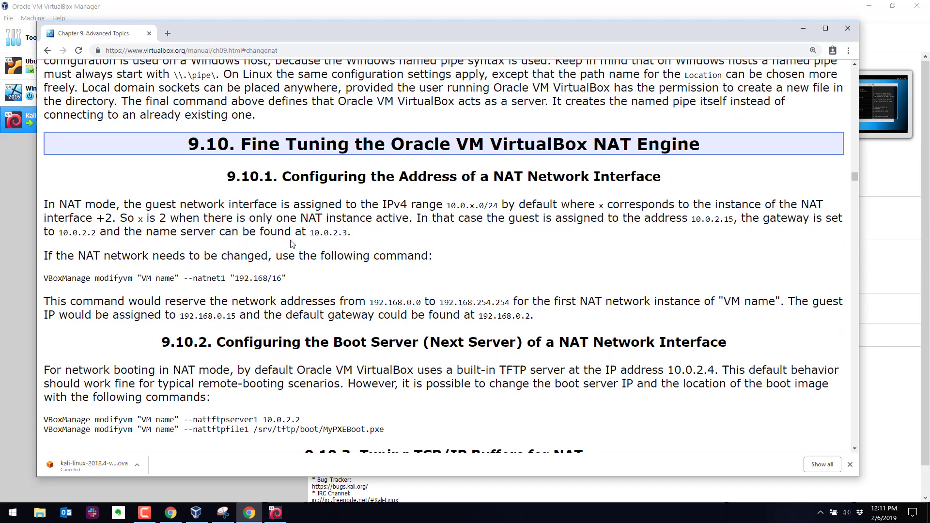
mouse_move(292, 260)
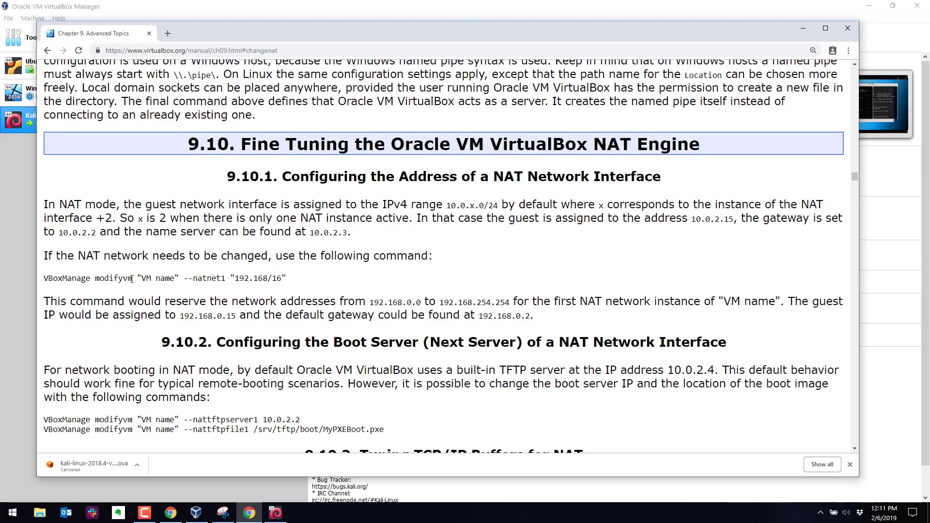
mouse_move(102, 232)
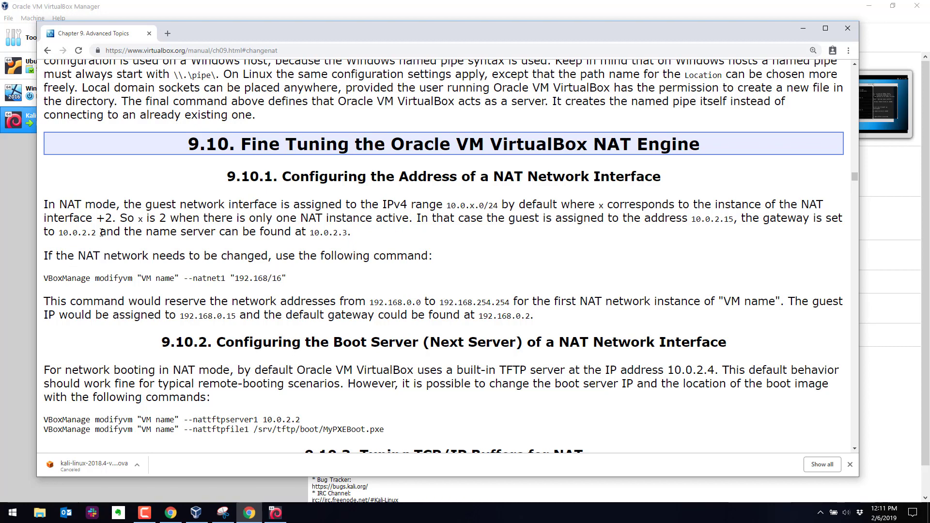
mouse_move(441, 204)
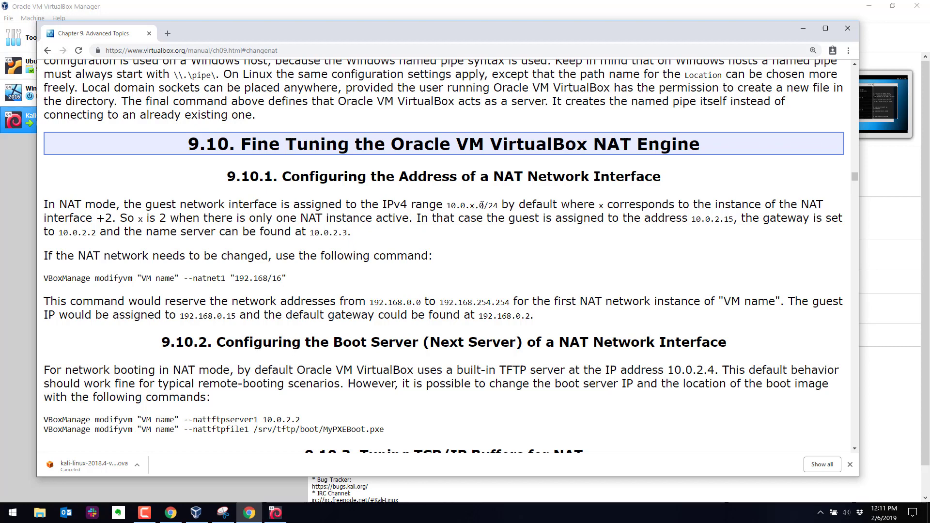
mouse_move(596, 203)
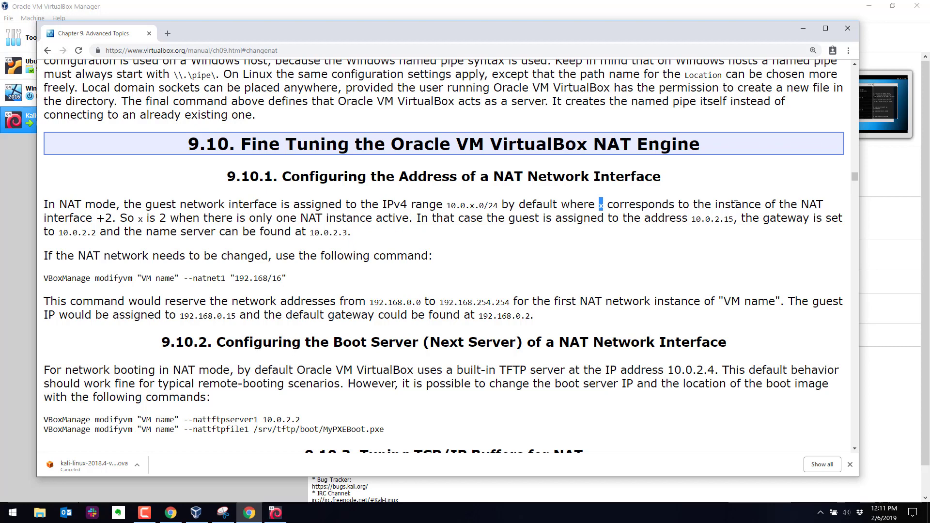
mouse_move(95, 221)
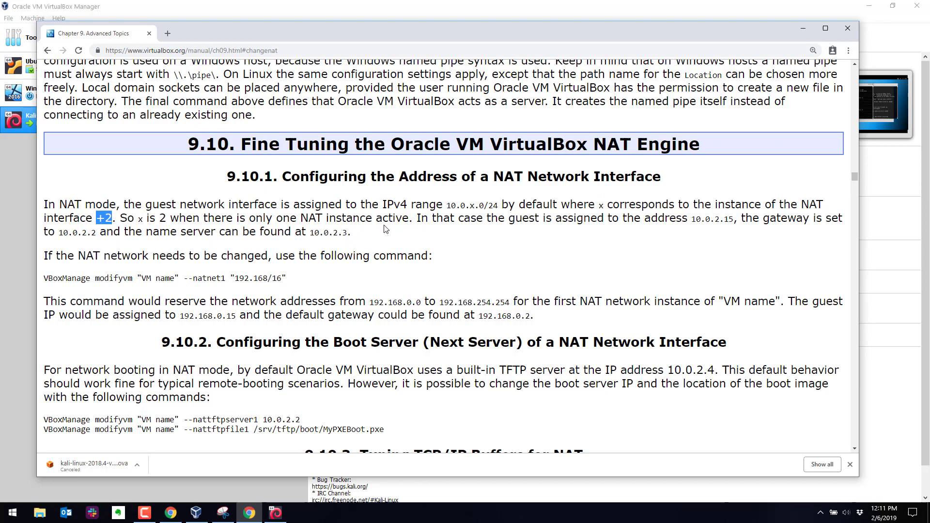
mouse_move(581, 215)
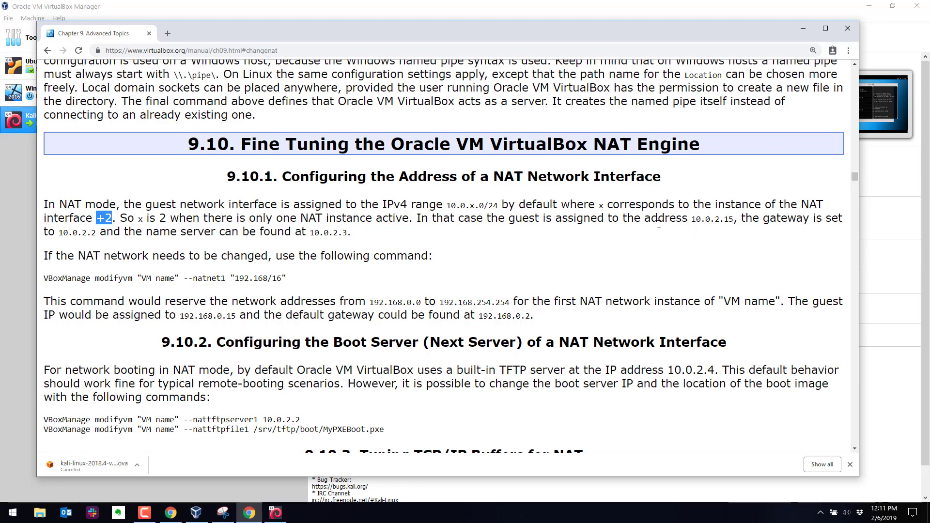
mouse_move(500, 234)
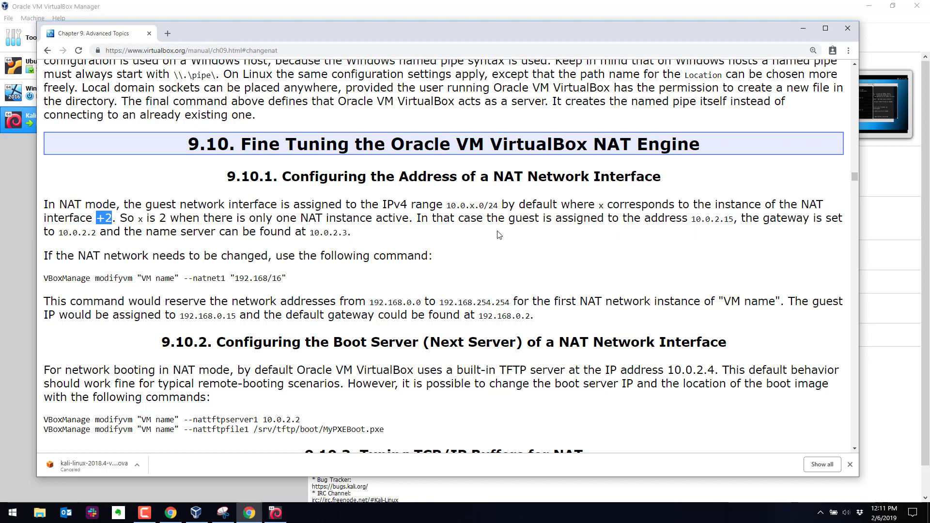
mouse_move(774, 221)
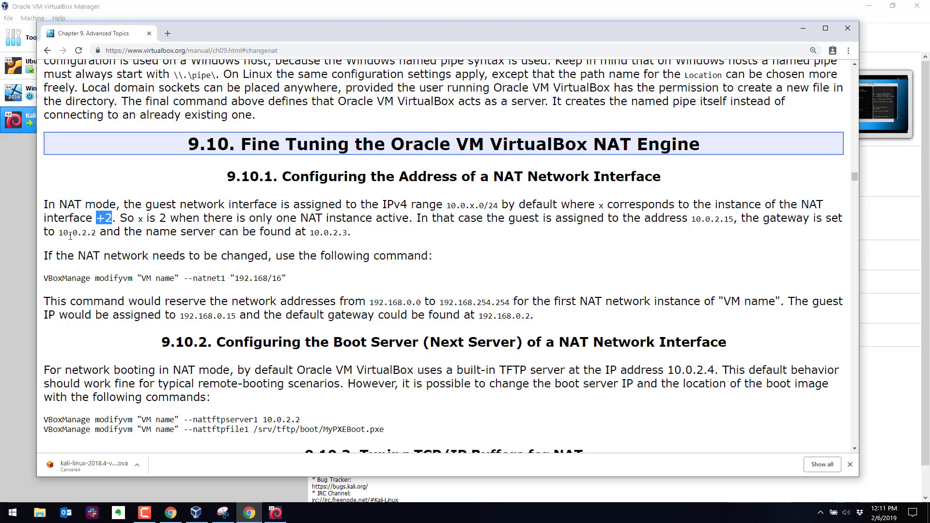
mouse_move(213, 234)
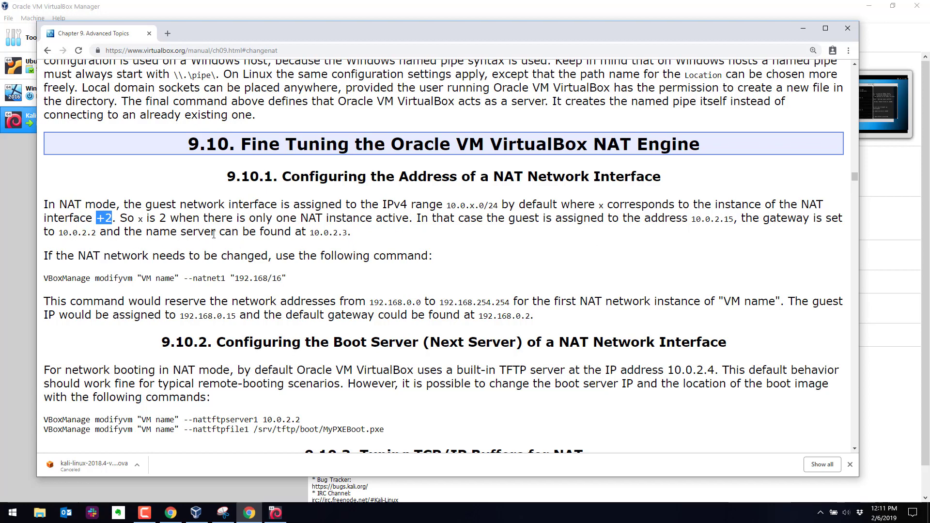
mouse_move(302, 277)
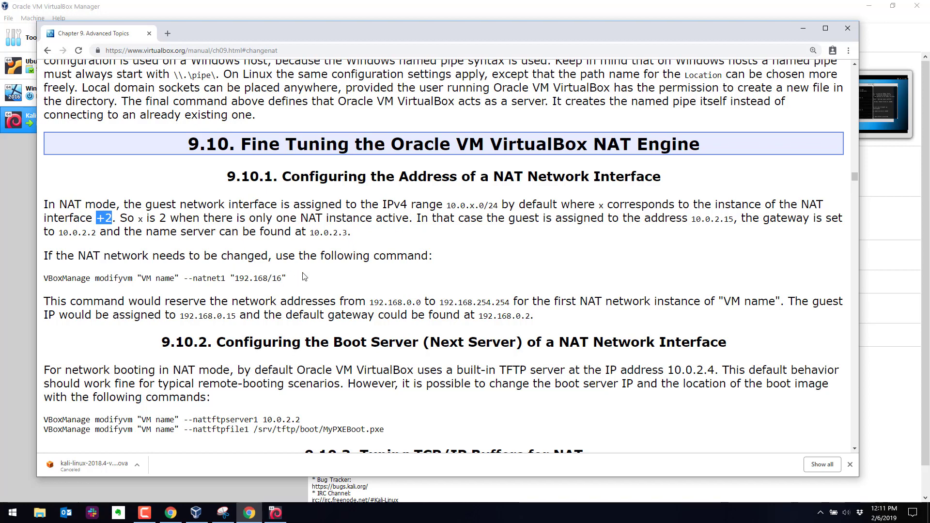
Highlight the VBoxManage modifyvm natnet1 command in 9.10.1, then clear it and read on
triple_click(165, 278)
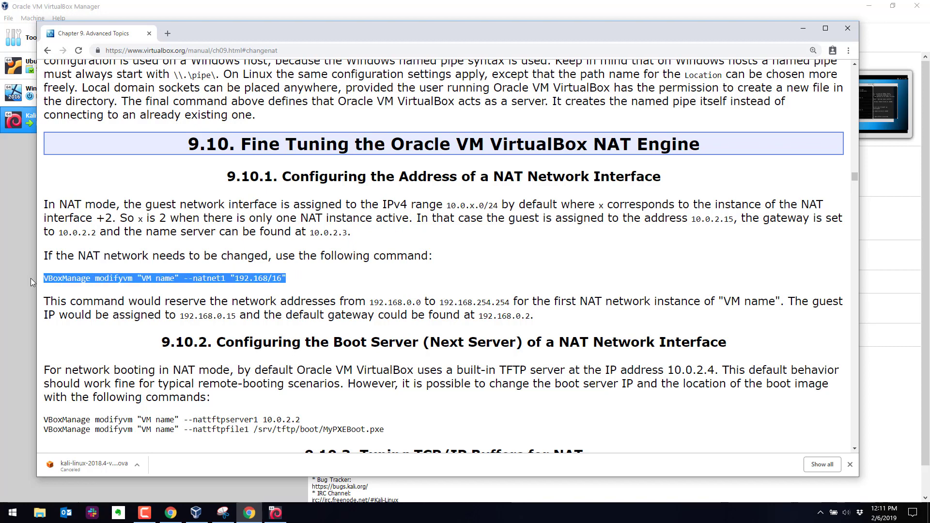
click(92, 279)
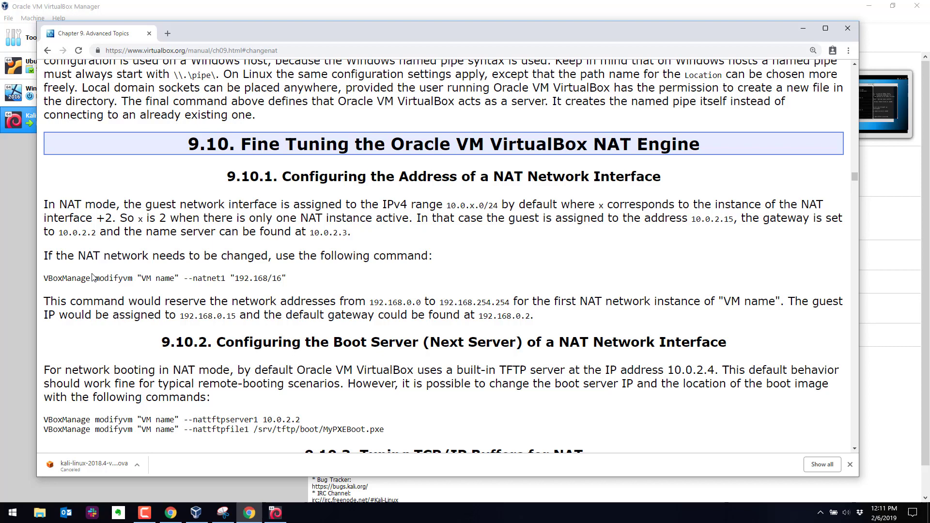
mouse_move(45, 280)
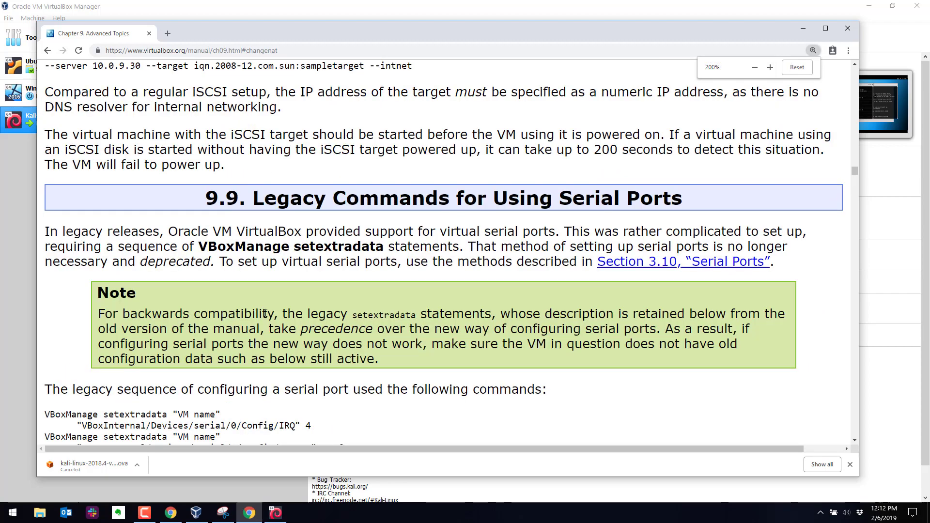
scroll(down, 3)
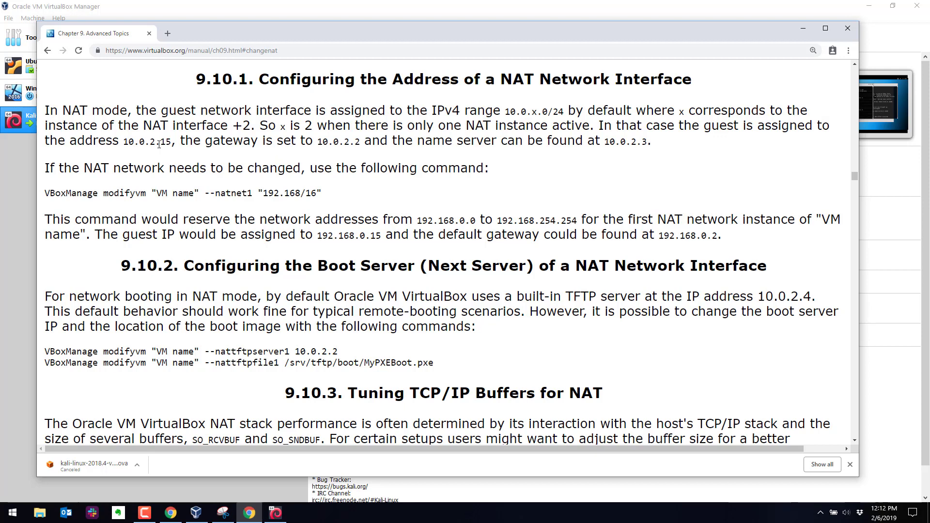
mouse_move(253, 158)
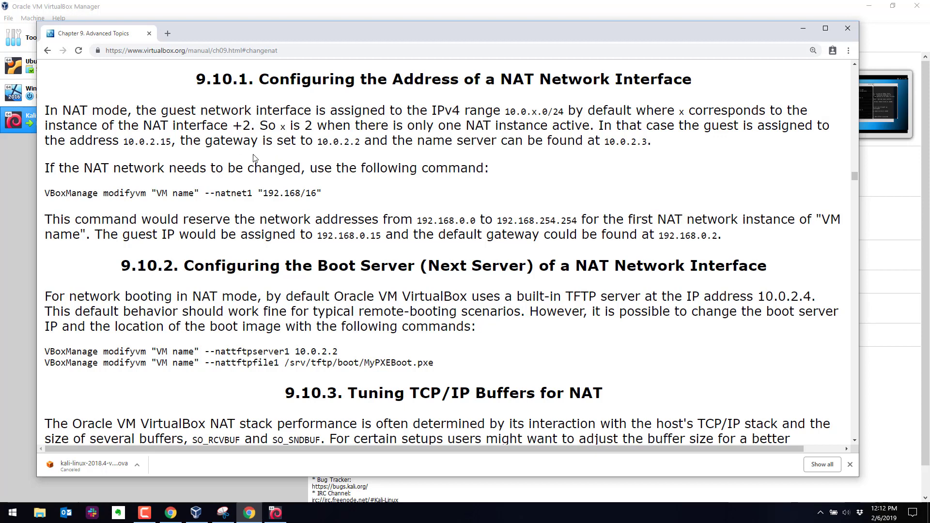
mouse_move(340, 199)
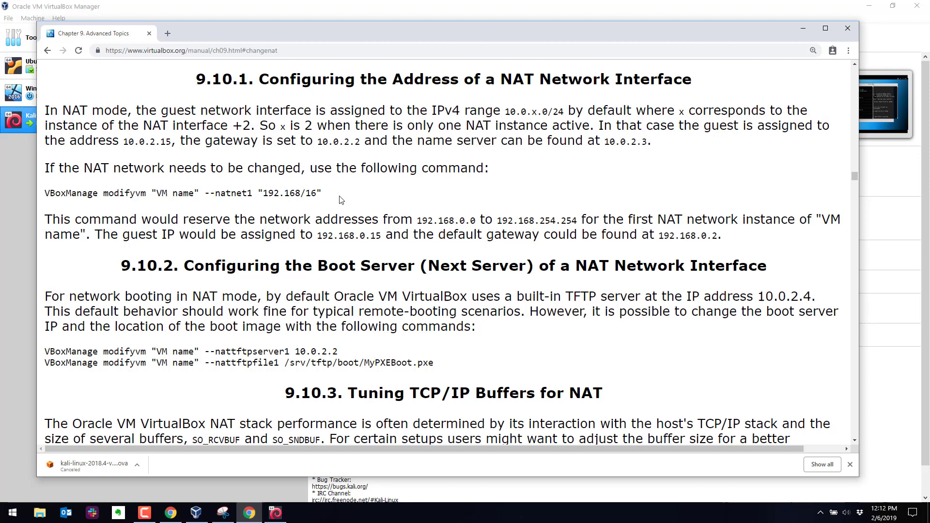
mouse_move(794, 30)
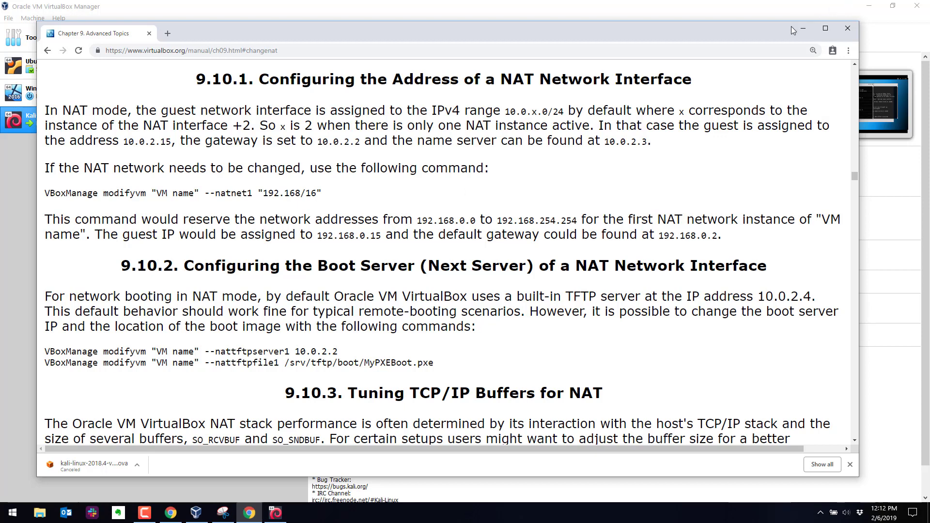